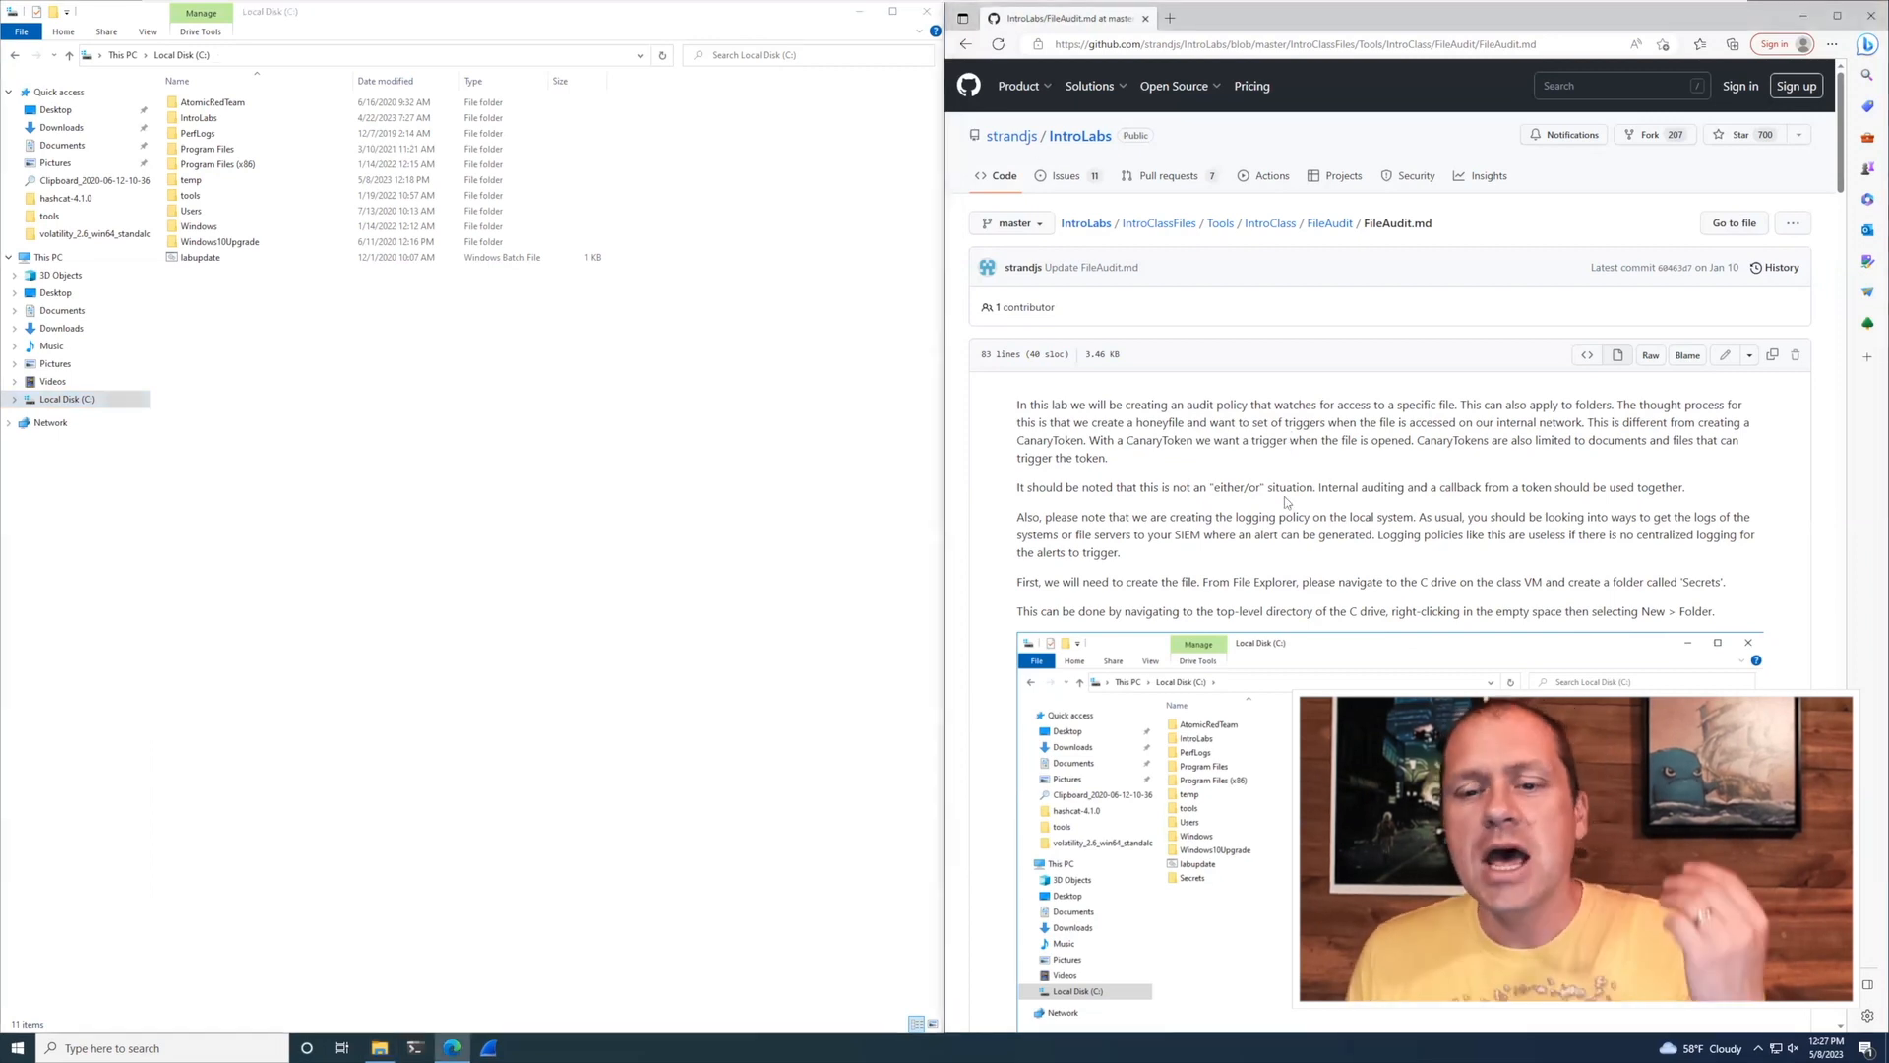
# Name the new folder Secrets at the top level of the C drive.
pyautogui.scroll(-3)
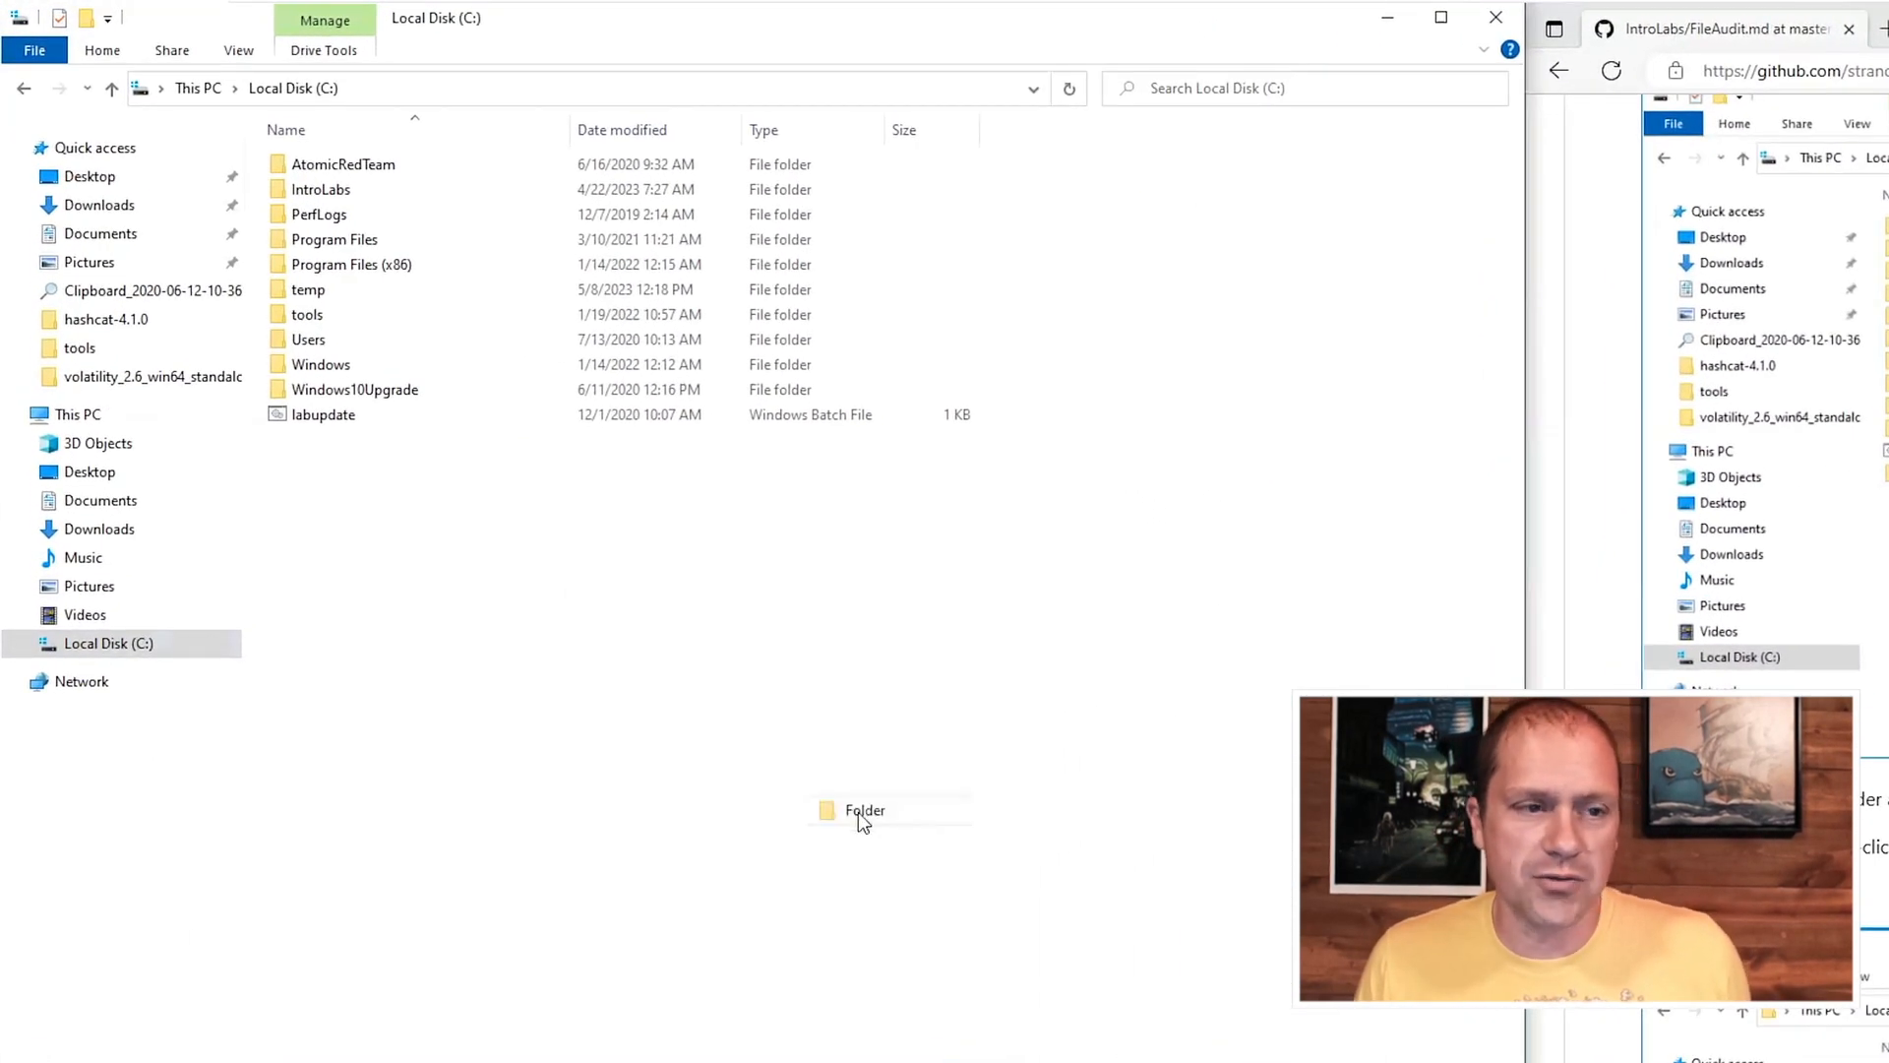
pyautogui.write('Secr')
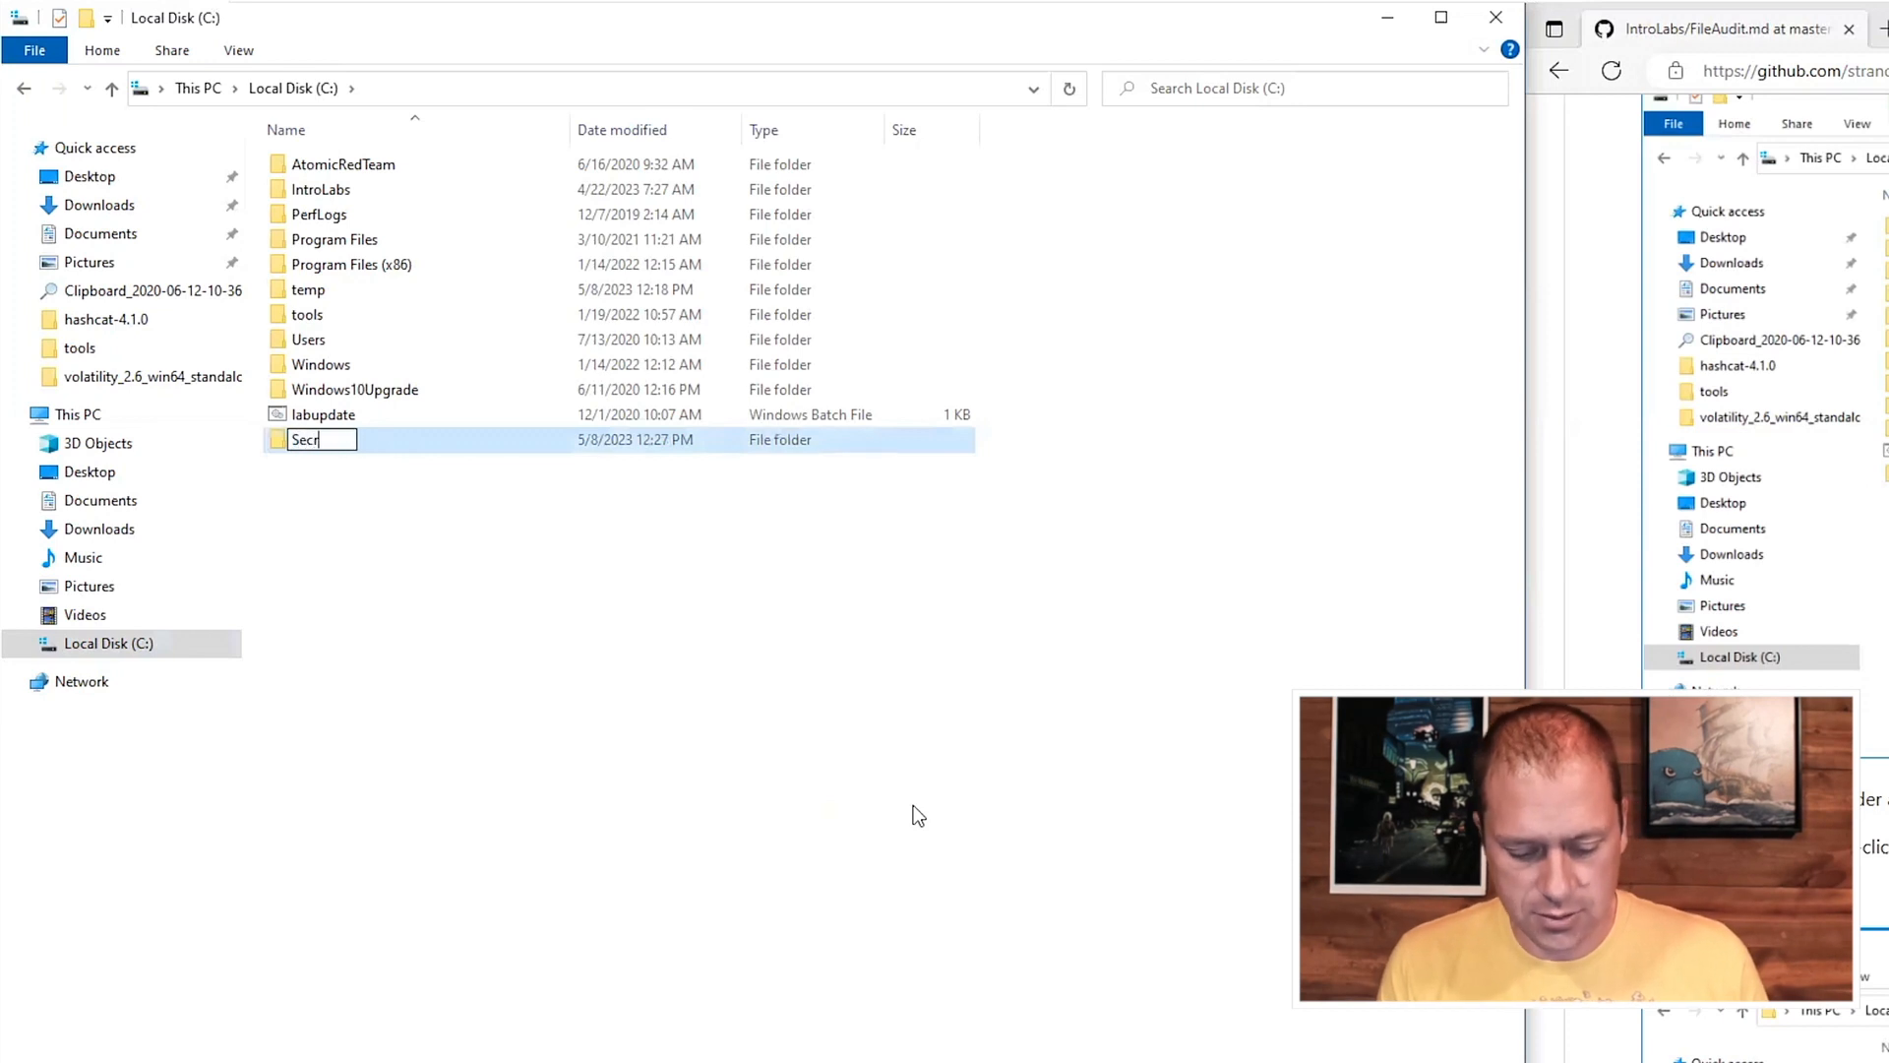
pyautogui.press('Return')
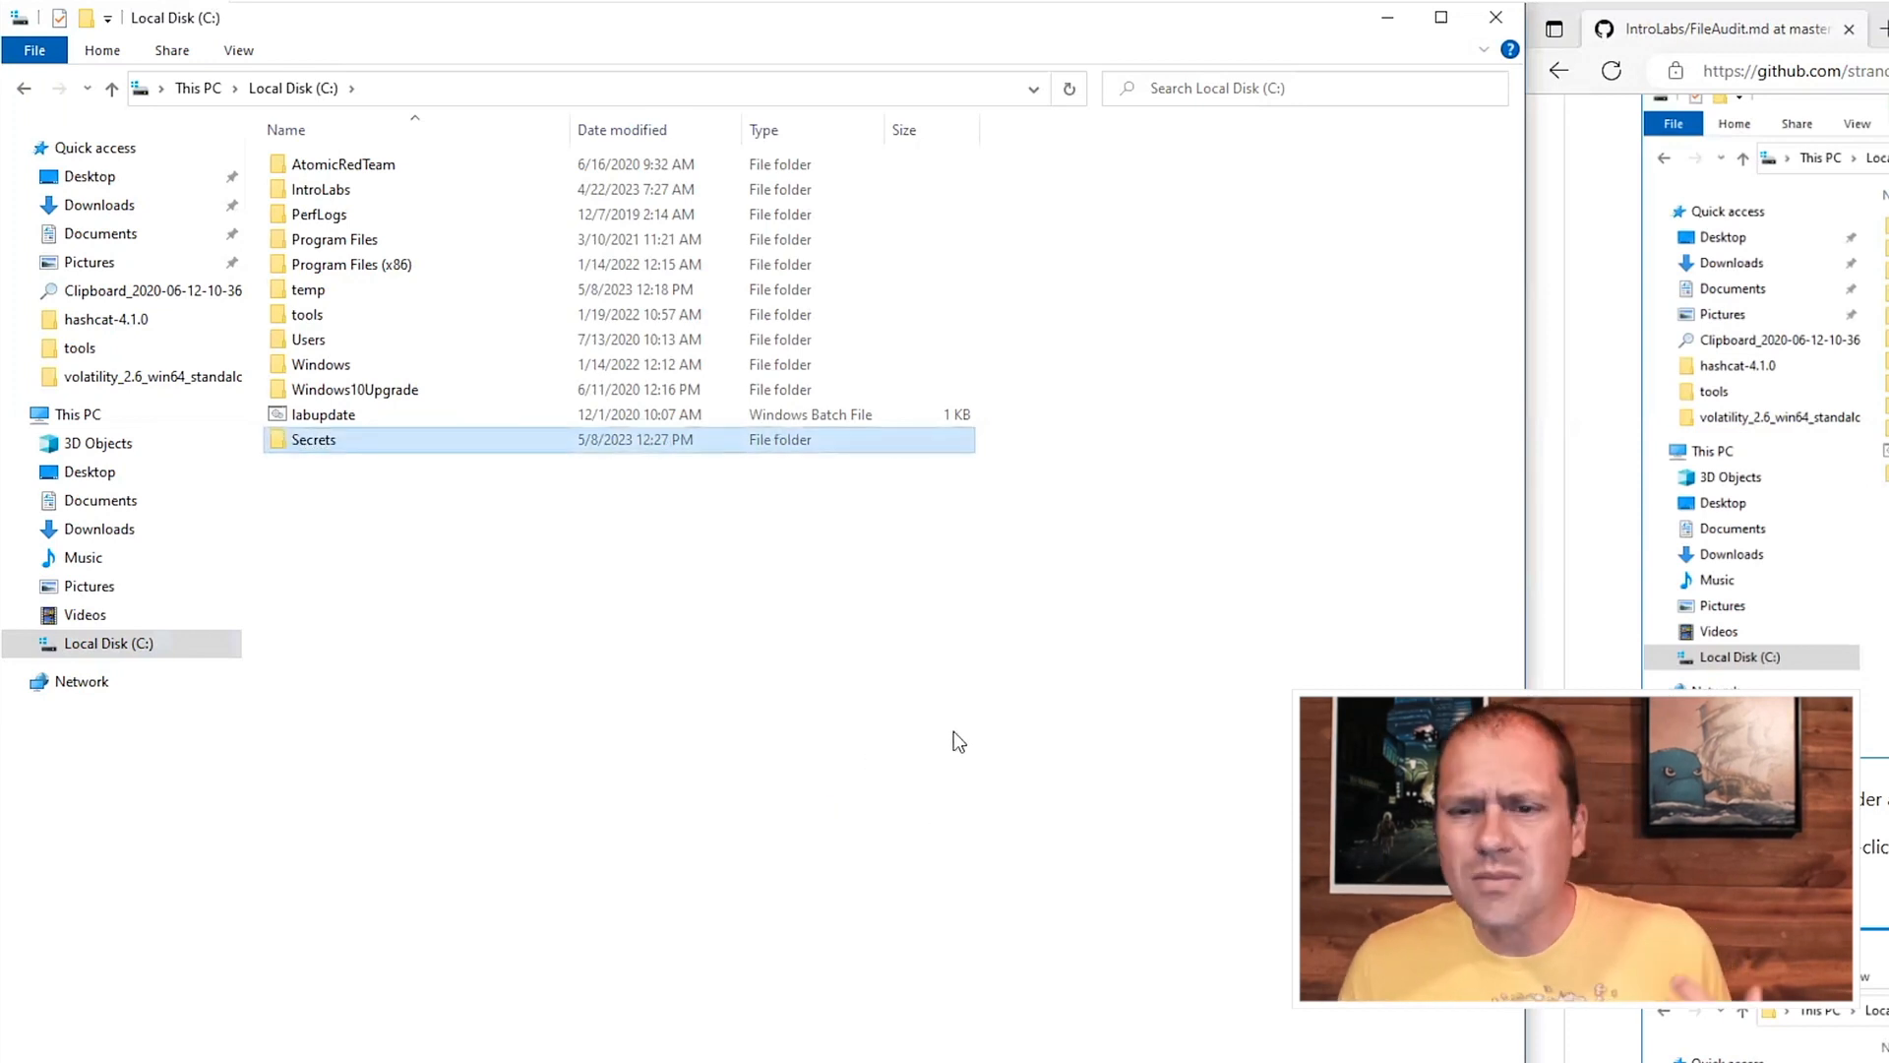
pyautogui.moveTo(512, 598)
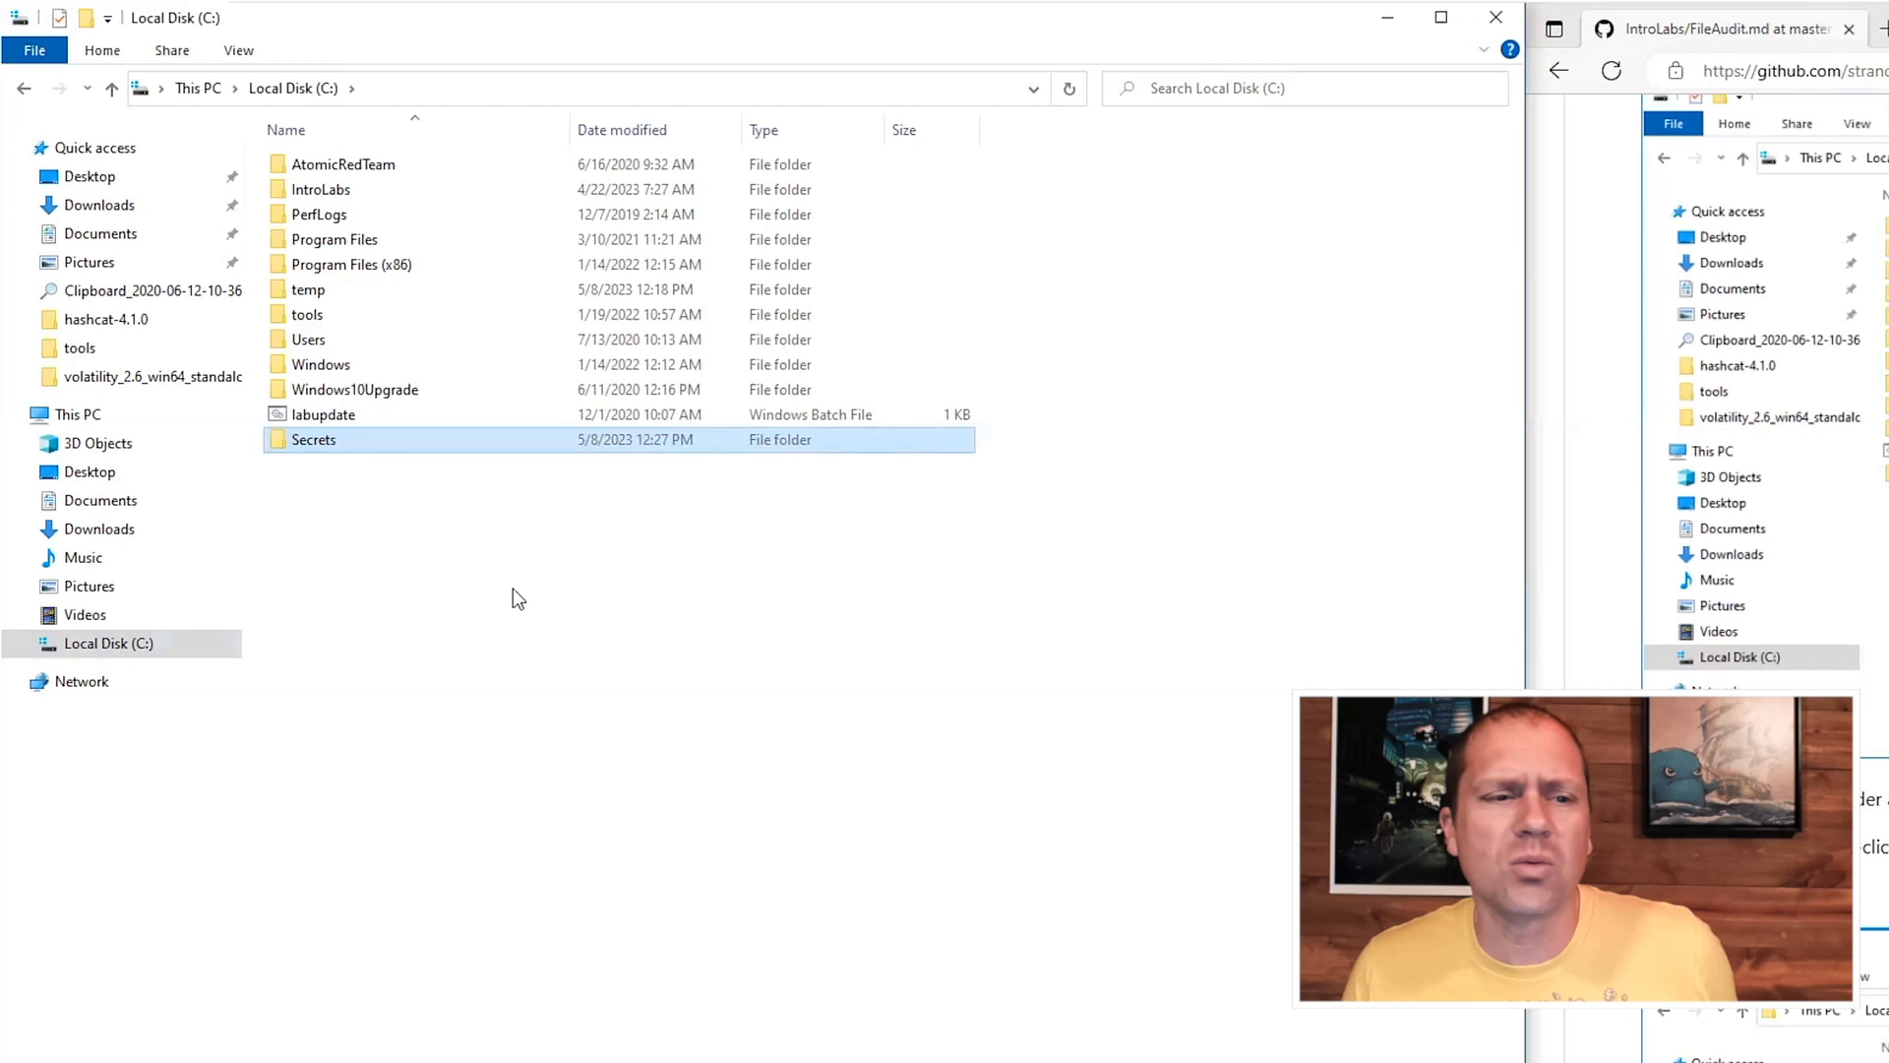
# Inside the Secrets folder, create a new text document named Secrets.
pyautogui.doubleClick(313, 439)
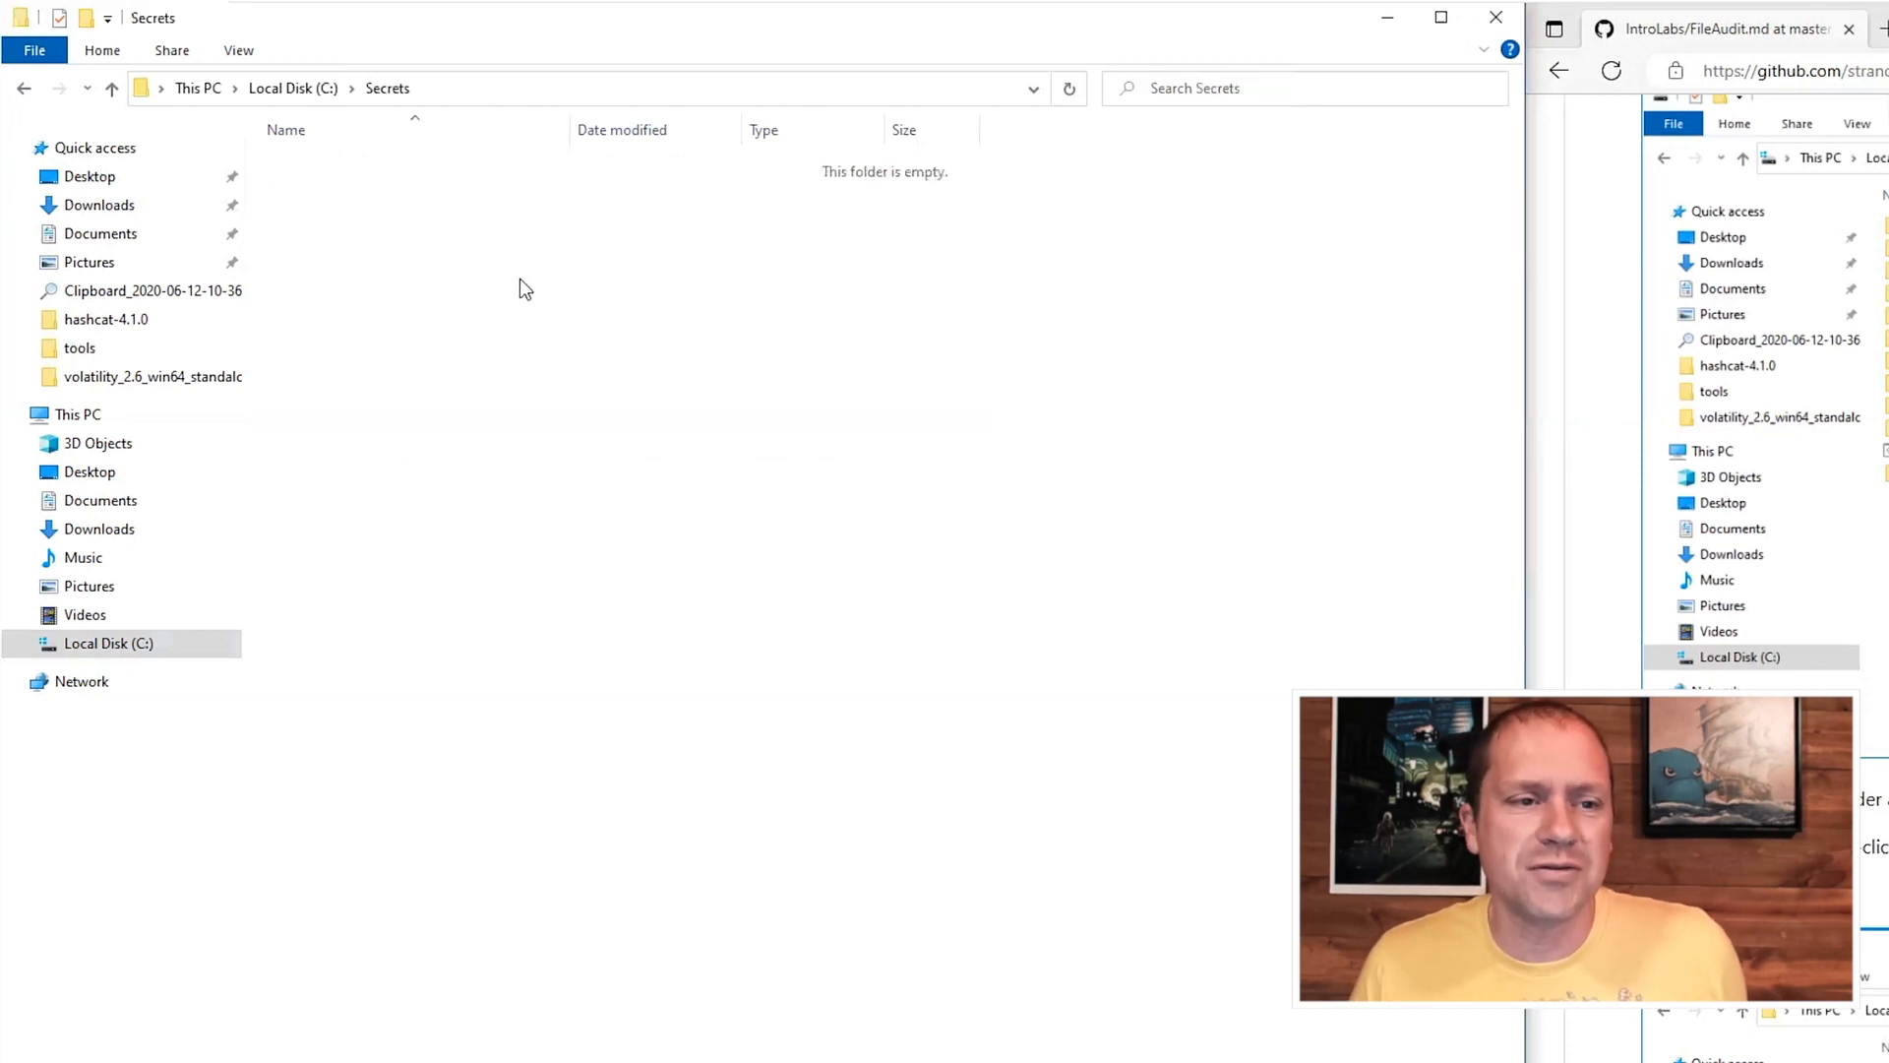
pyautogui.rightClick(523, 289)
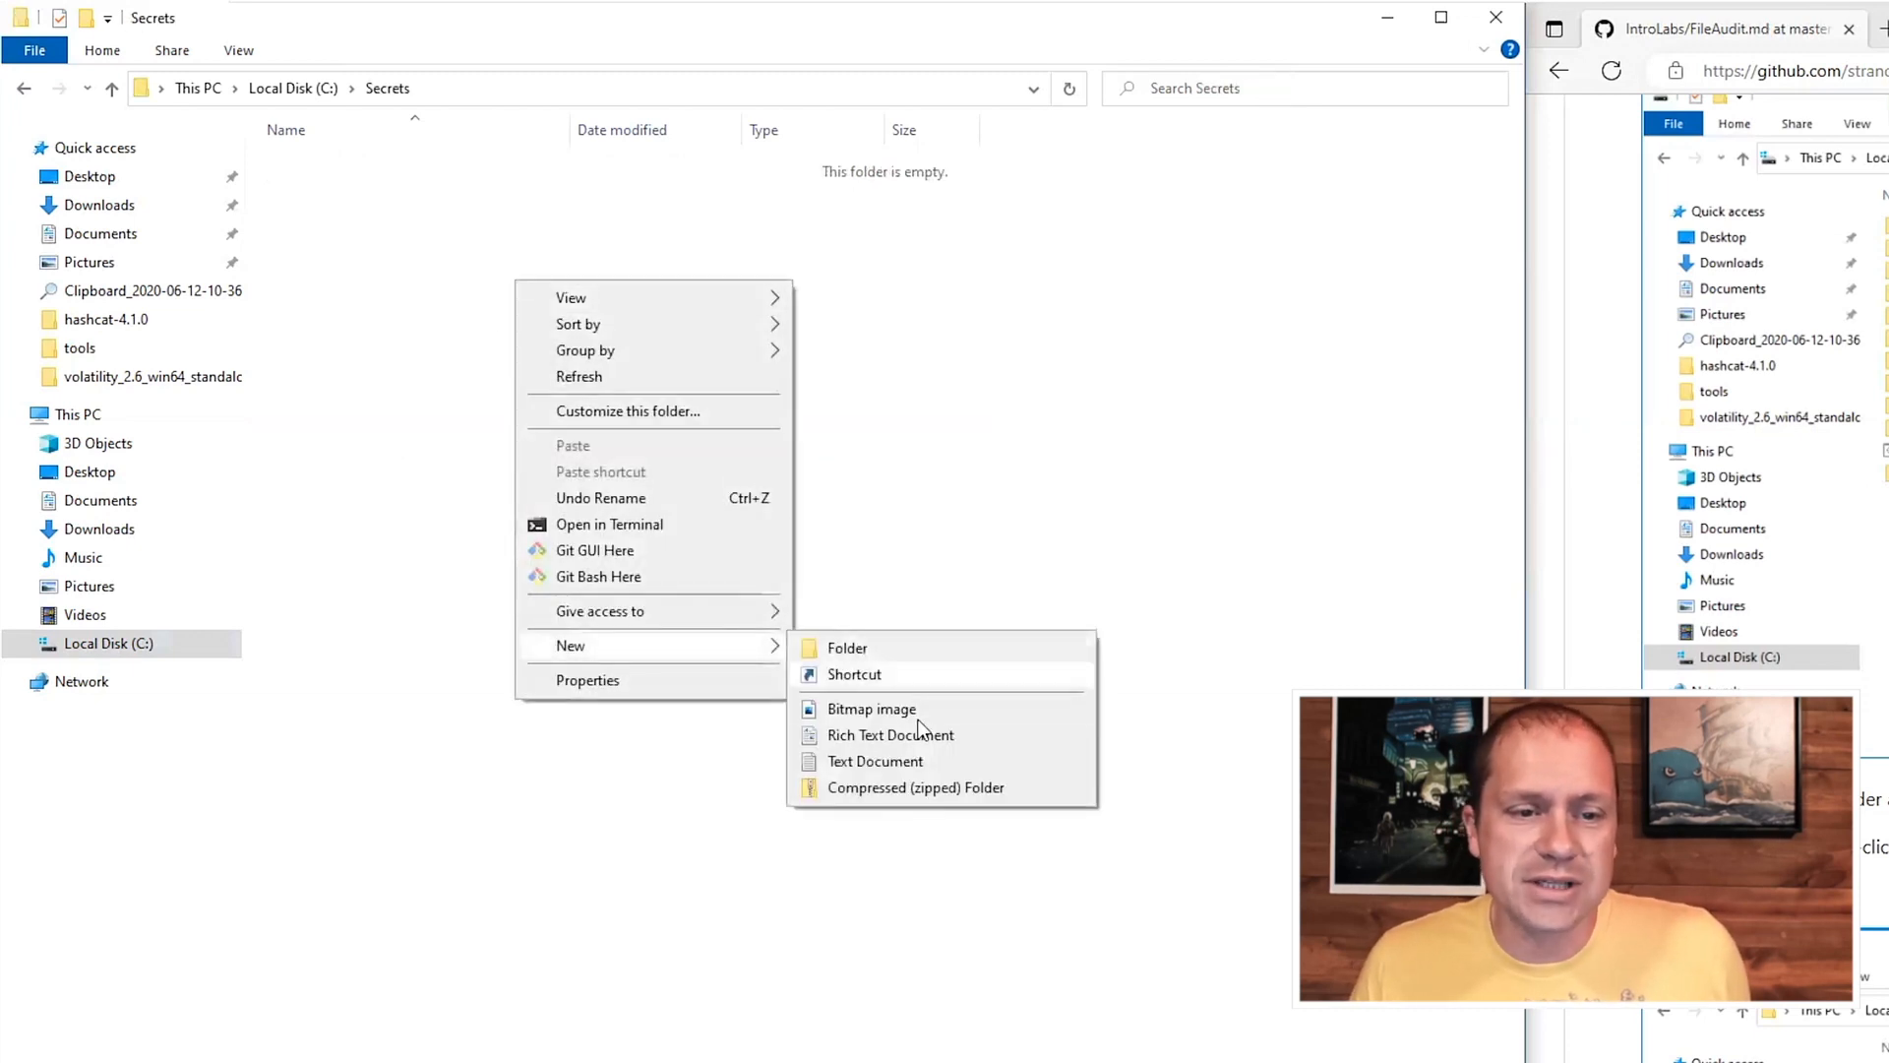
pyautogui.click(874, 759)
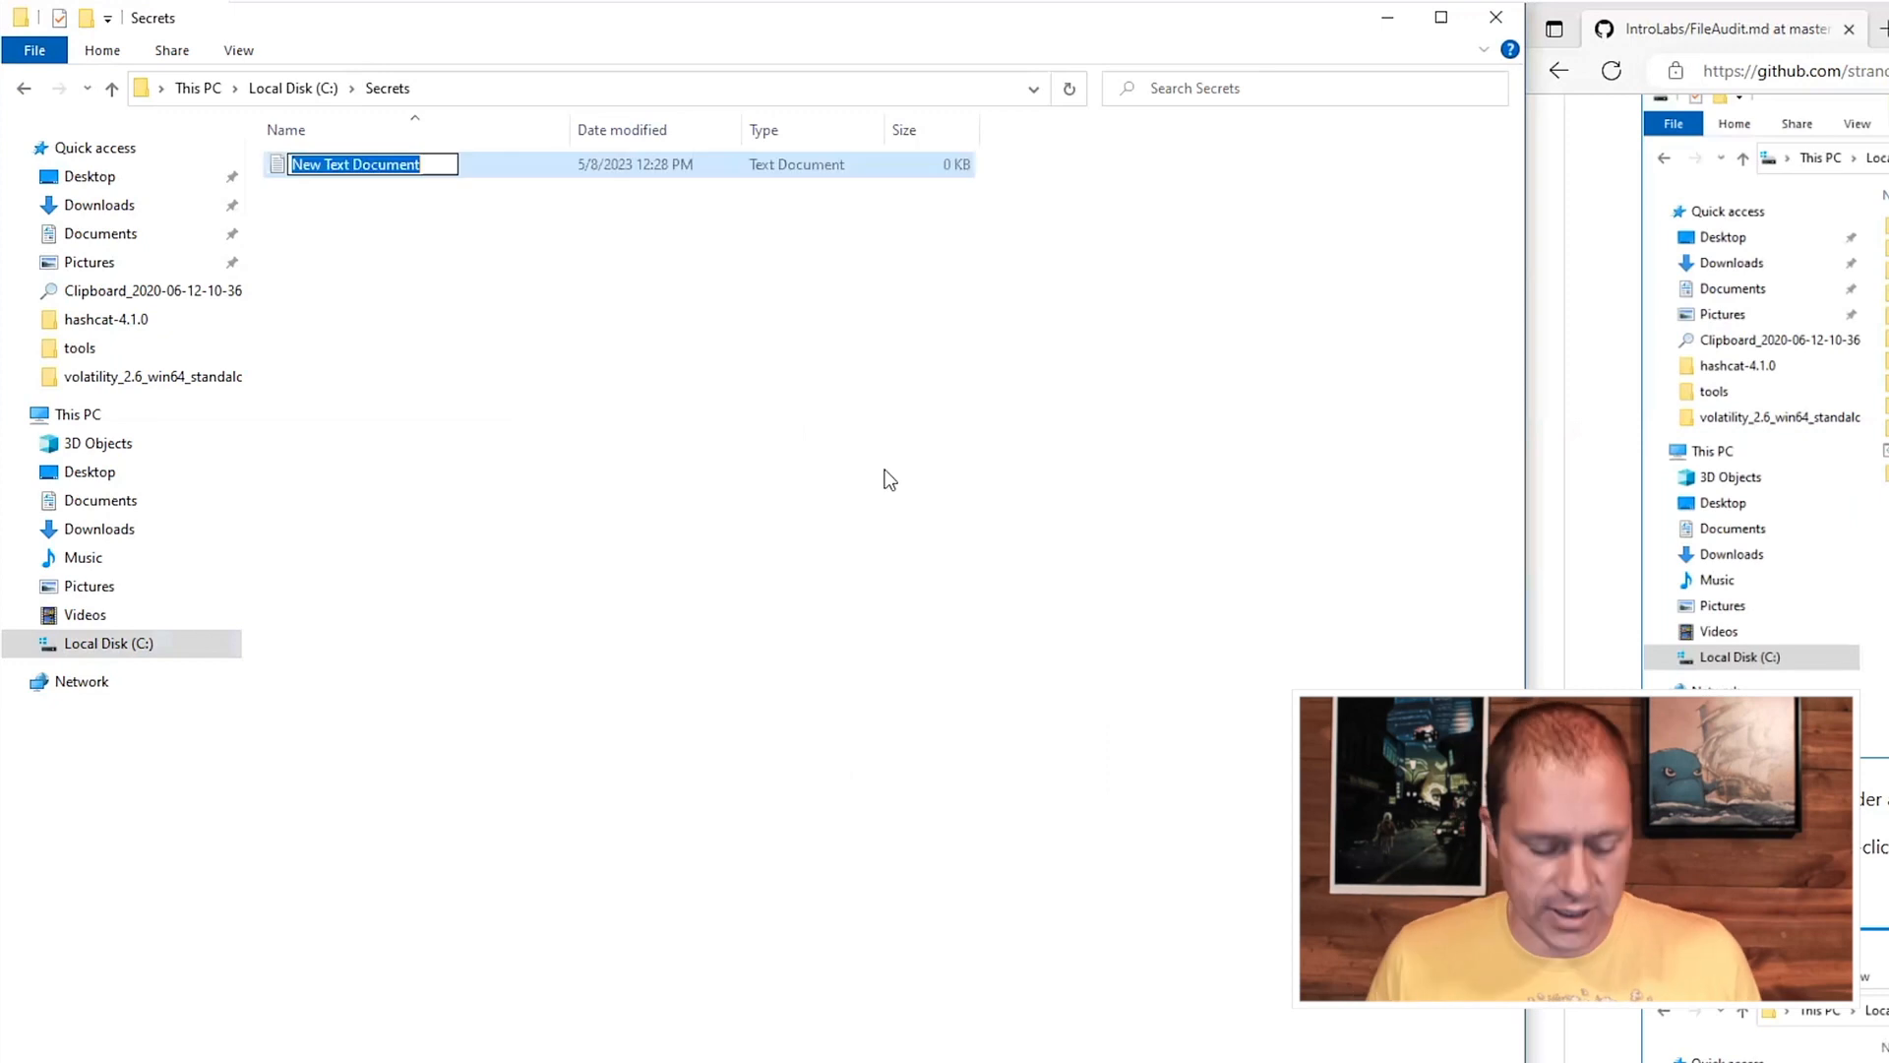
pyautogui.write('Secrets')
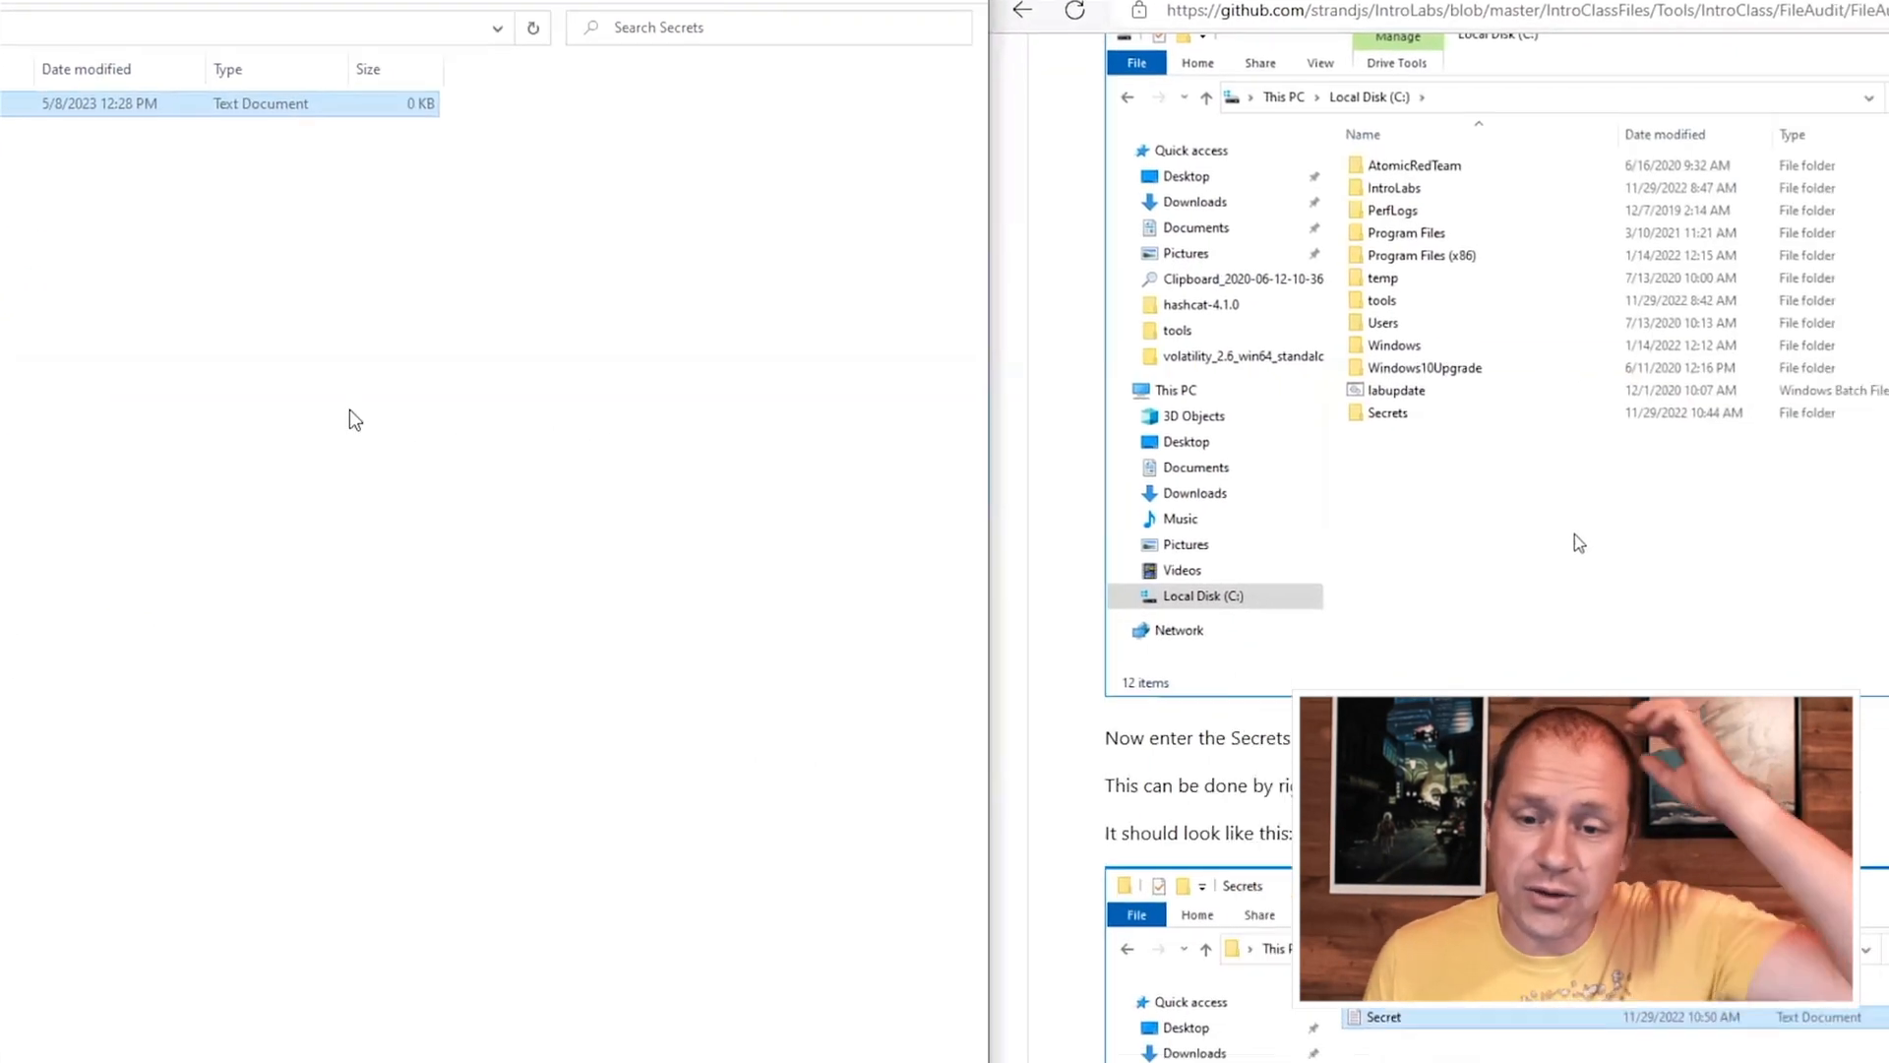
pyautogui.scroll(-3)
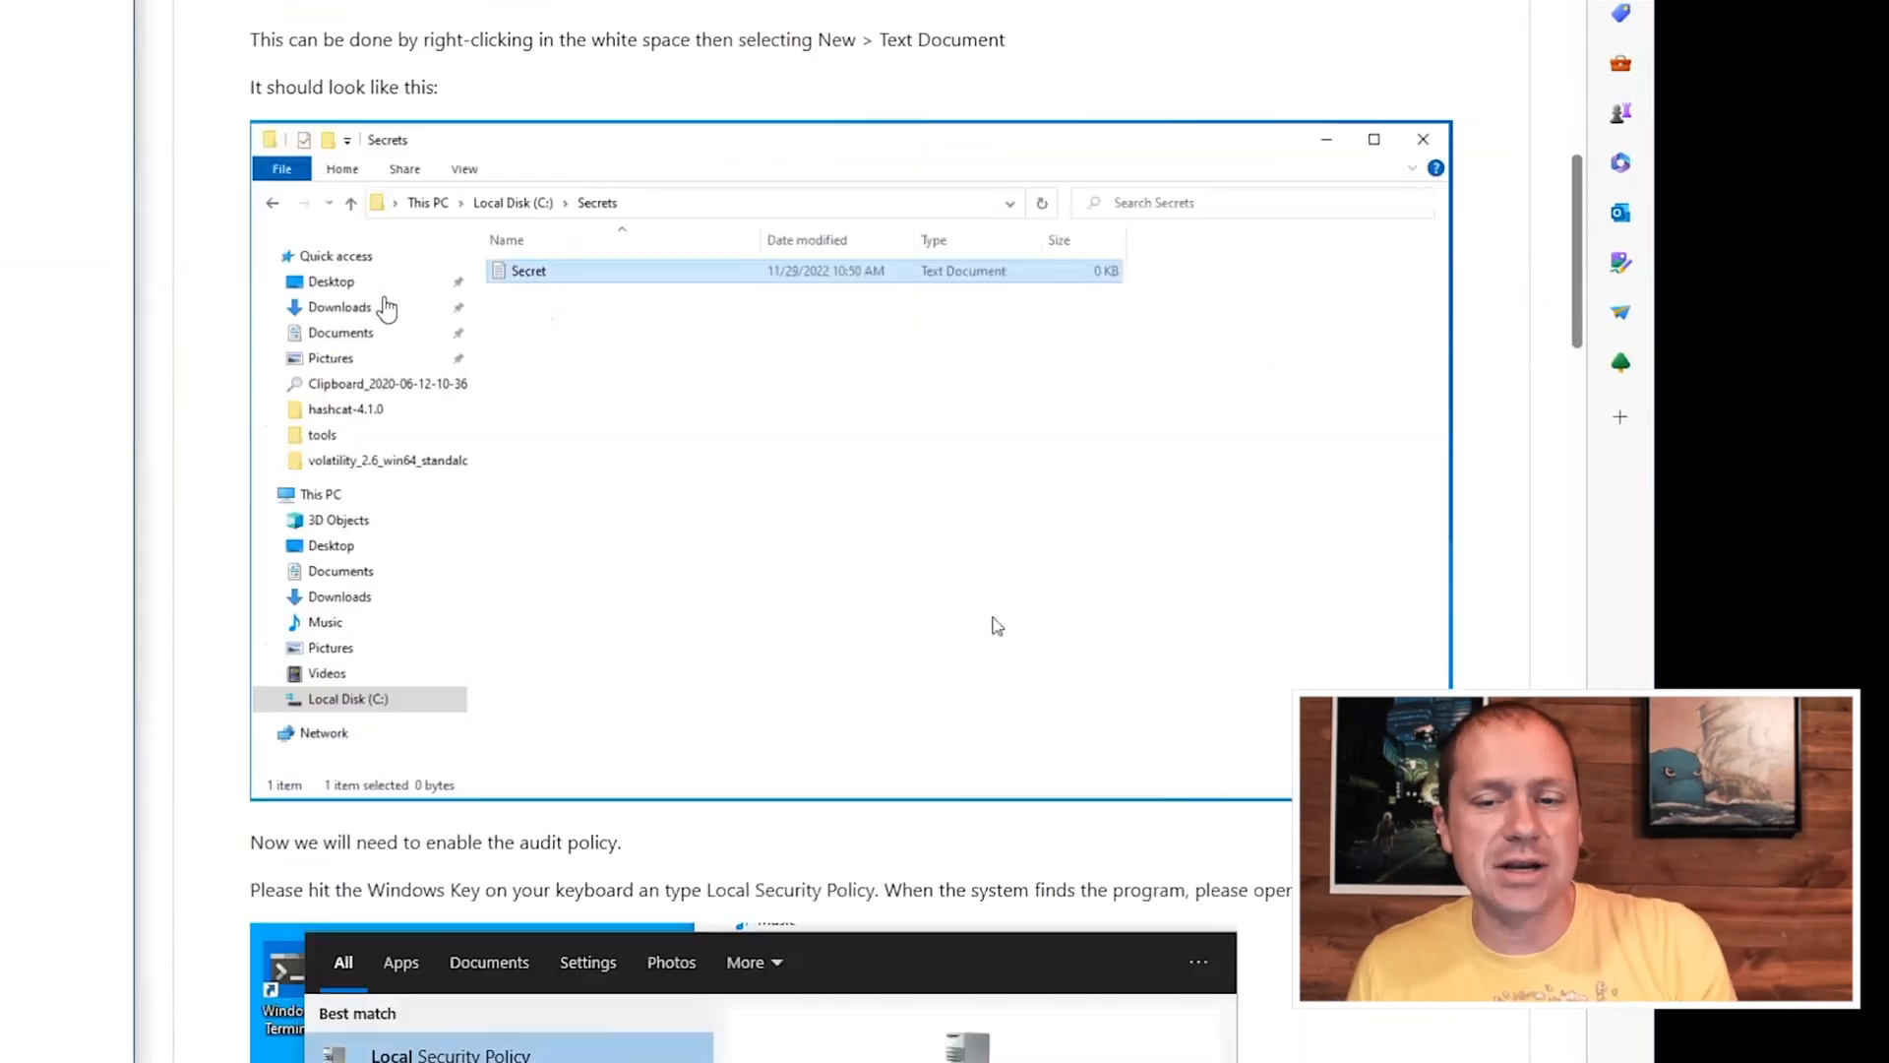
pyautogui.scroll(-3)
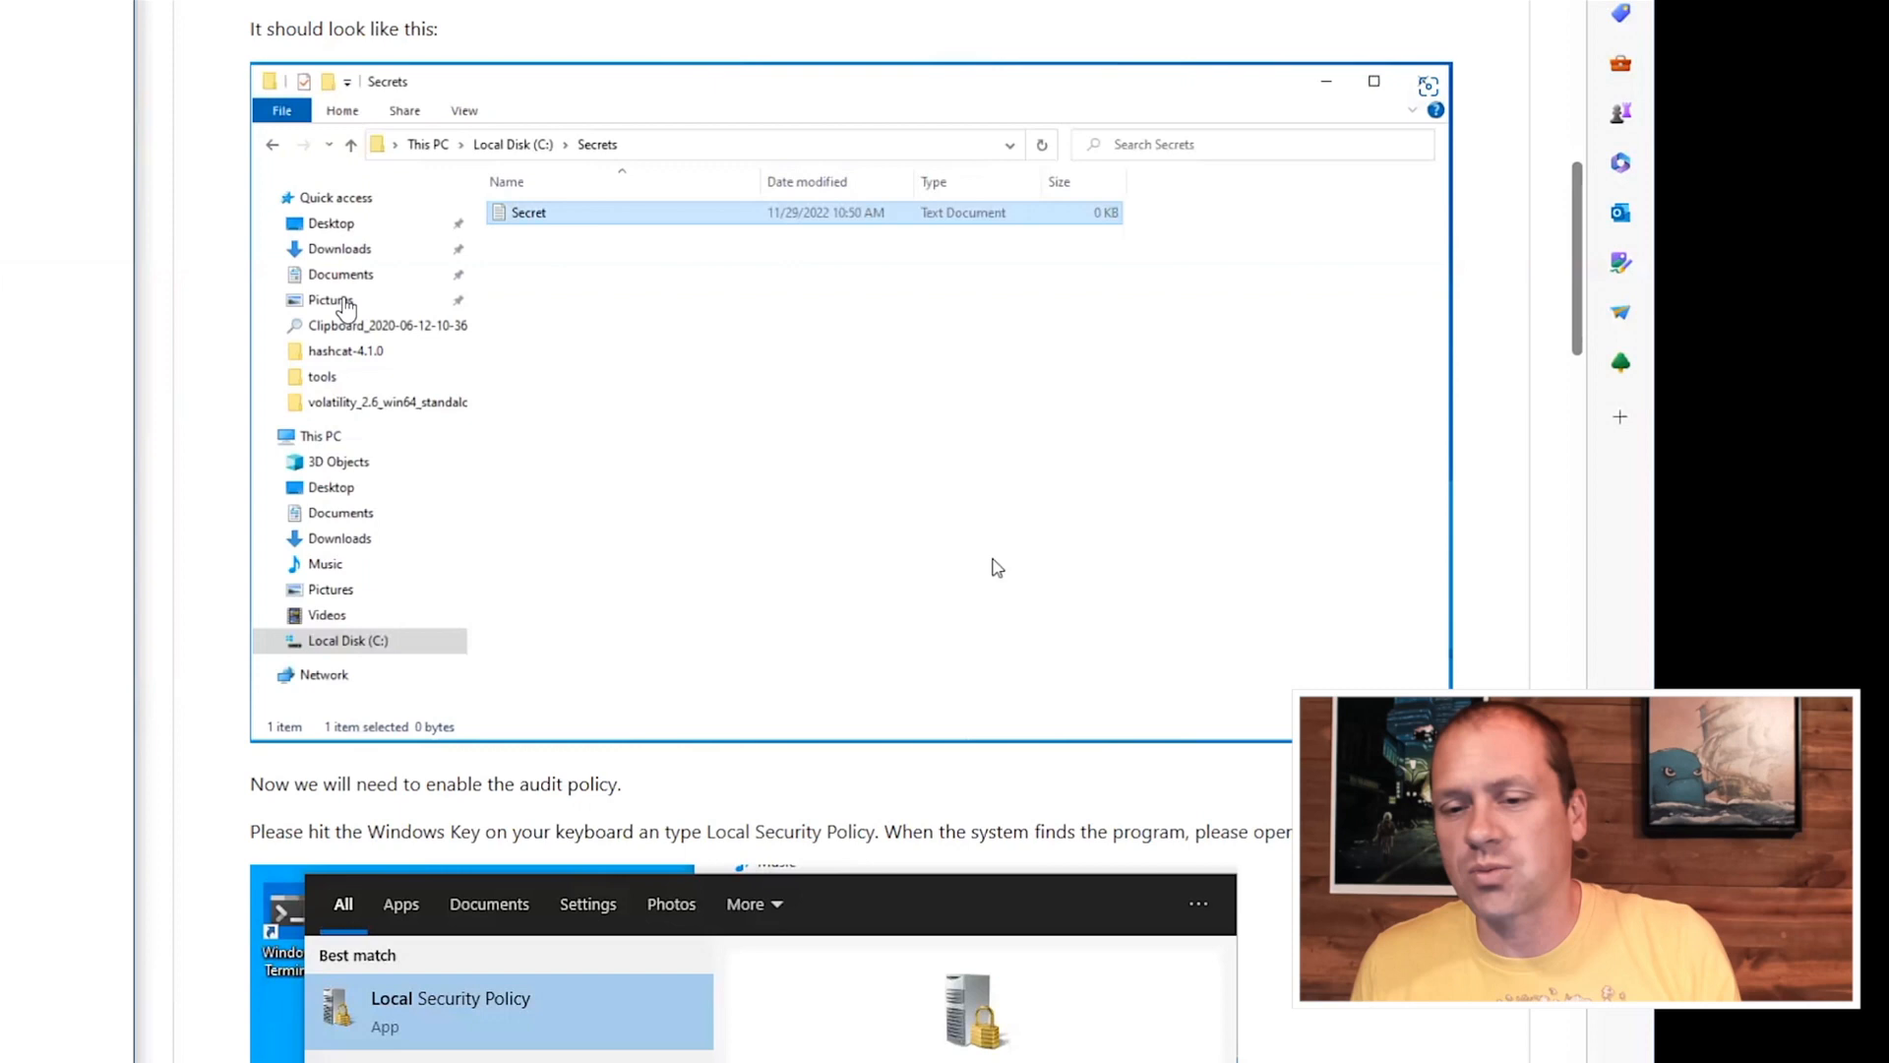
pyautogui.scroll(-3)
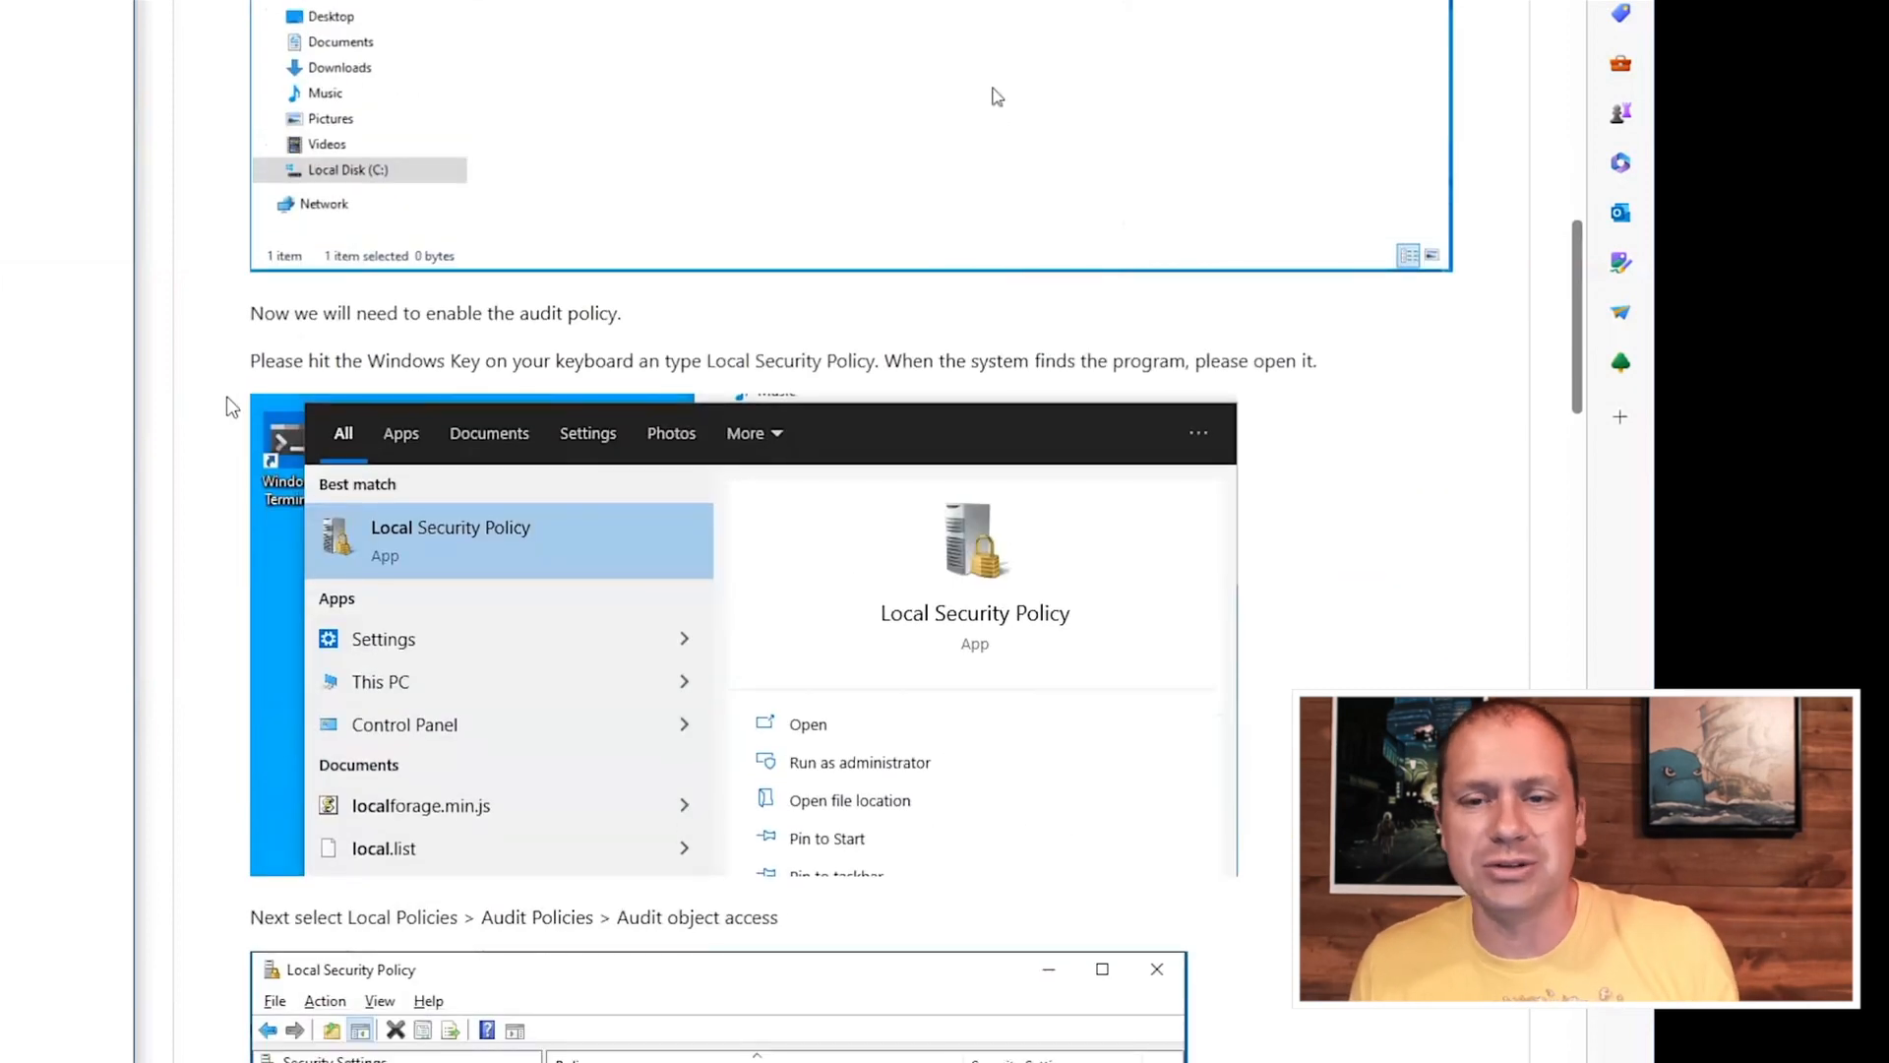
pyautogui.scroll(-3)
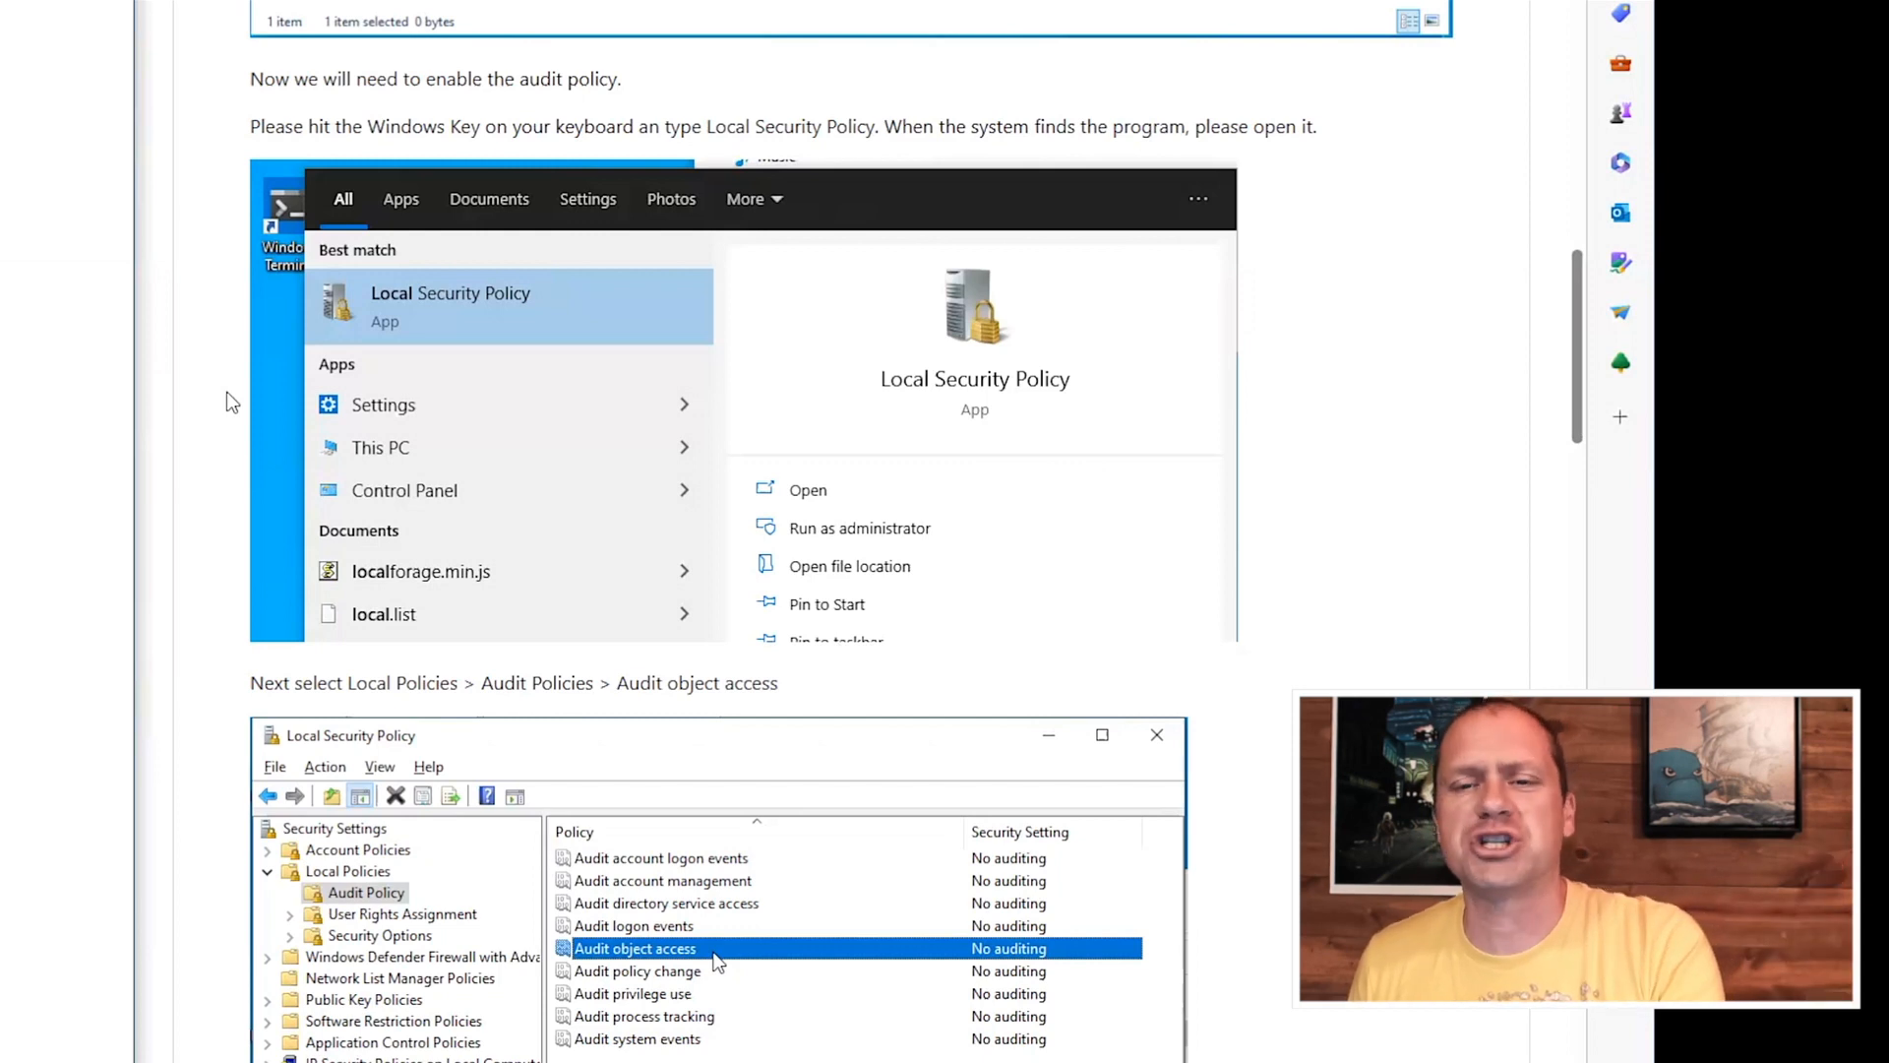
pyautogui.moveTo(232, 405)
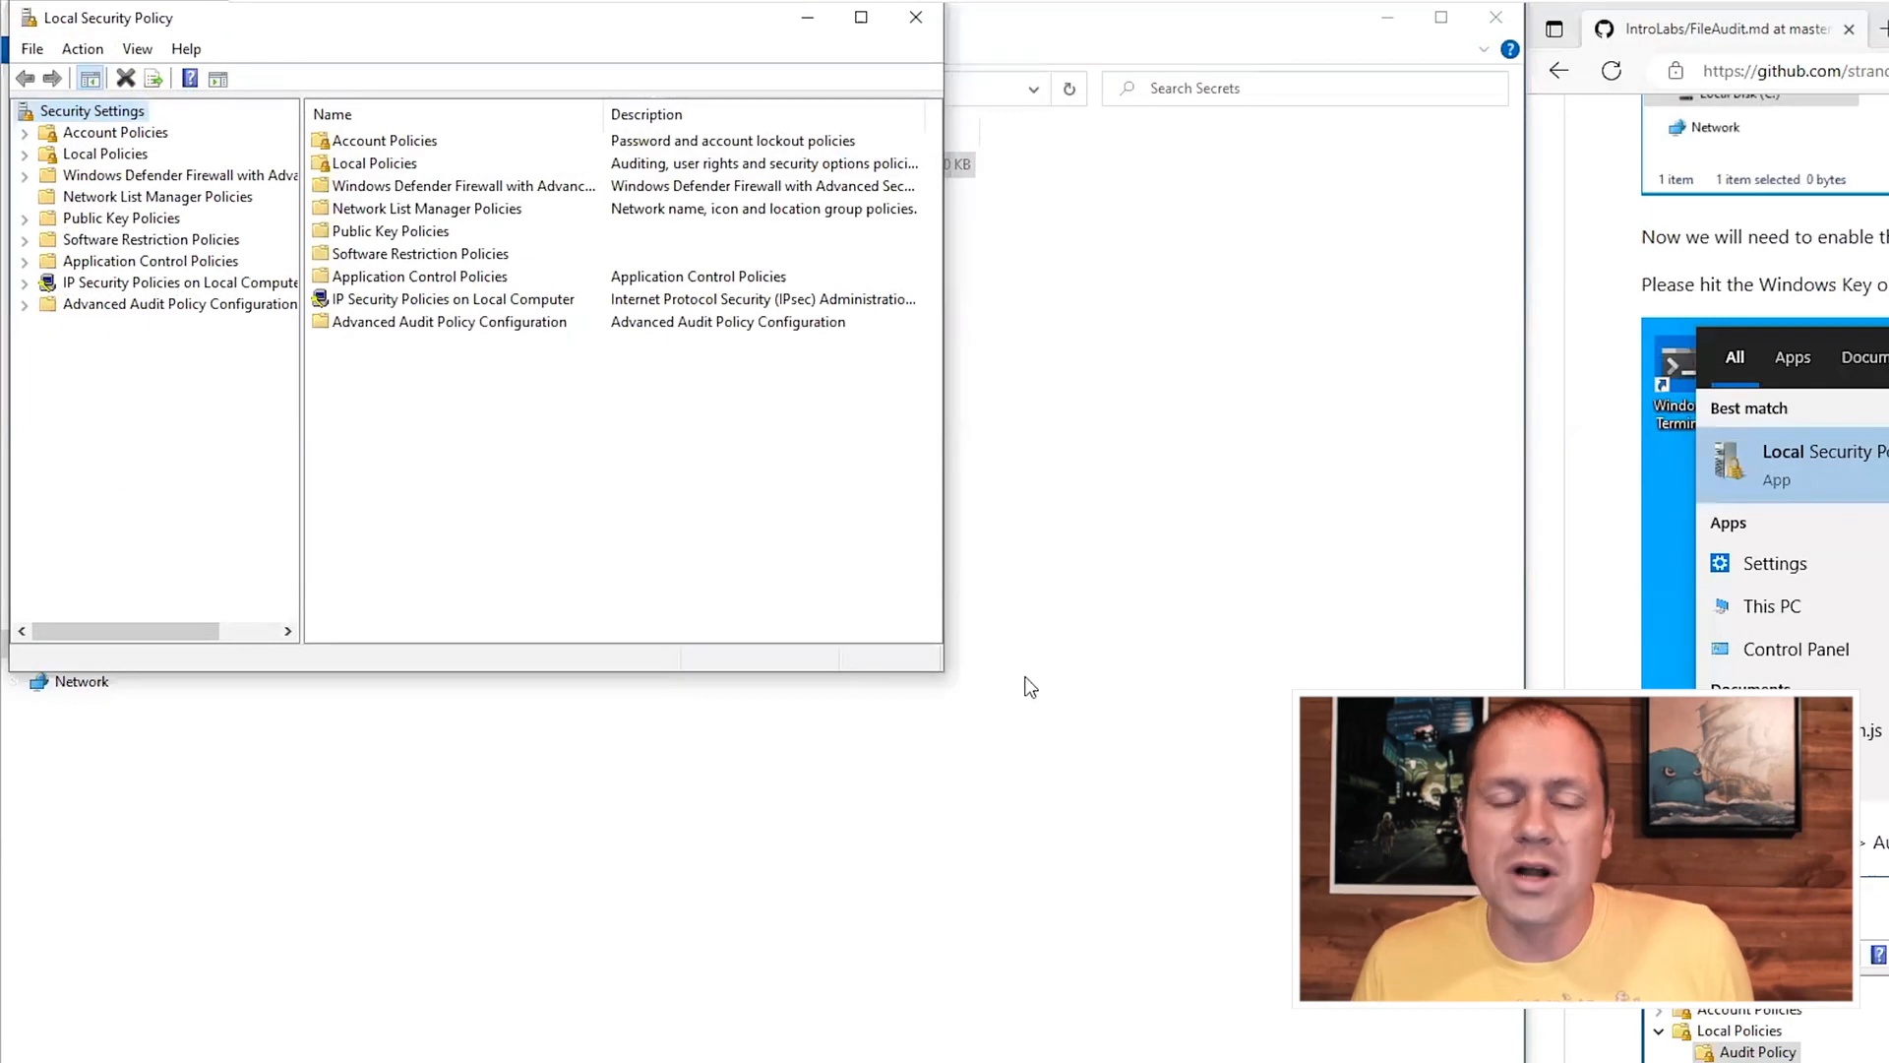
pyautogui.moveTo(340, 387)
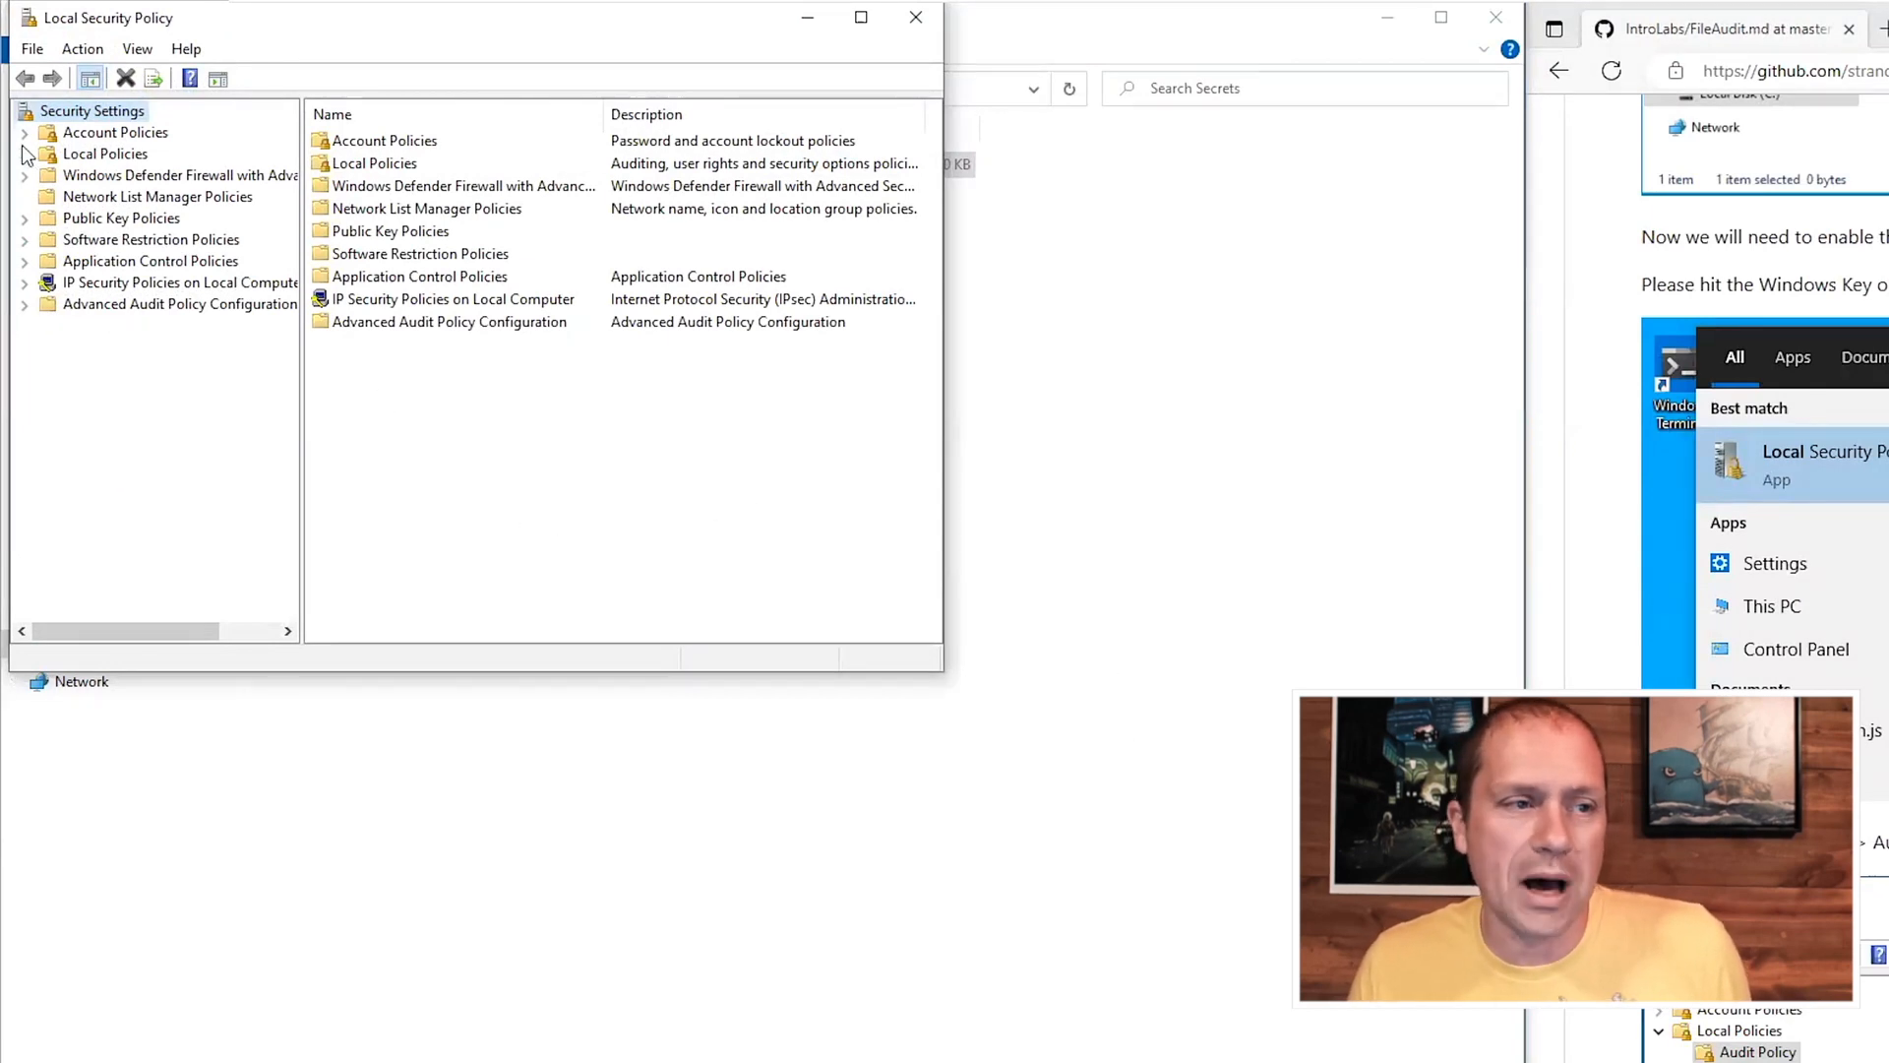
# Under Local Policies > Audit Policy, bring up the Audit object access properties.
pyautogui.click(23, 153)
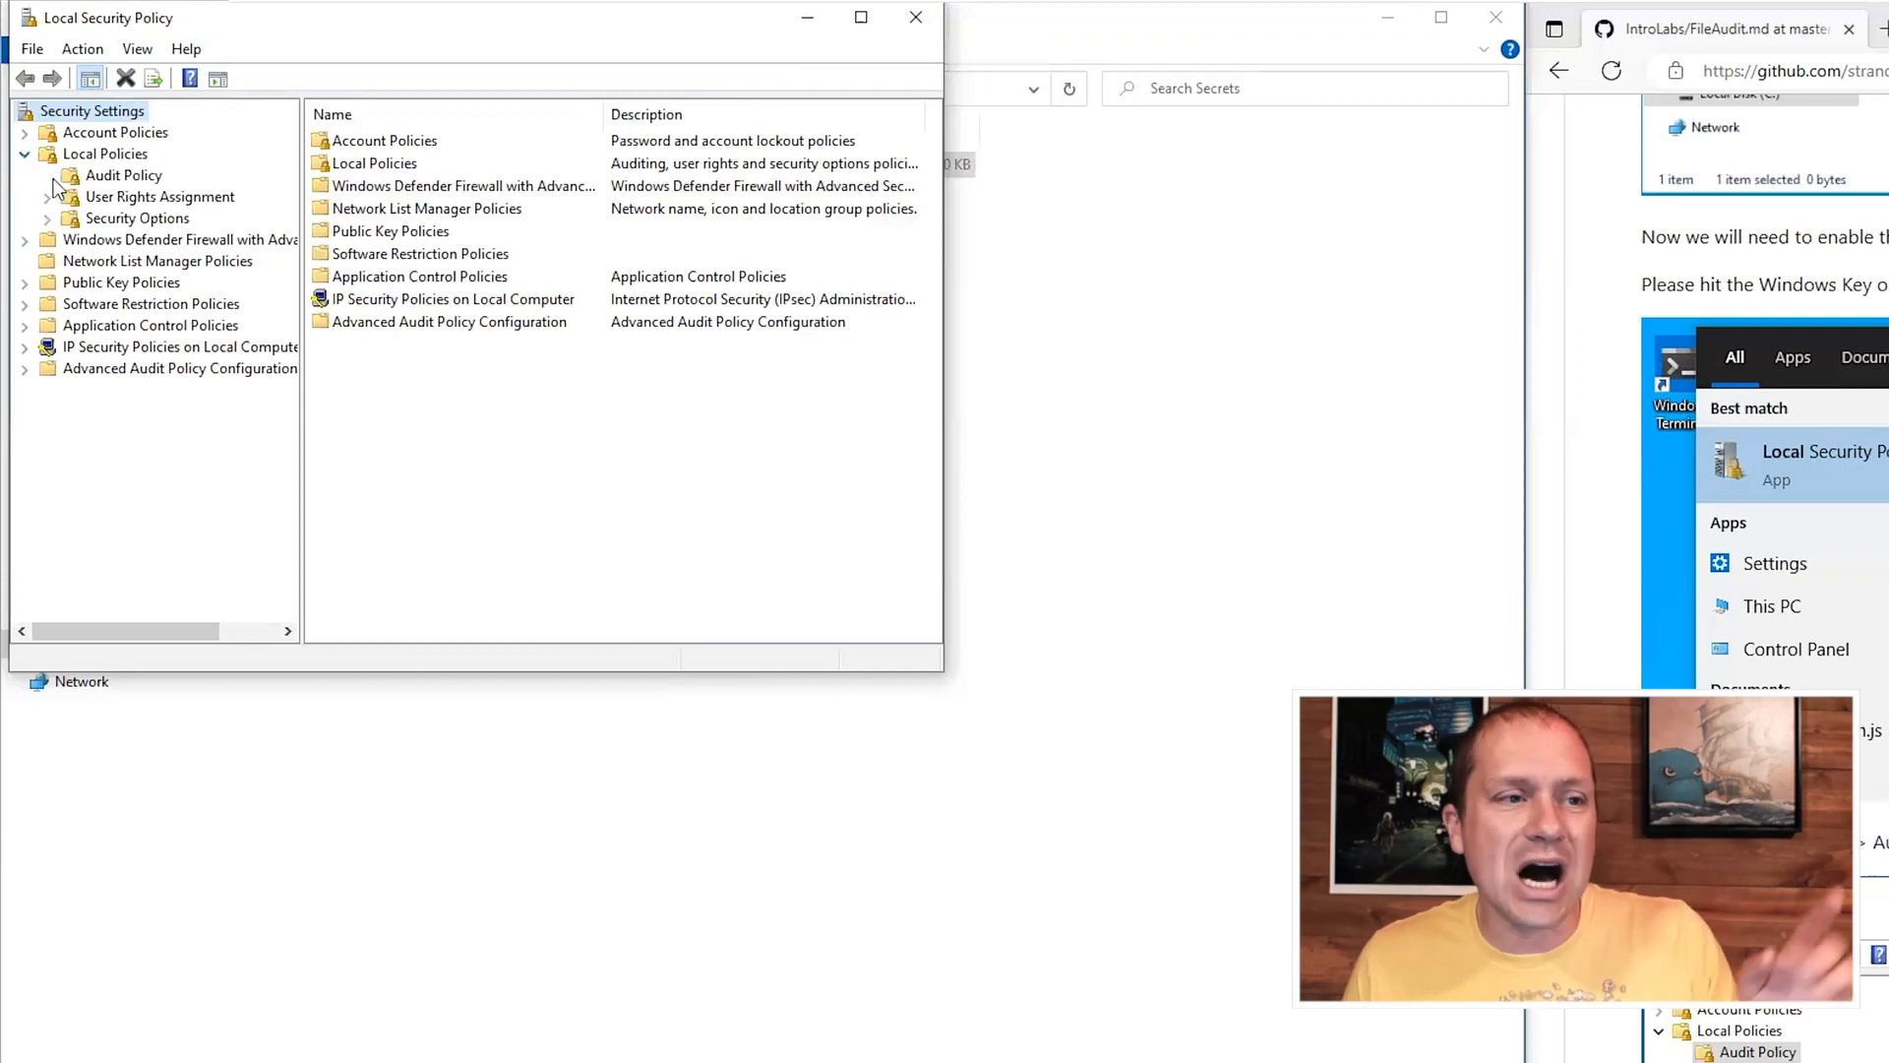
pyautogui.click(126, 175)
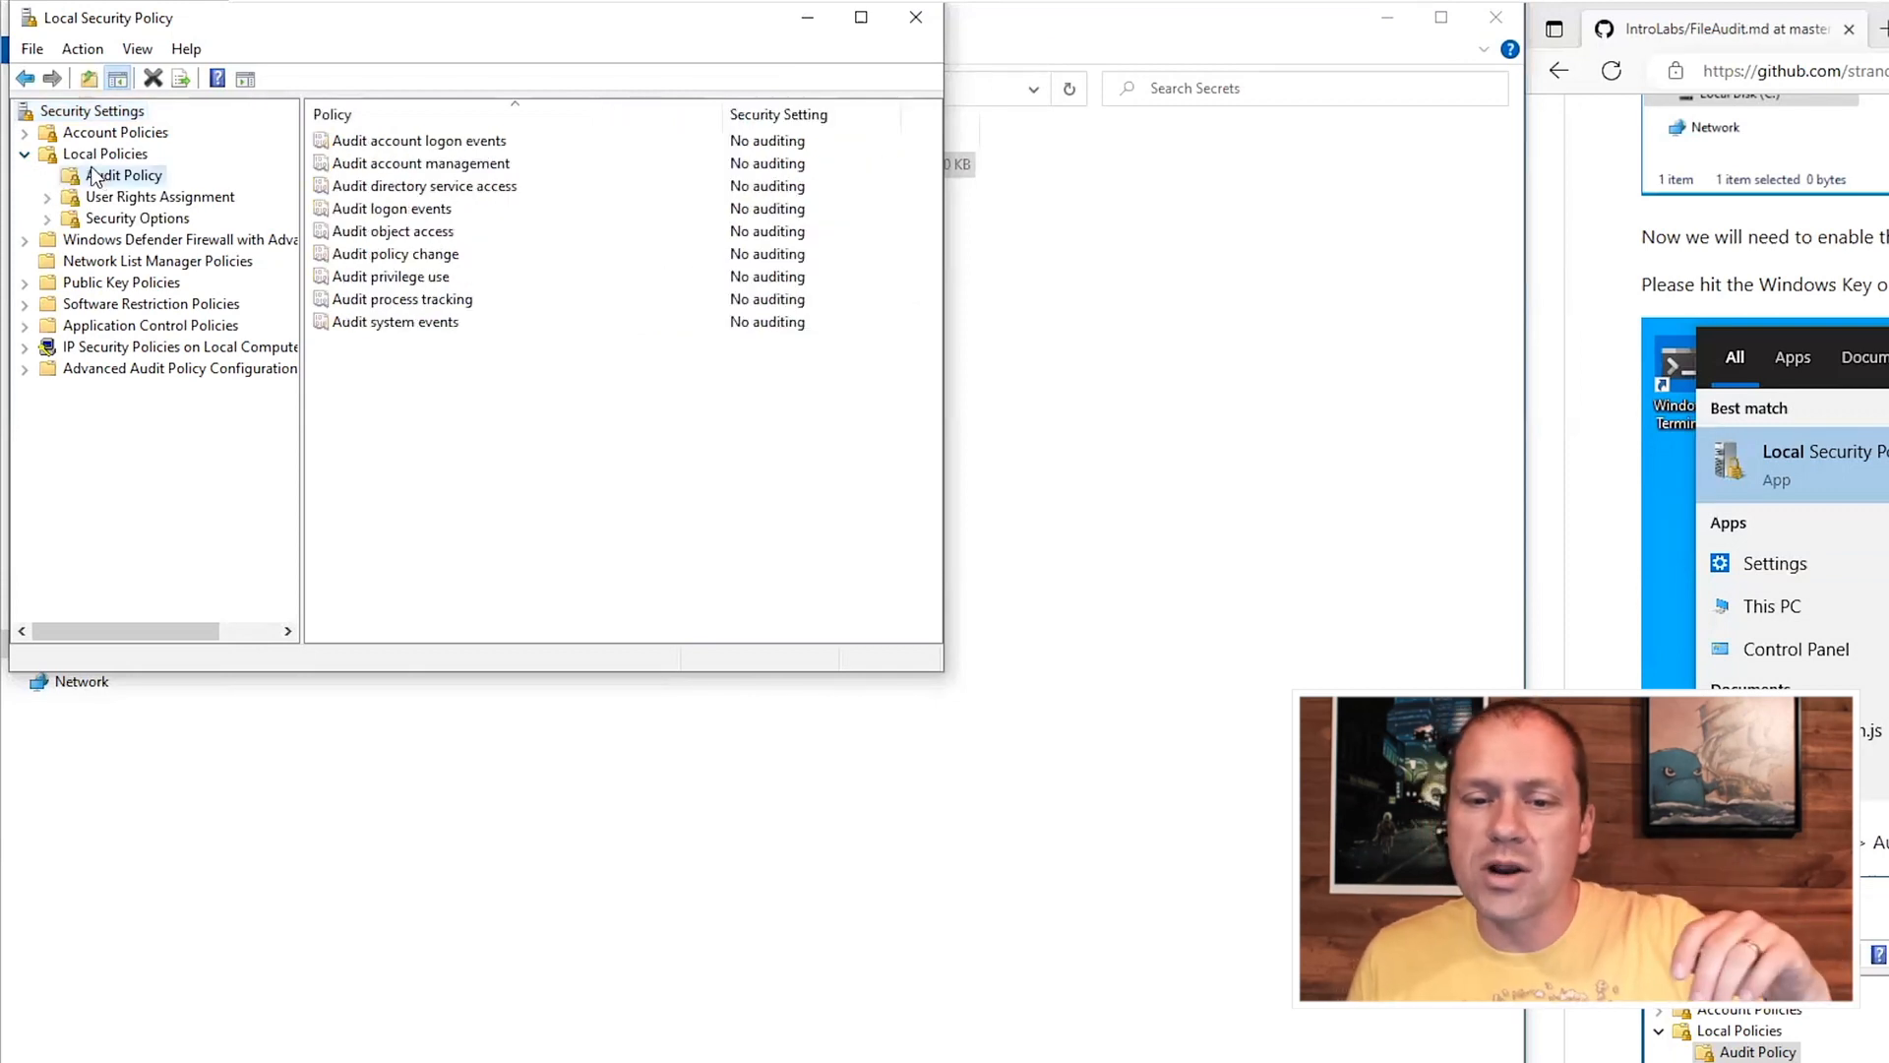
pyautogui.click(391, 230)
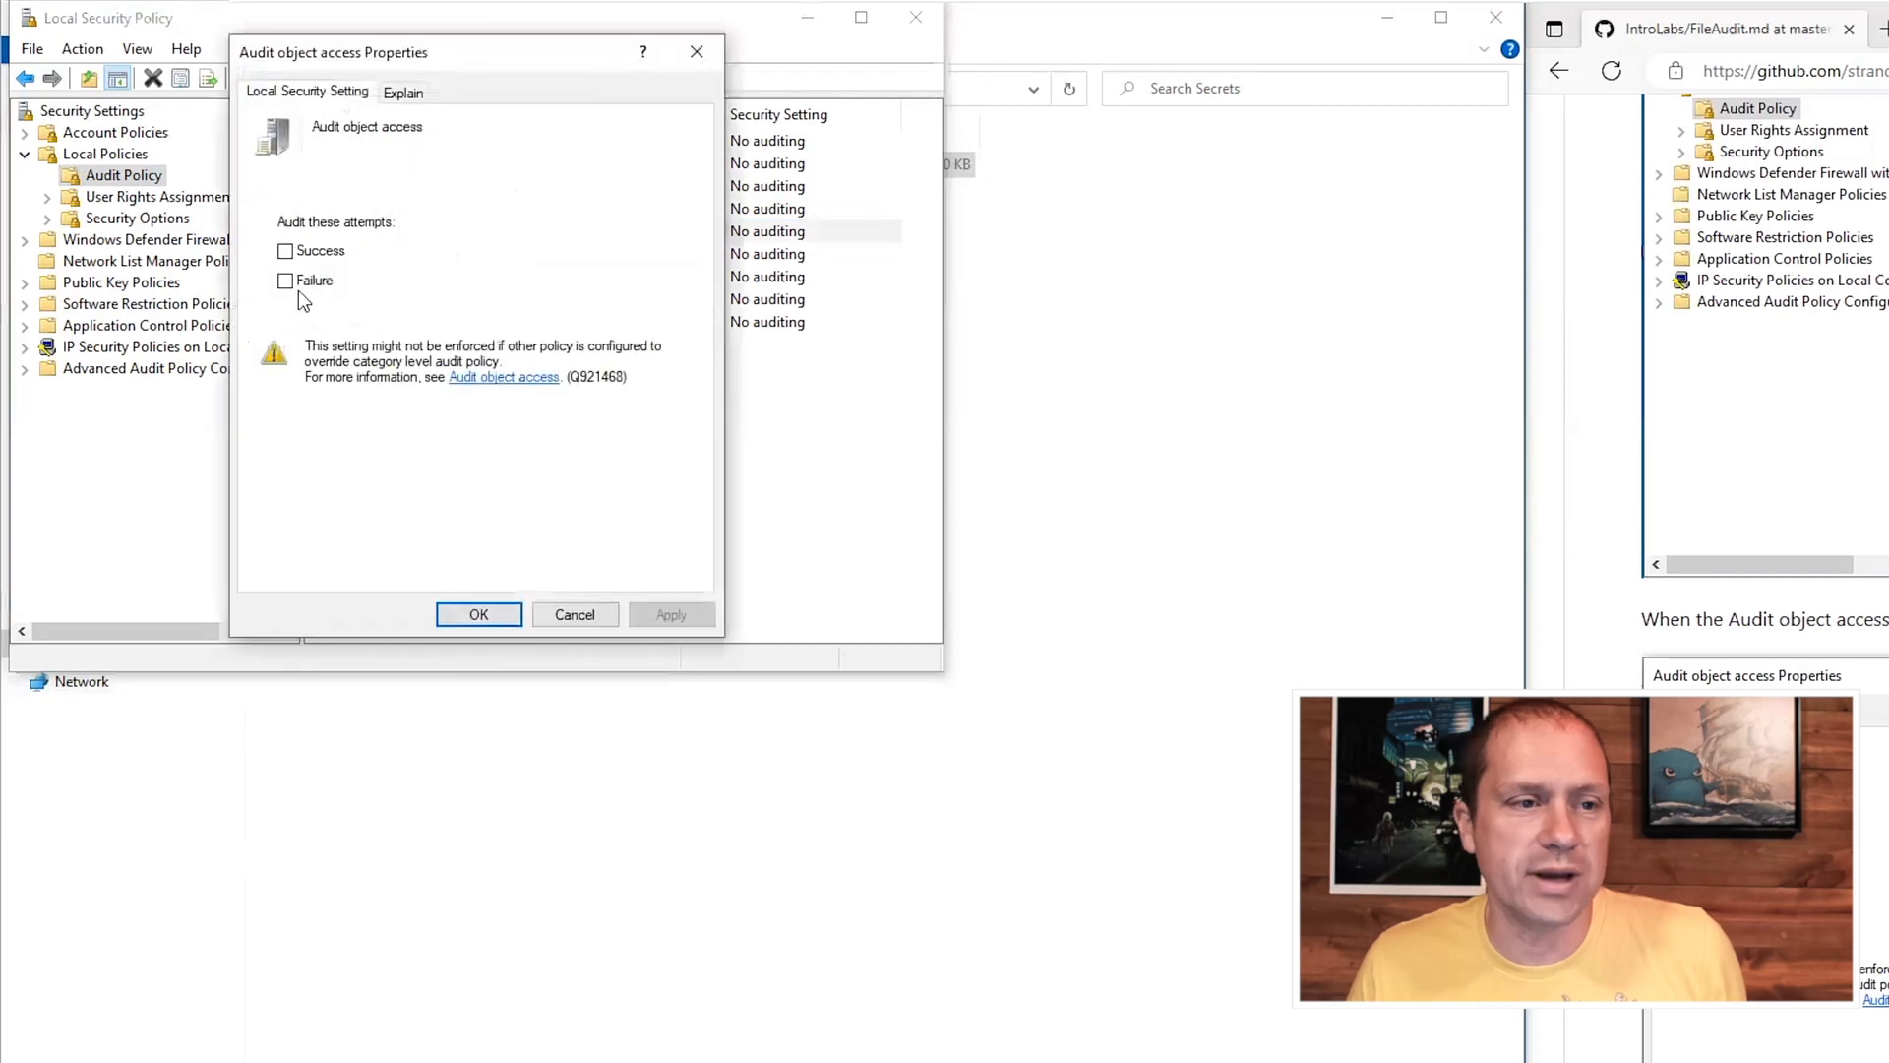
# Enable Success and Failure auditing for Audit object access and apply it.
pyautogui.click(285, 279)
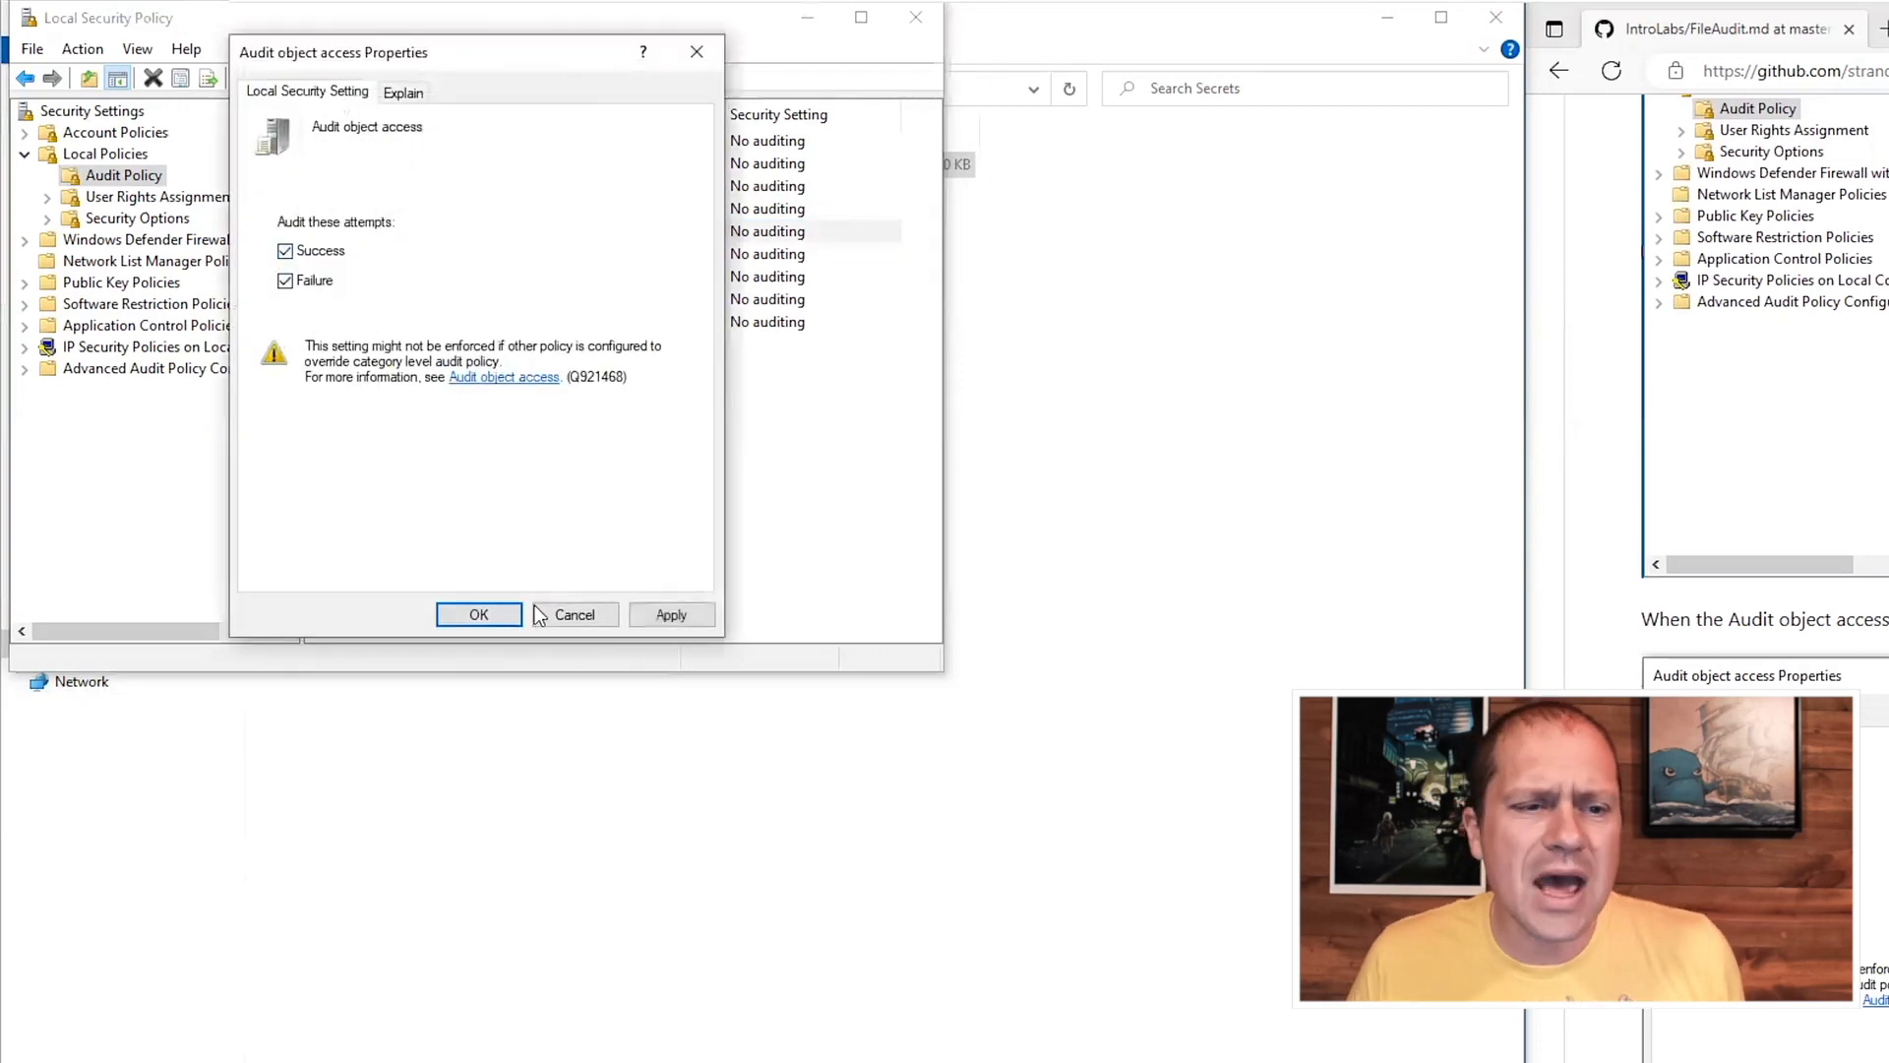
pyautogui.click(479, 614)
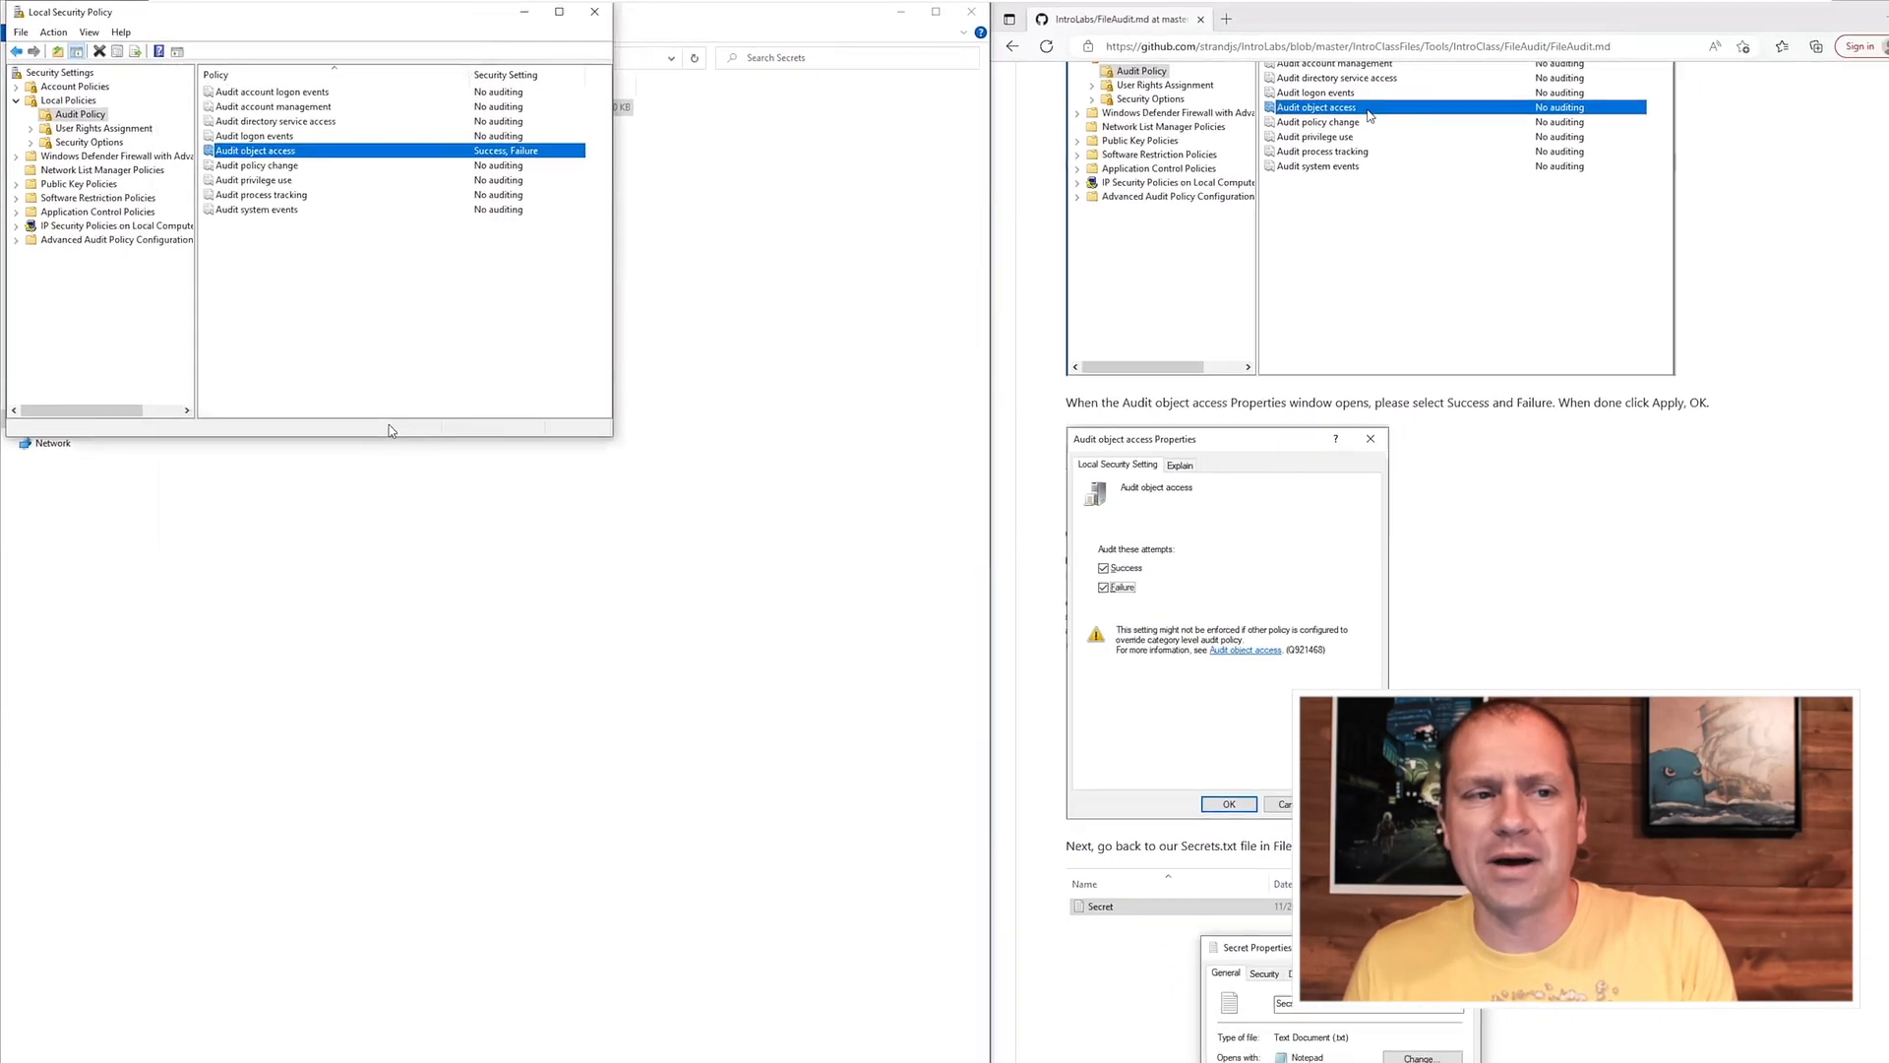
pyautogui.scroll(-3)
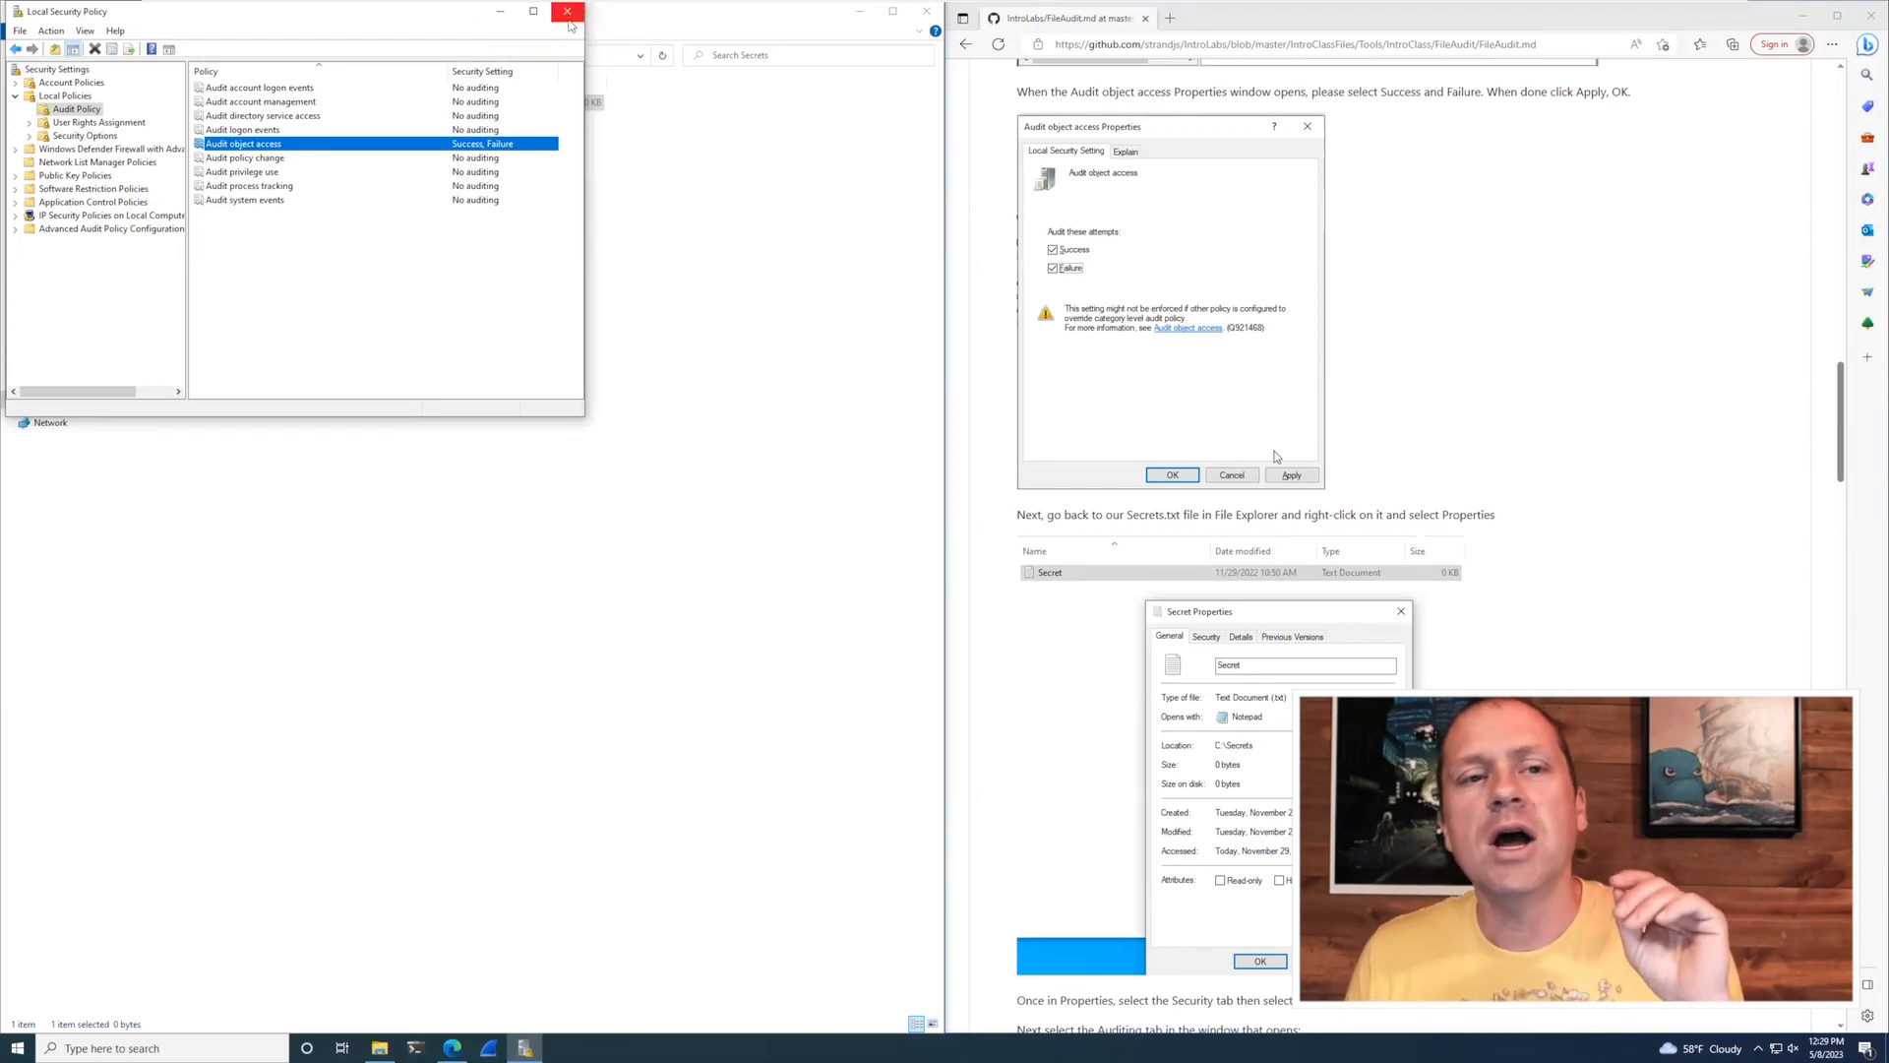
# Close Local Security Policy and show the Security permissions of Secrets.txt.
pyautogui.click(567, 12)
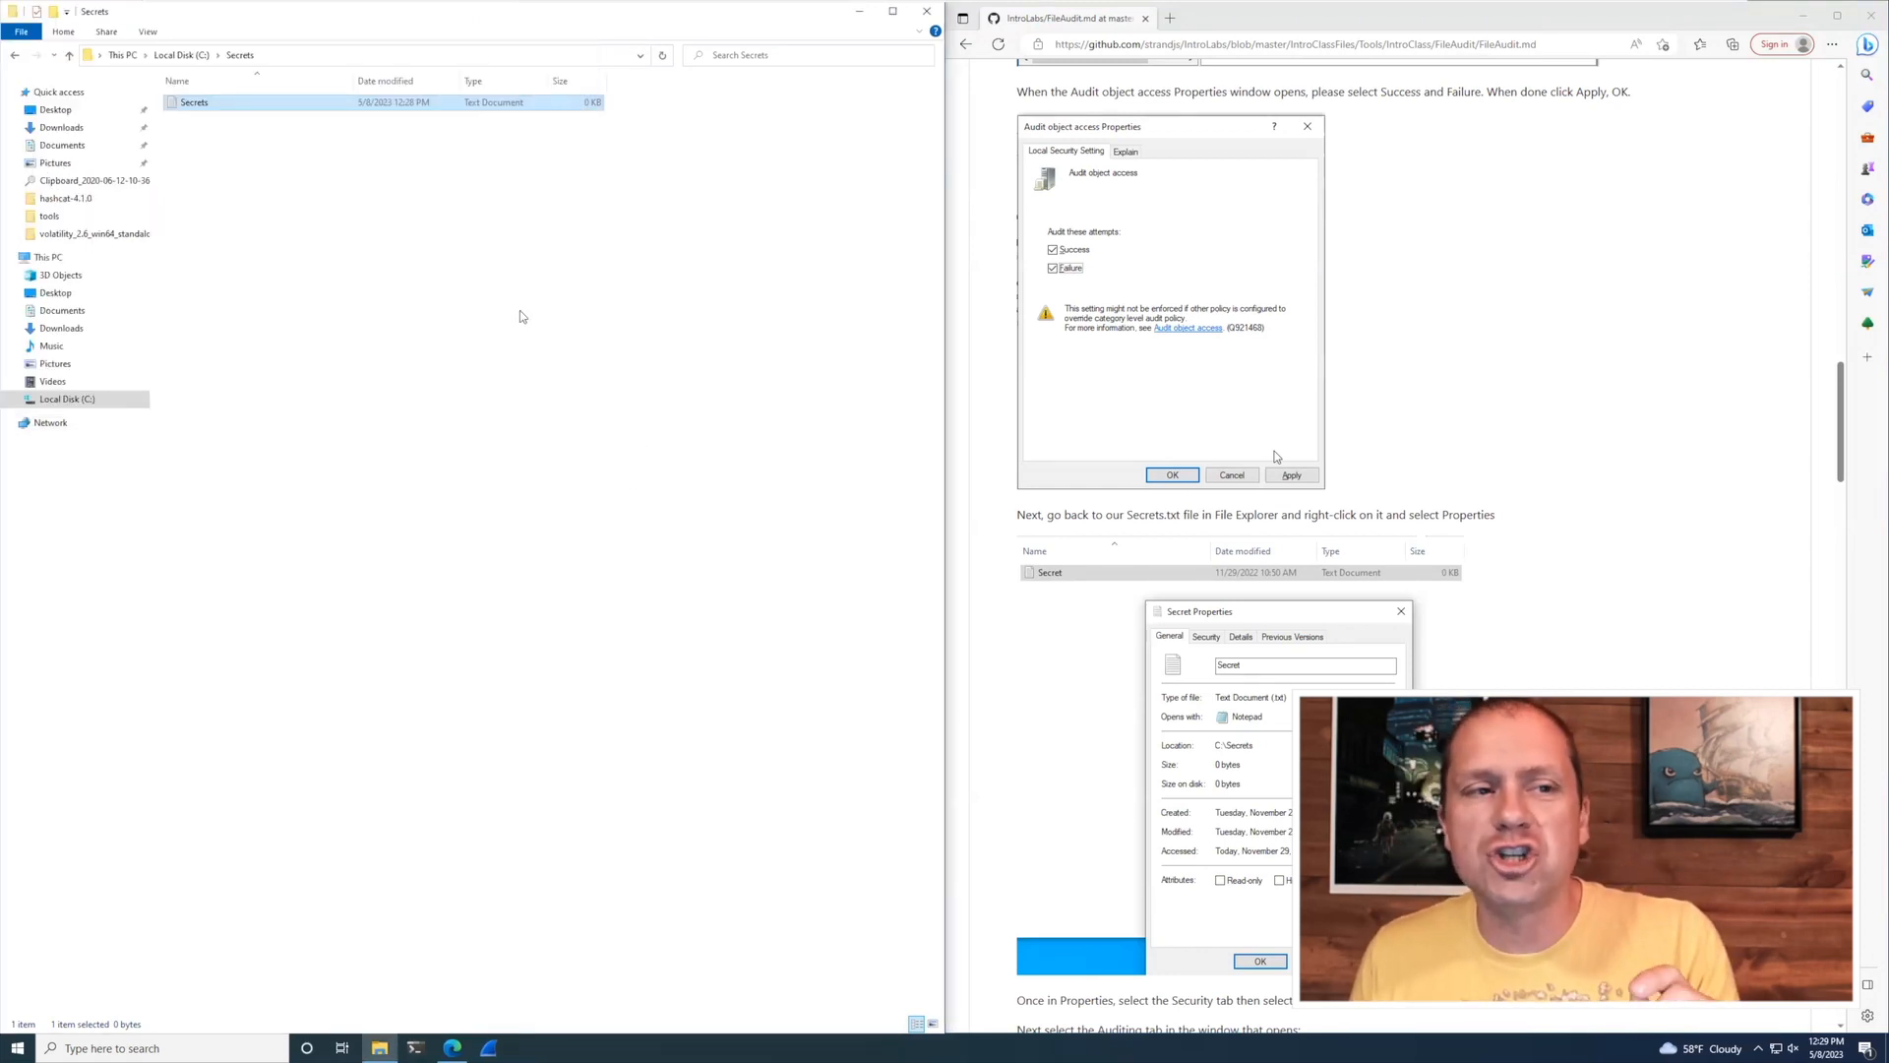
pyautogui.scroll(-3)
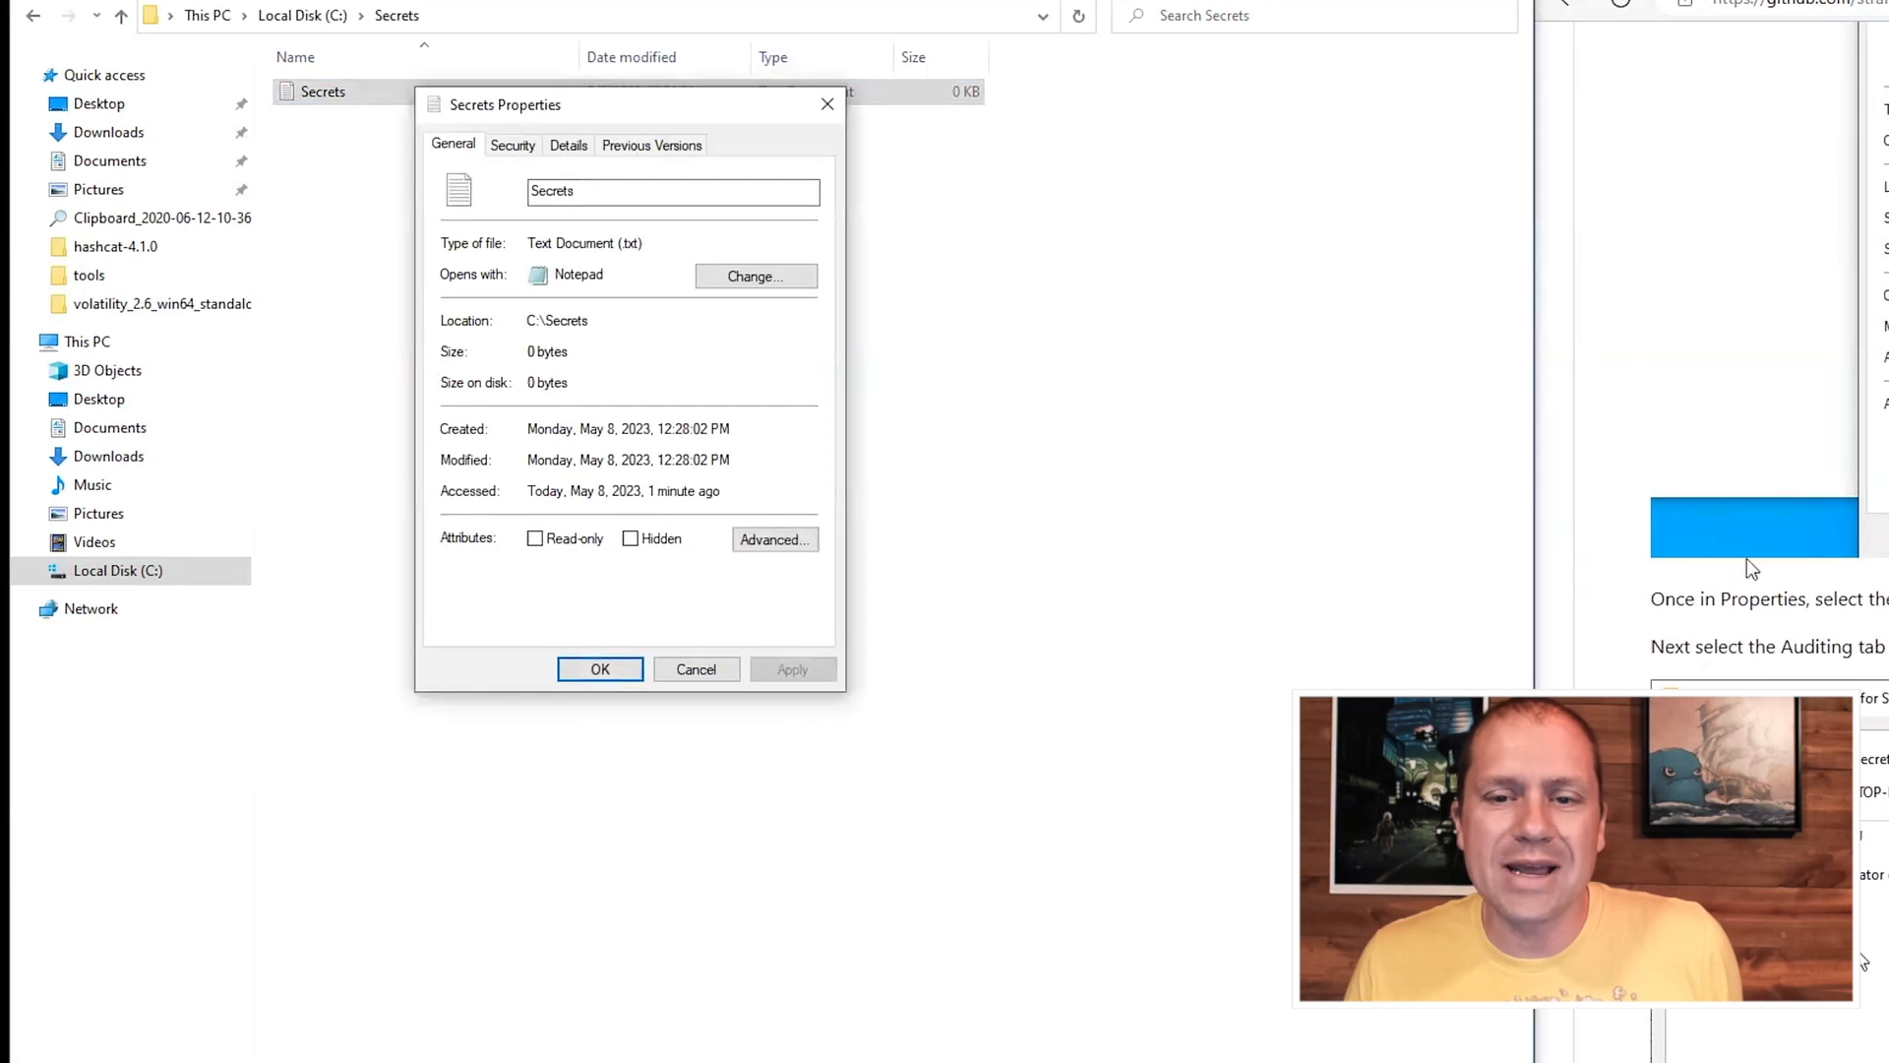
pyautogui.click(512, 144)
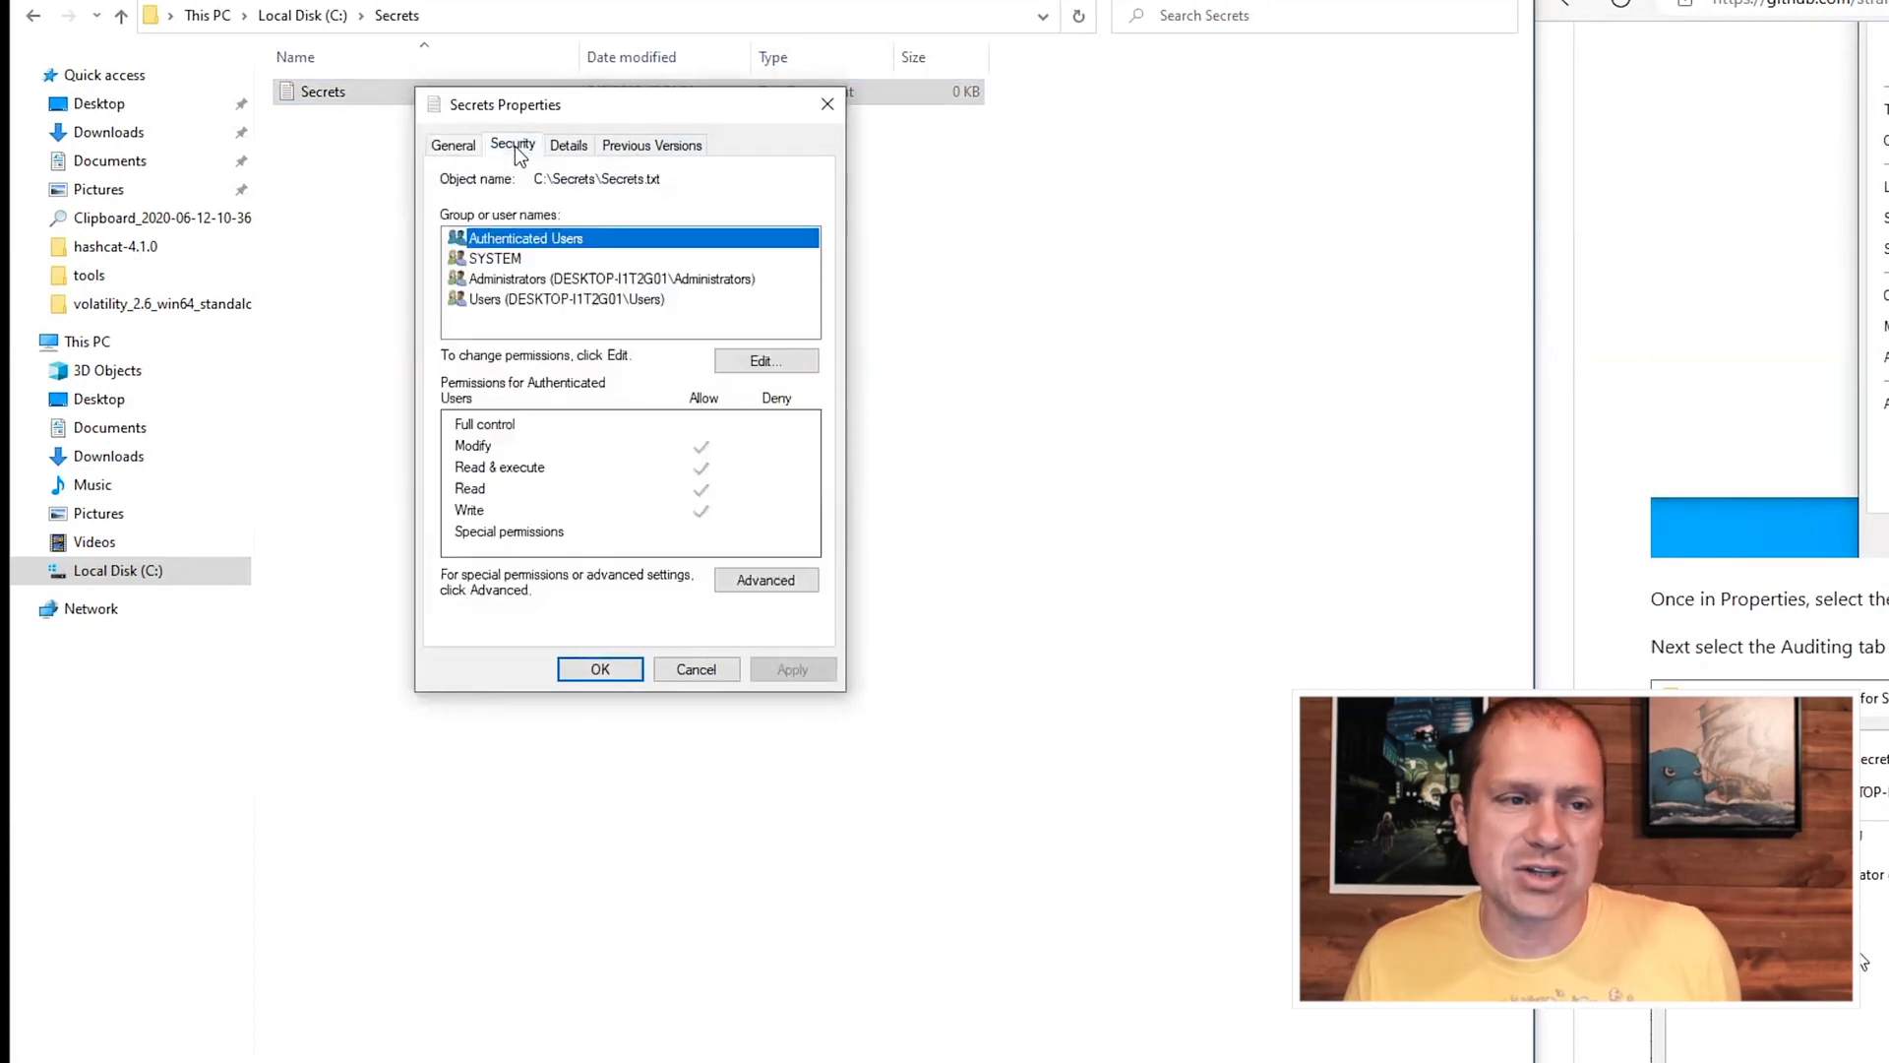
pyautogui.moveTo(818, 637)
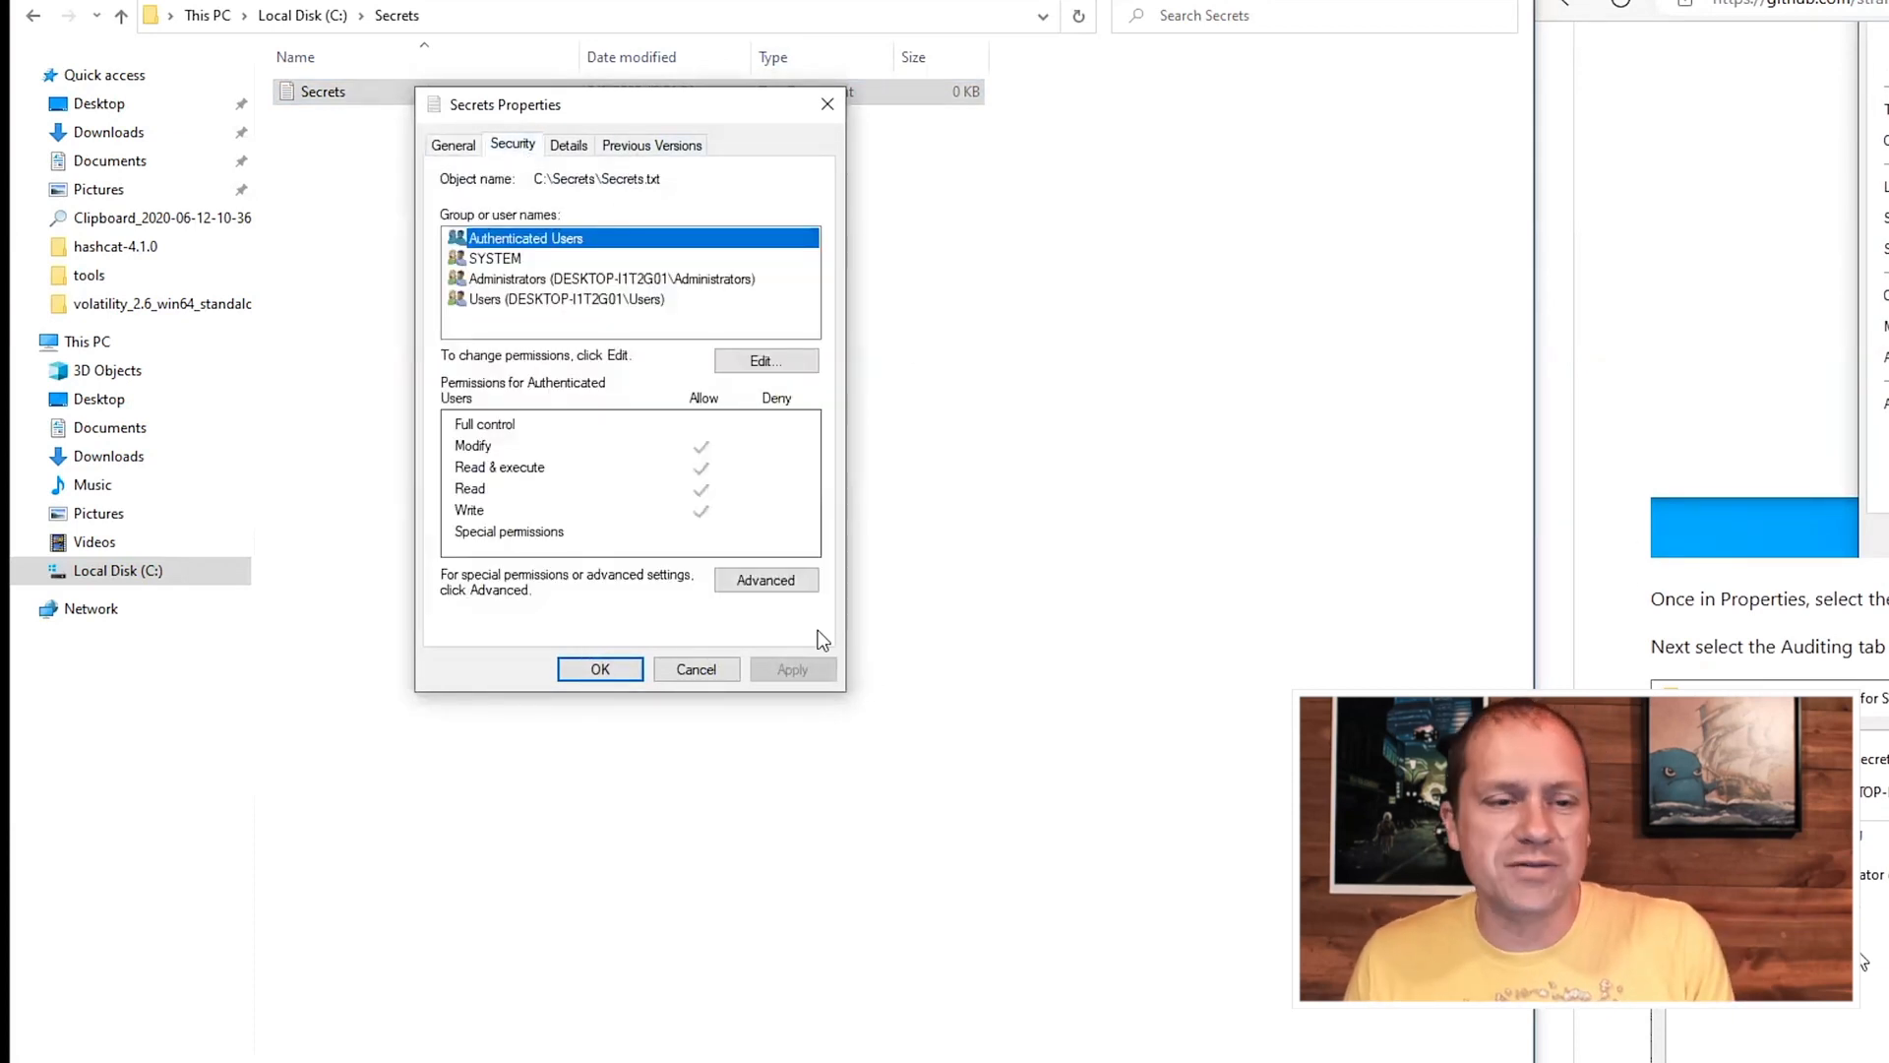
# View the Auditing entries in the file's Advanced Security Settings with admin rights.
pyautogui.click(766, 579)
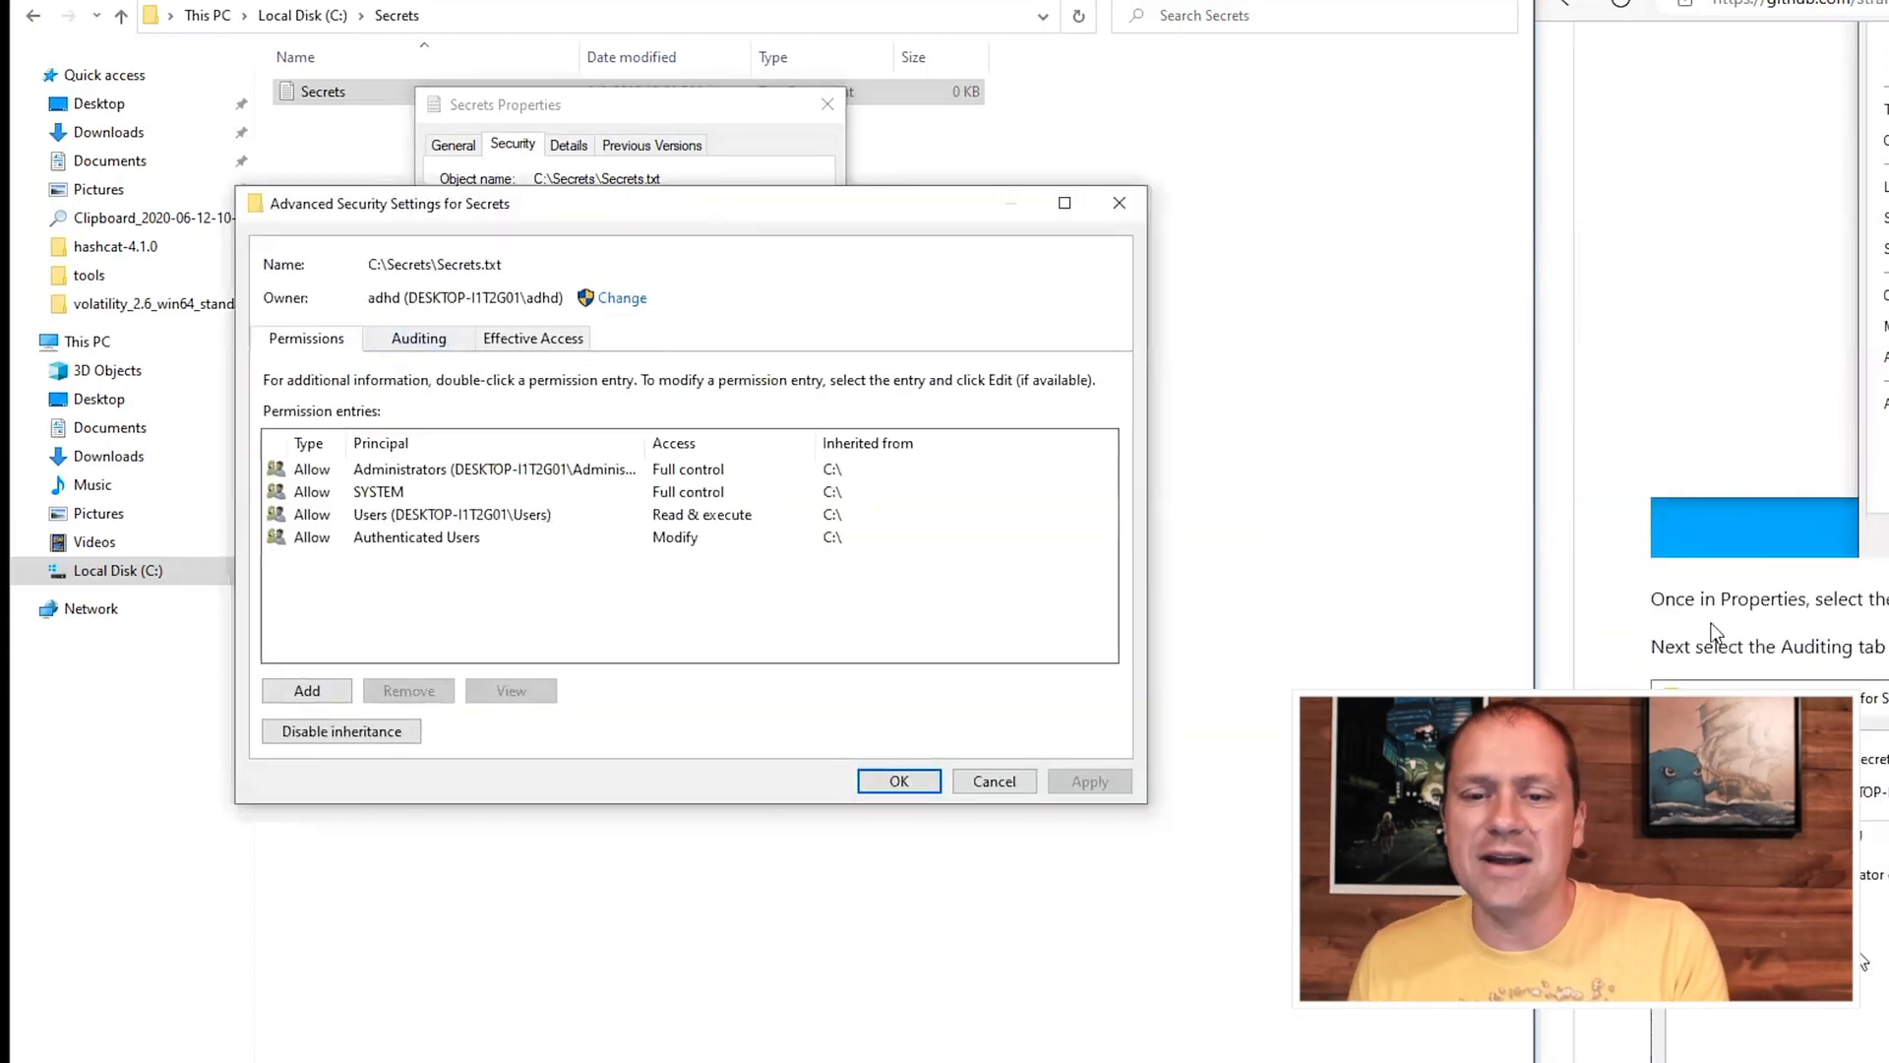
pyautogui.click(417, 337)
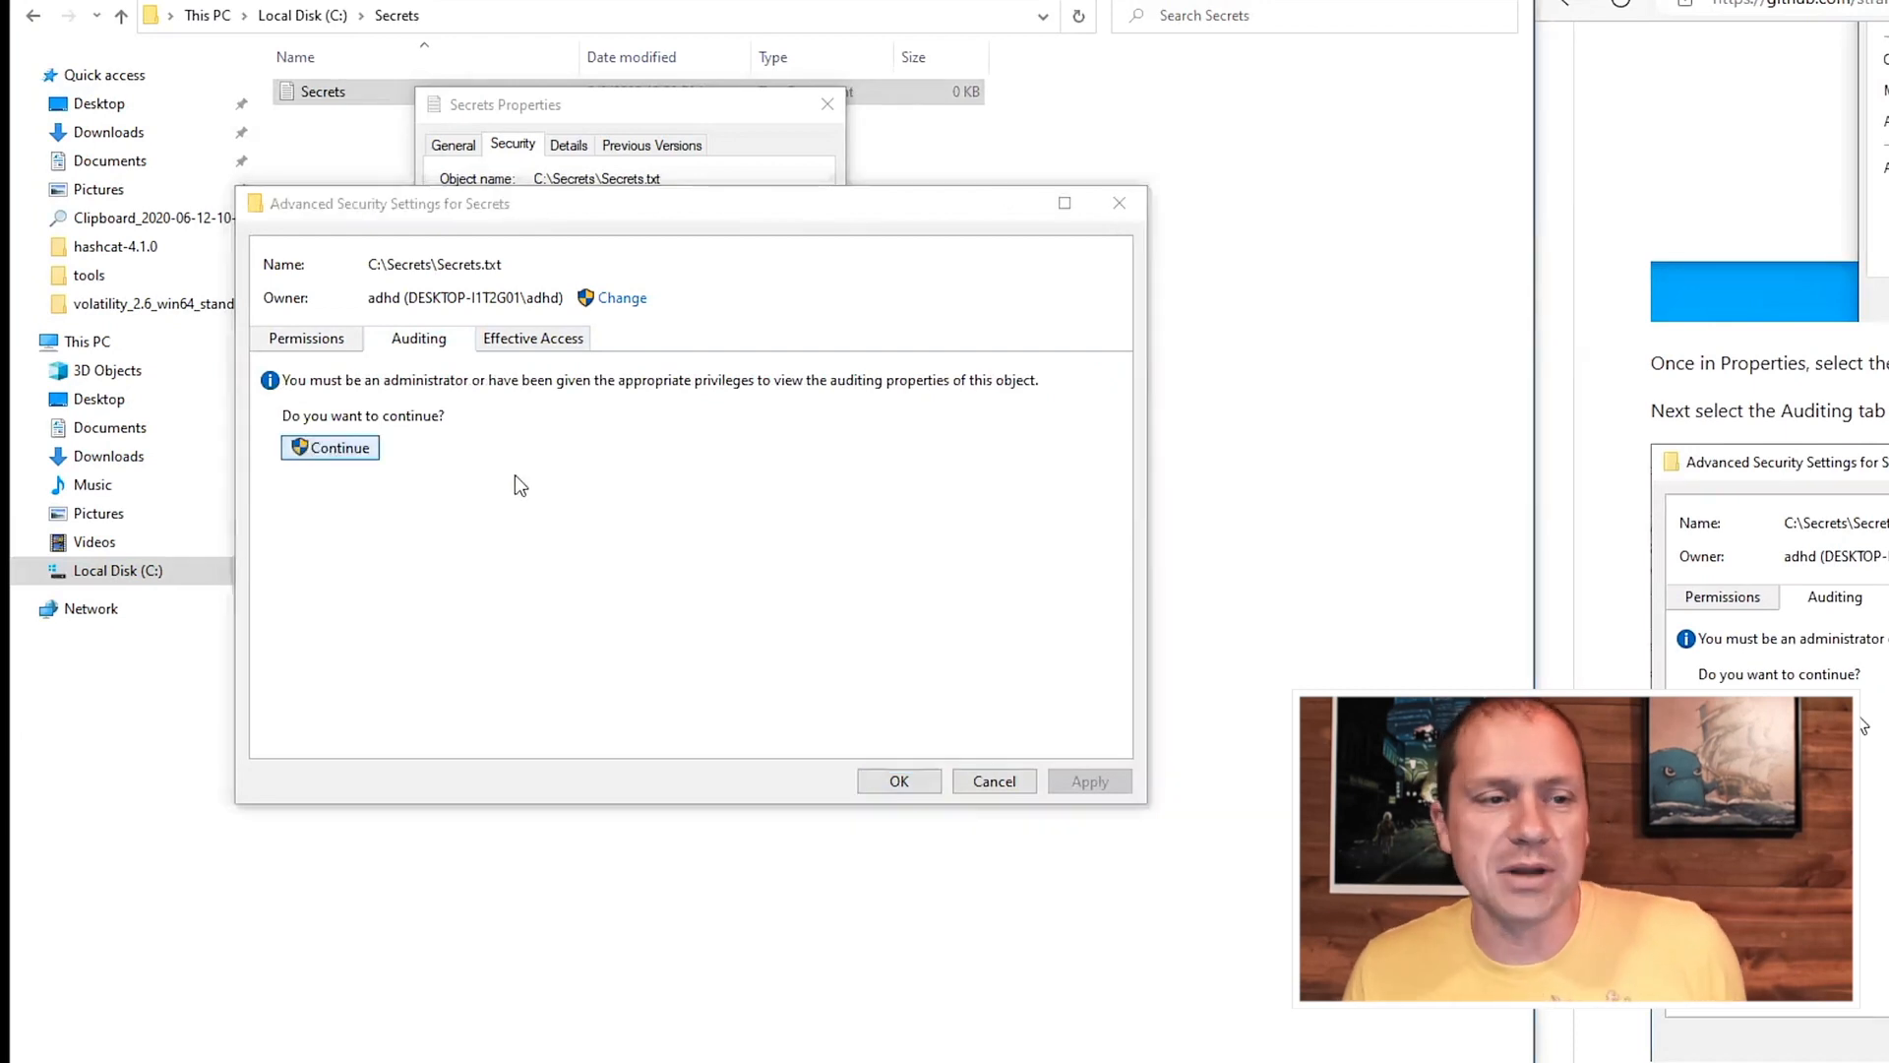
pyautogui.click(329, 447)
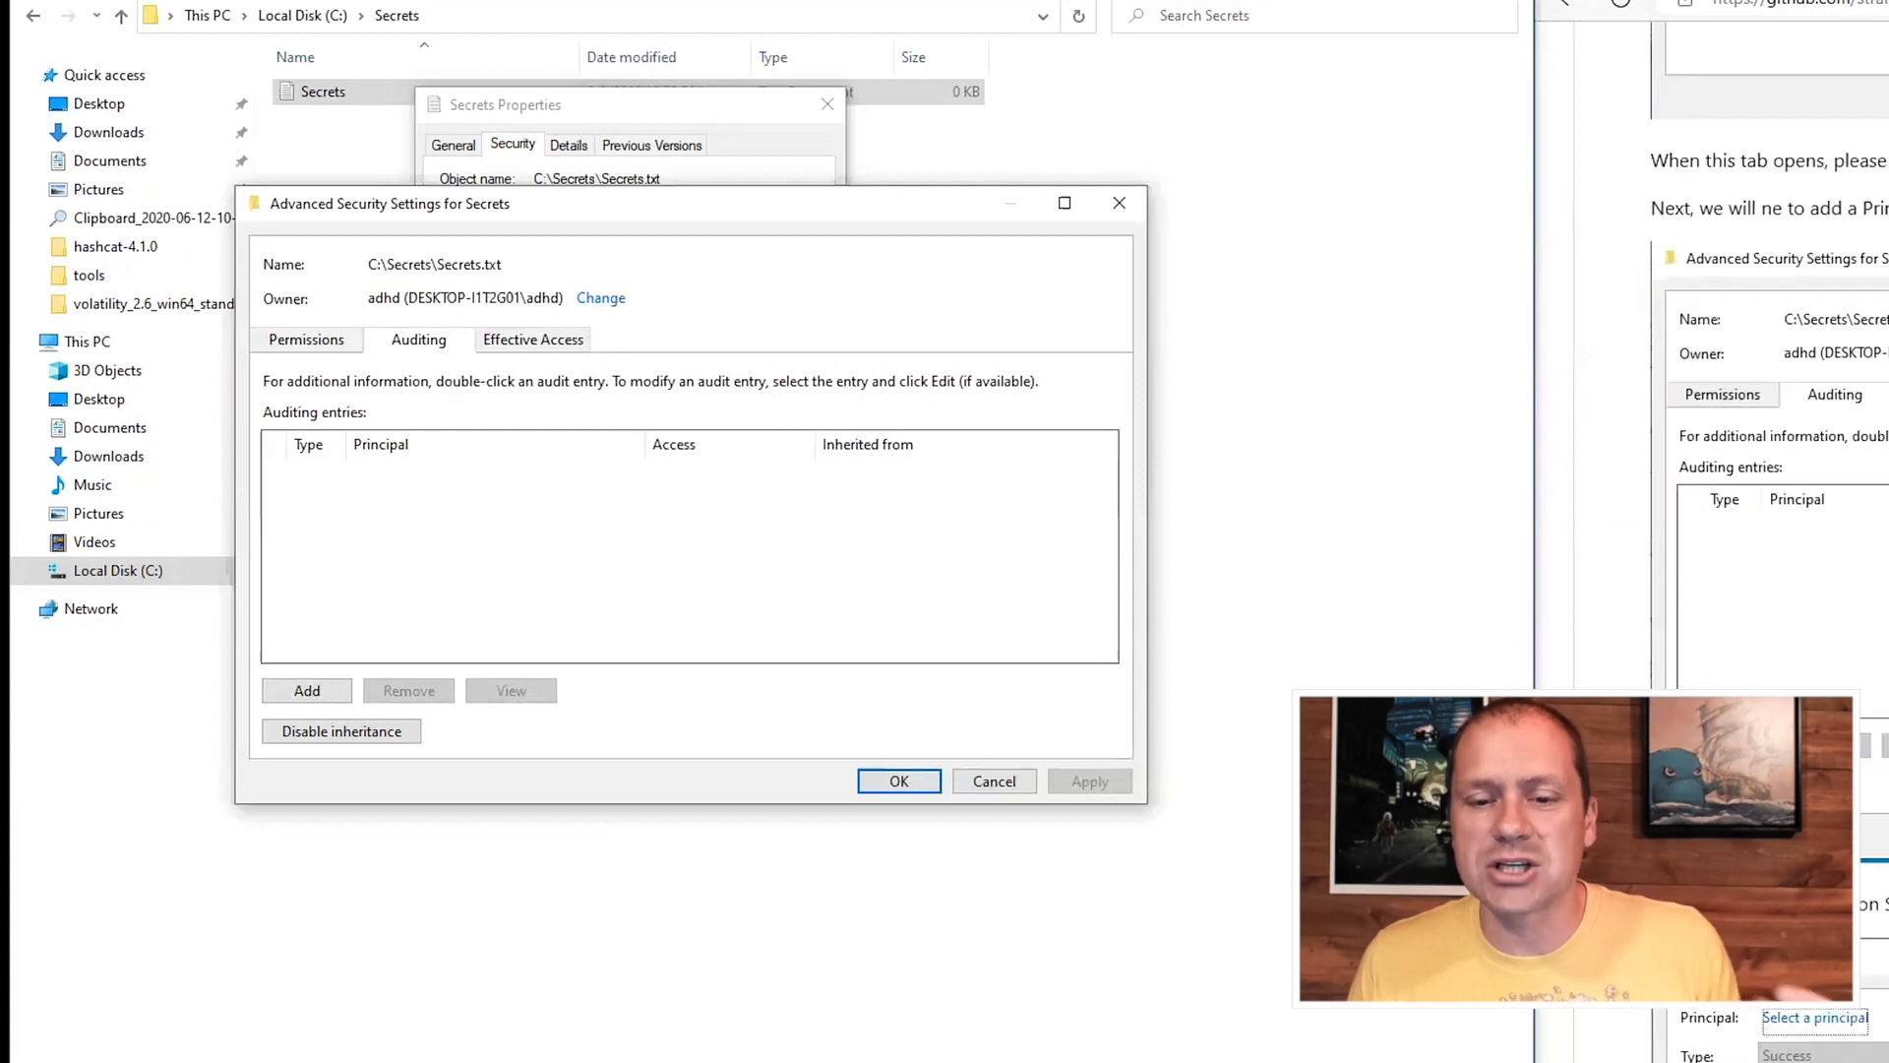
pyautogui.moveTo(524, 394)
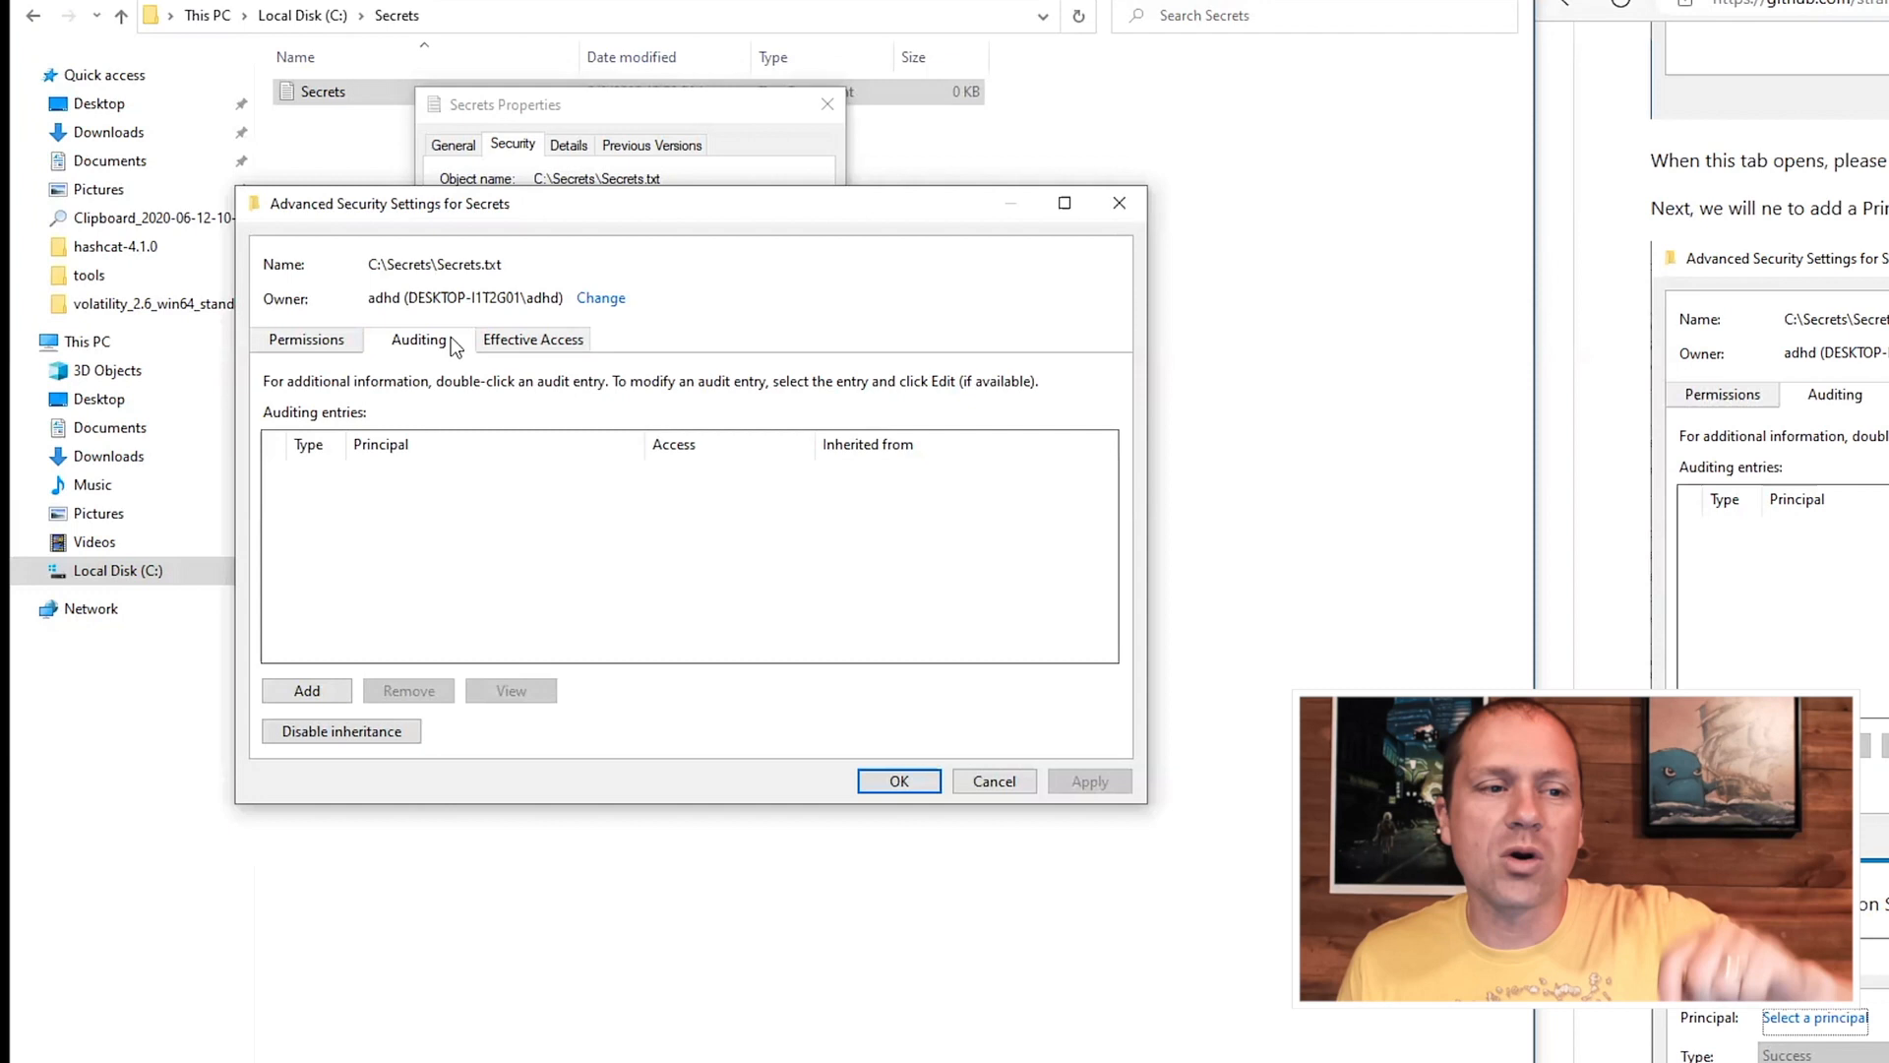
pyautogui.moveTo(301, 716)
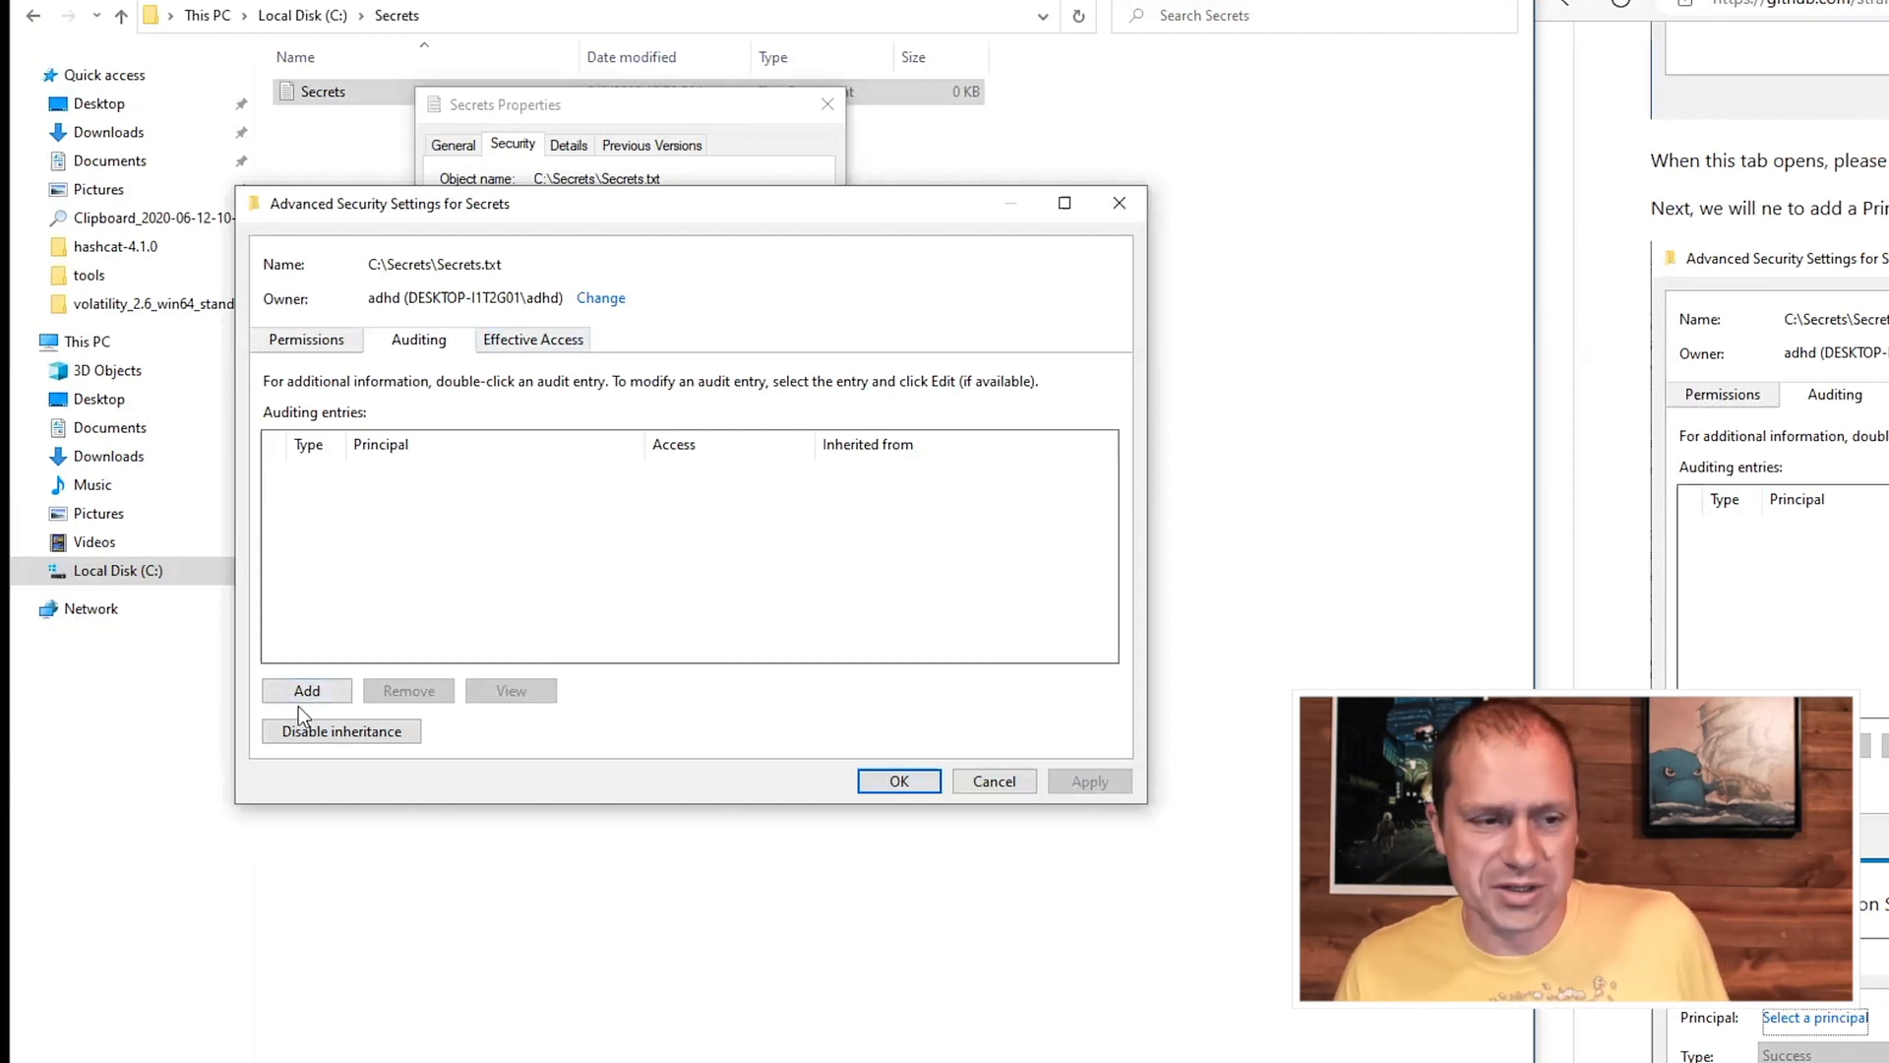
# Add a new auditing entry with Everyone as the principal.
pyautogui.click(307, 691)
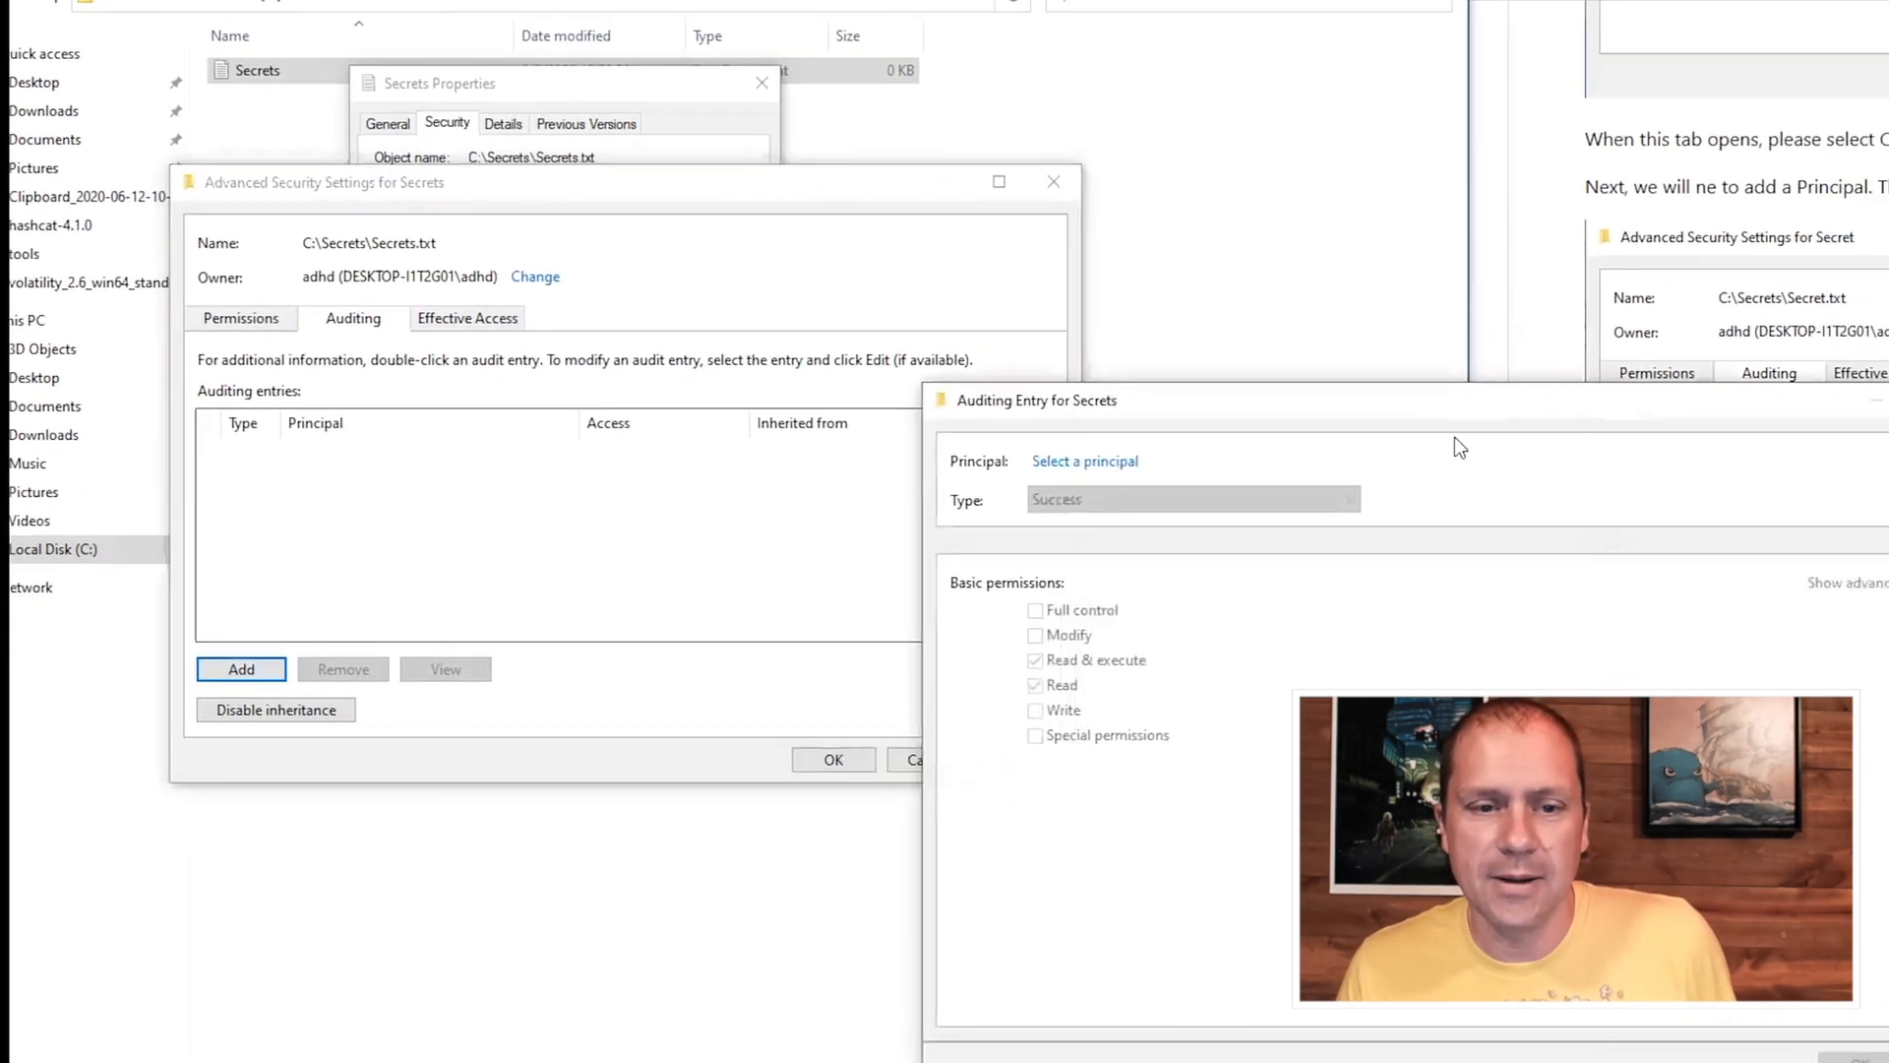
pyautogui.click(1082, 461)
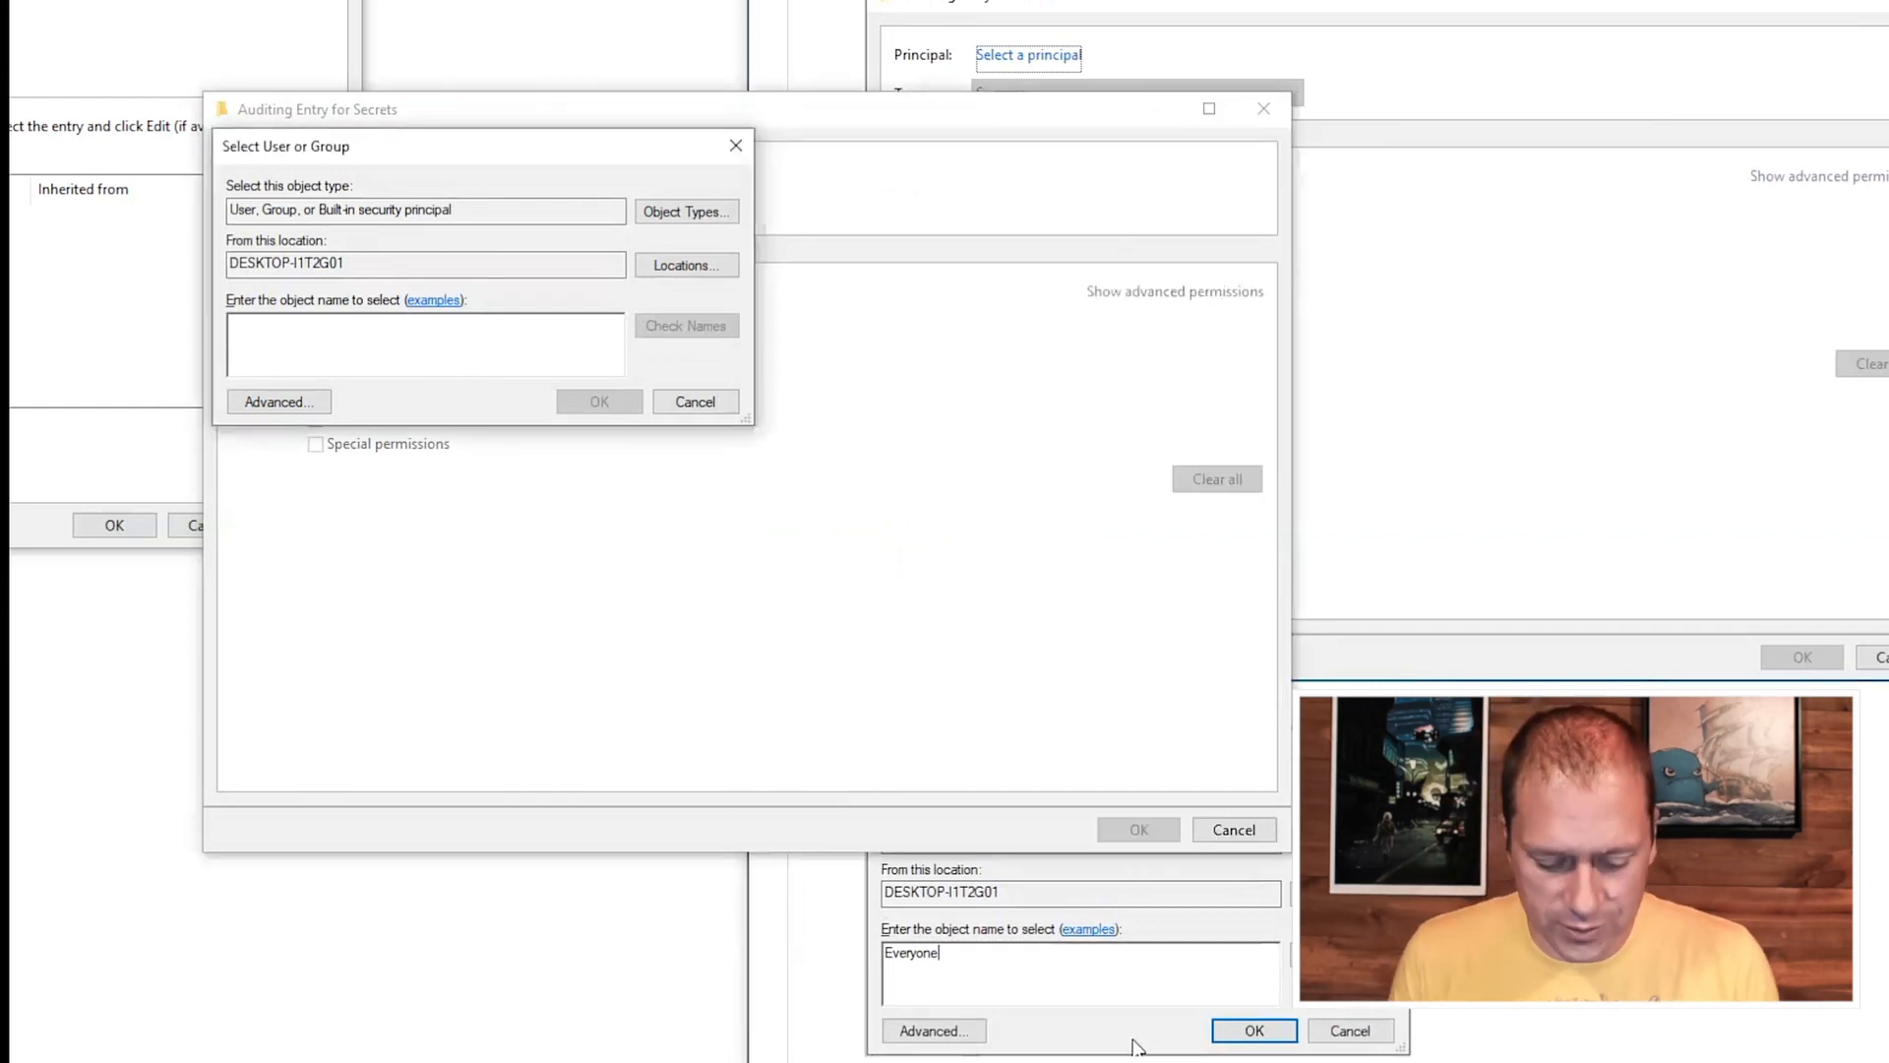
pyautogui.write('Ever')
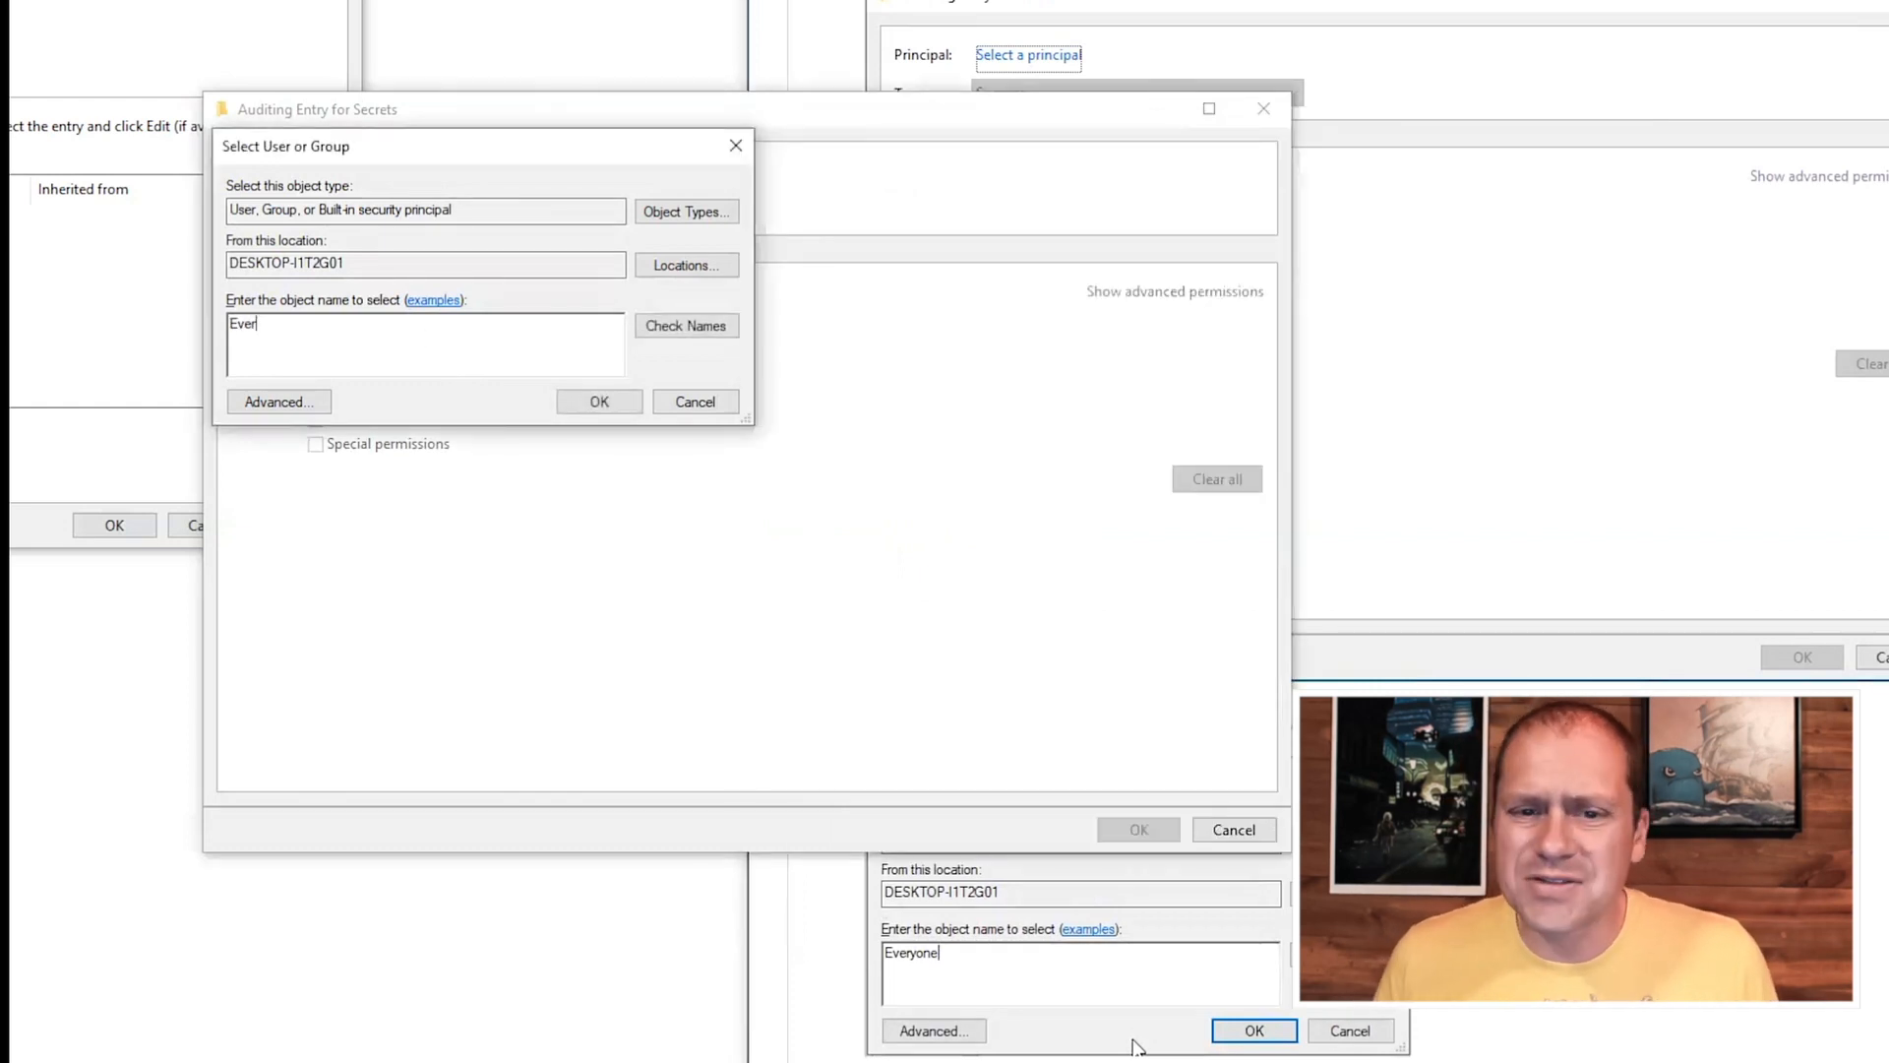
pyautogui.click(685, 324)
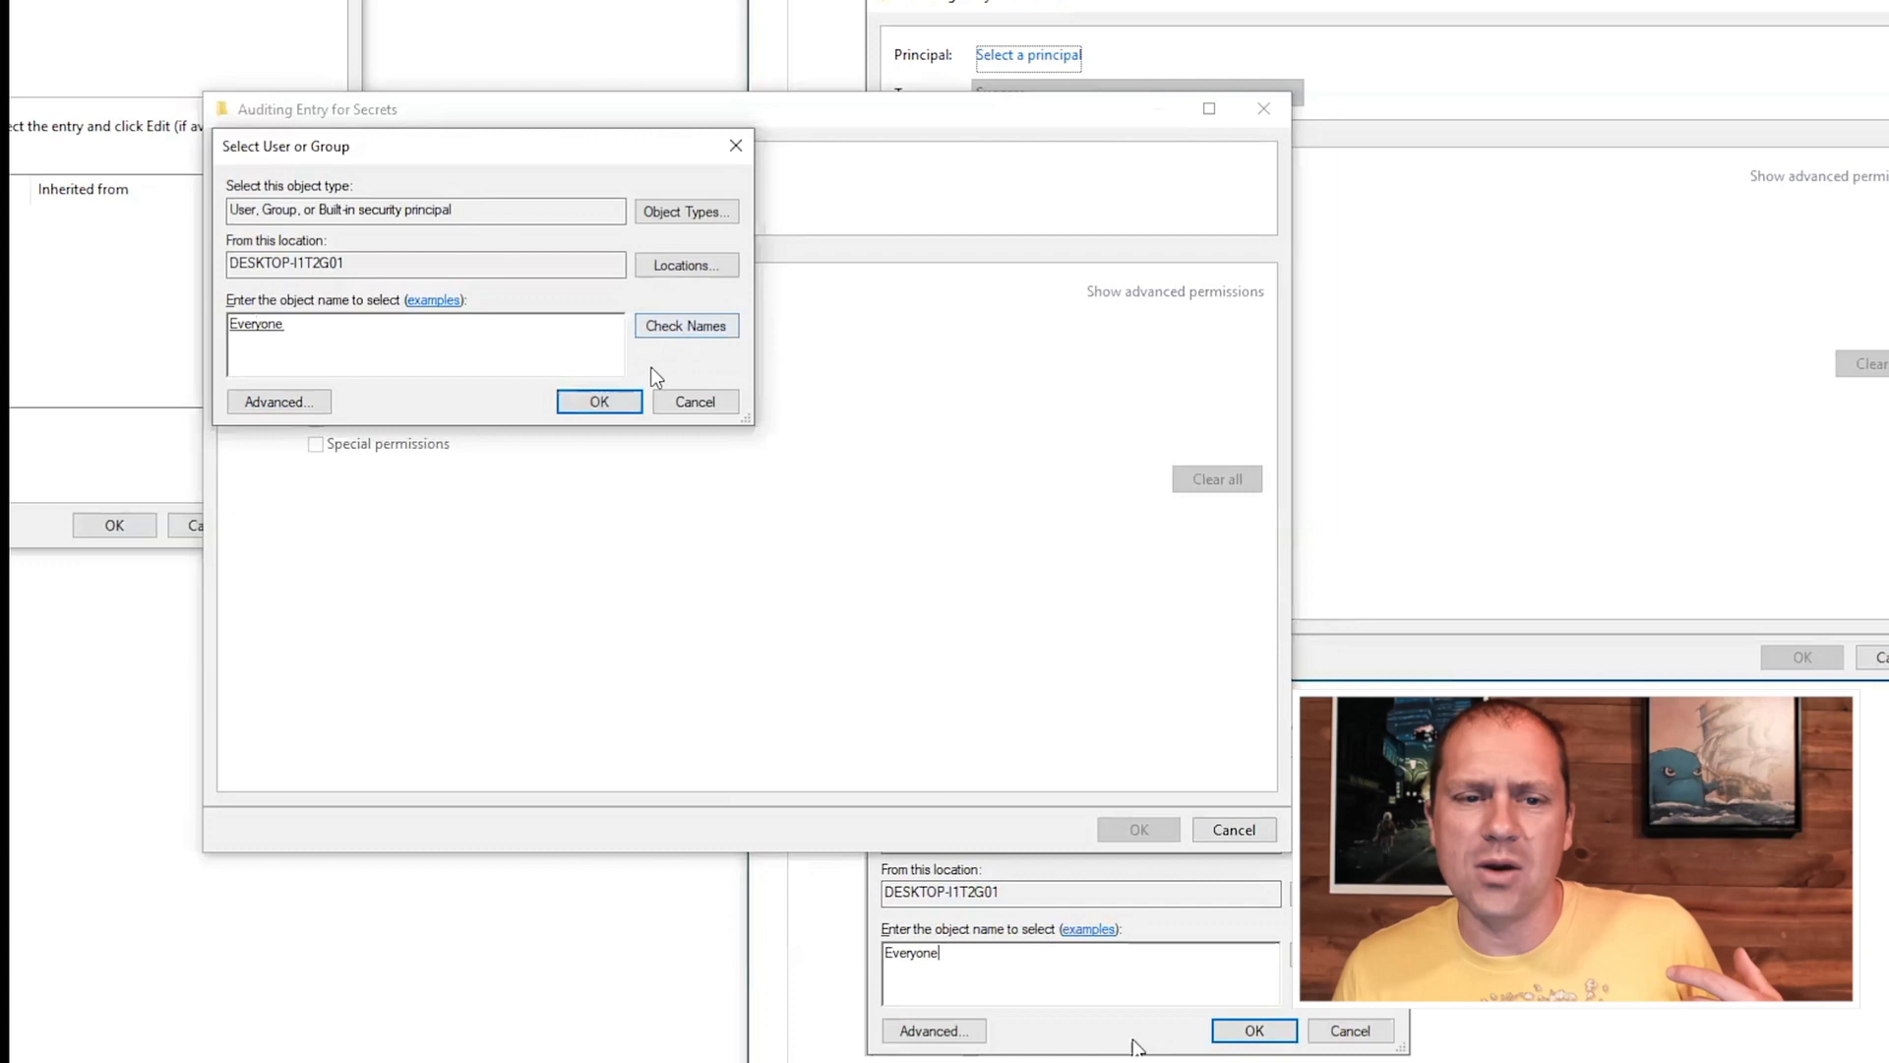
pyautogui.click(598, 402)
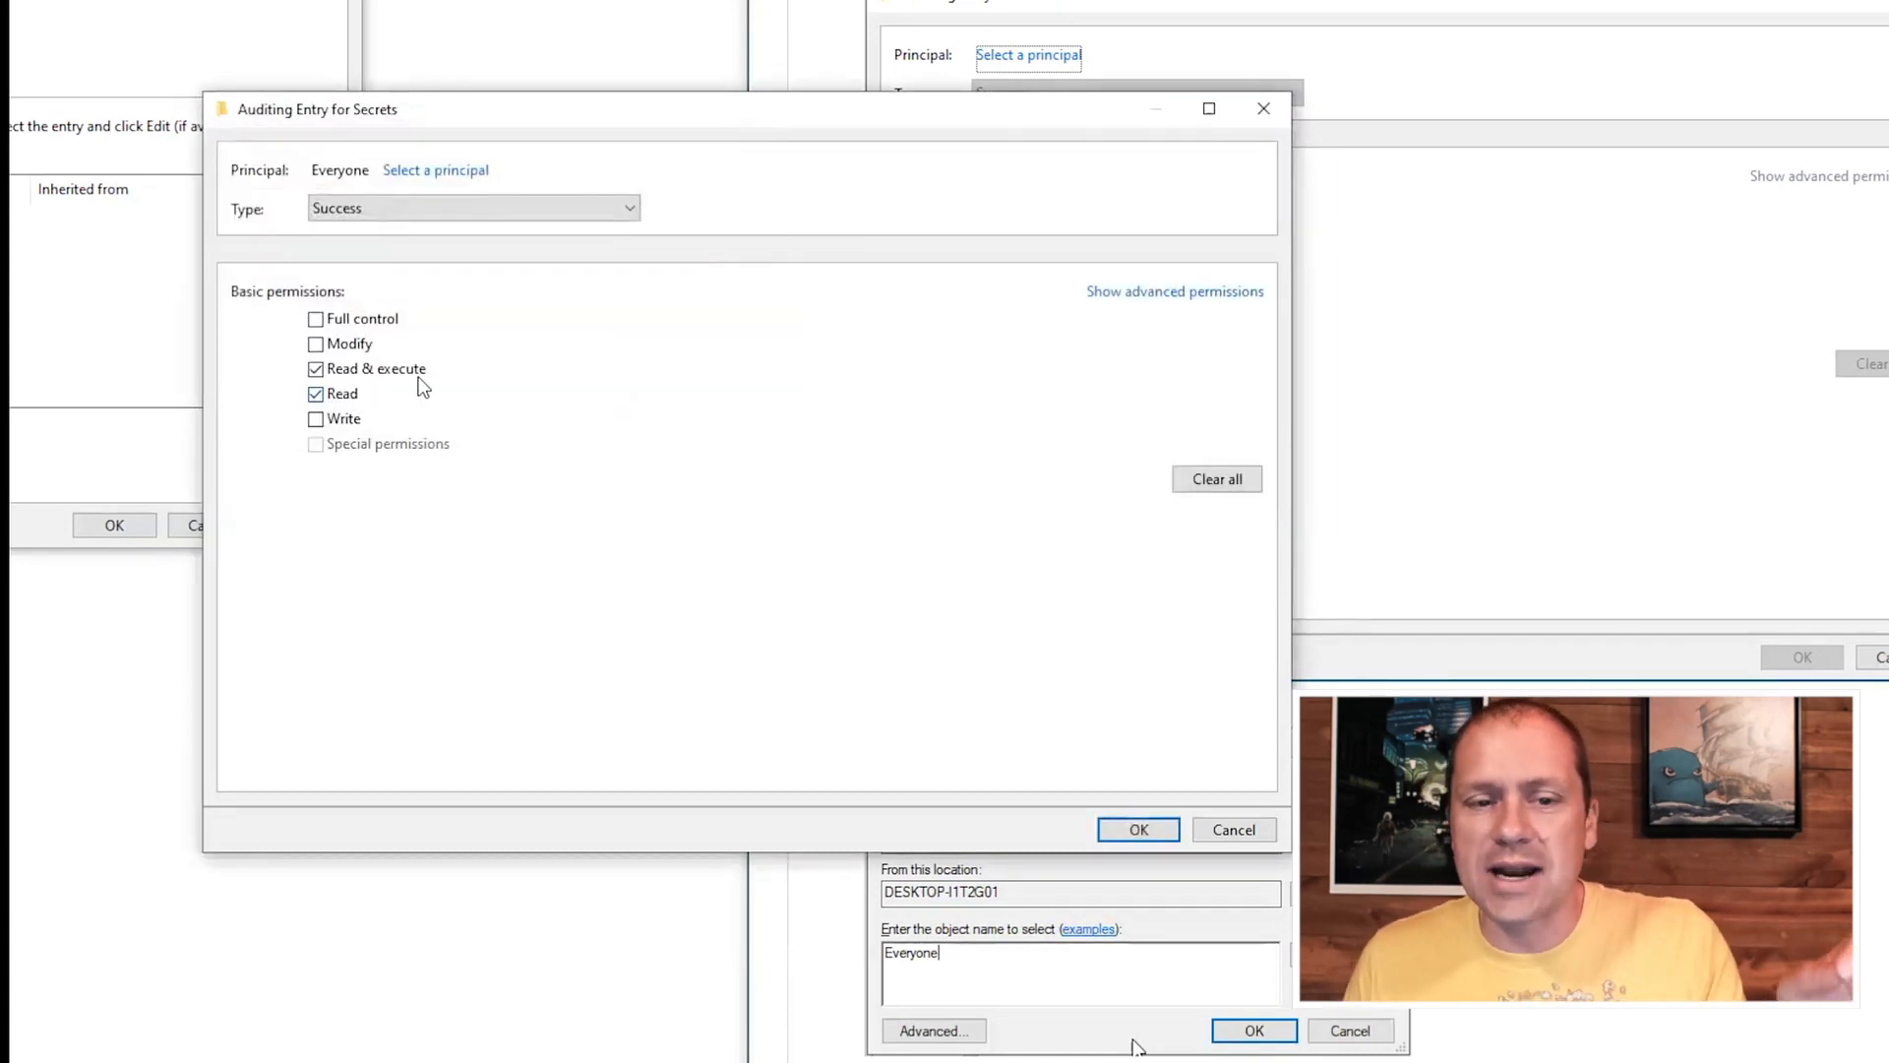
# Tick Modify so Write access is also audited alongside Read & execute and Read.
pyautogui.click(314, 342)
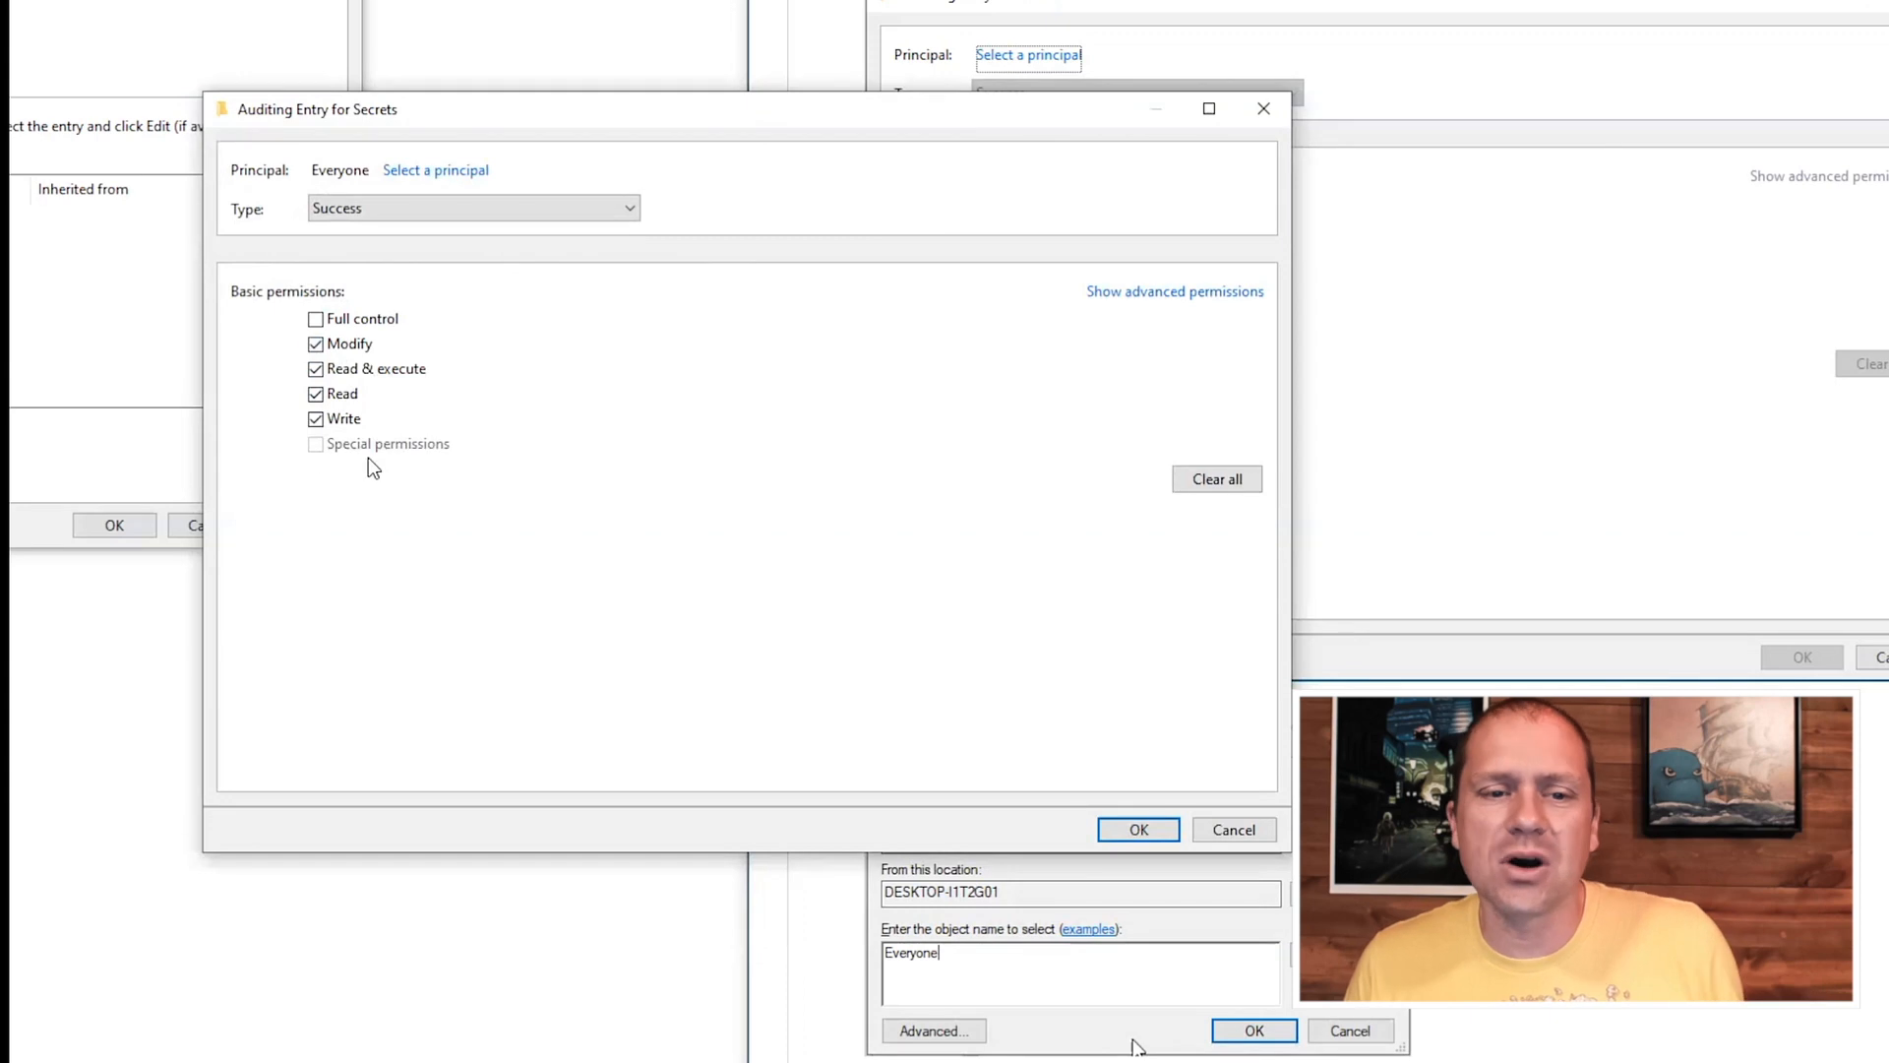
pyautogui.moveTo(980, 636)
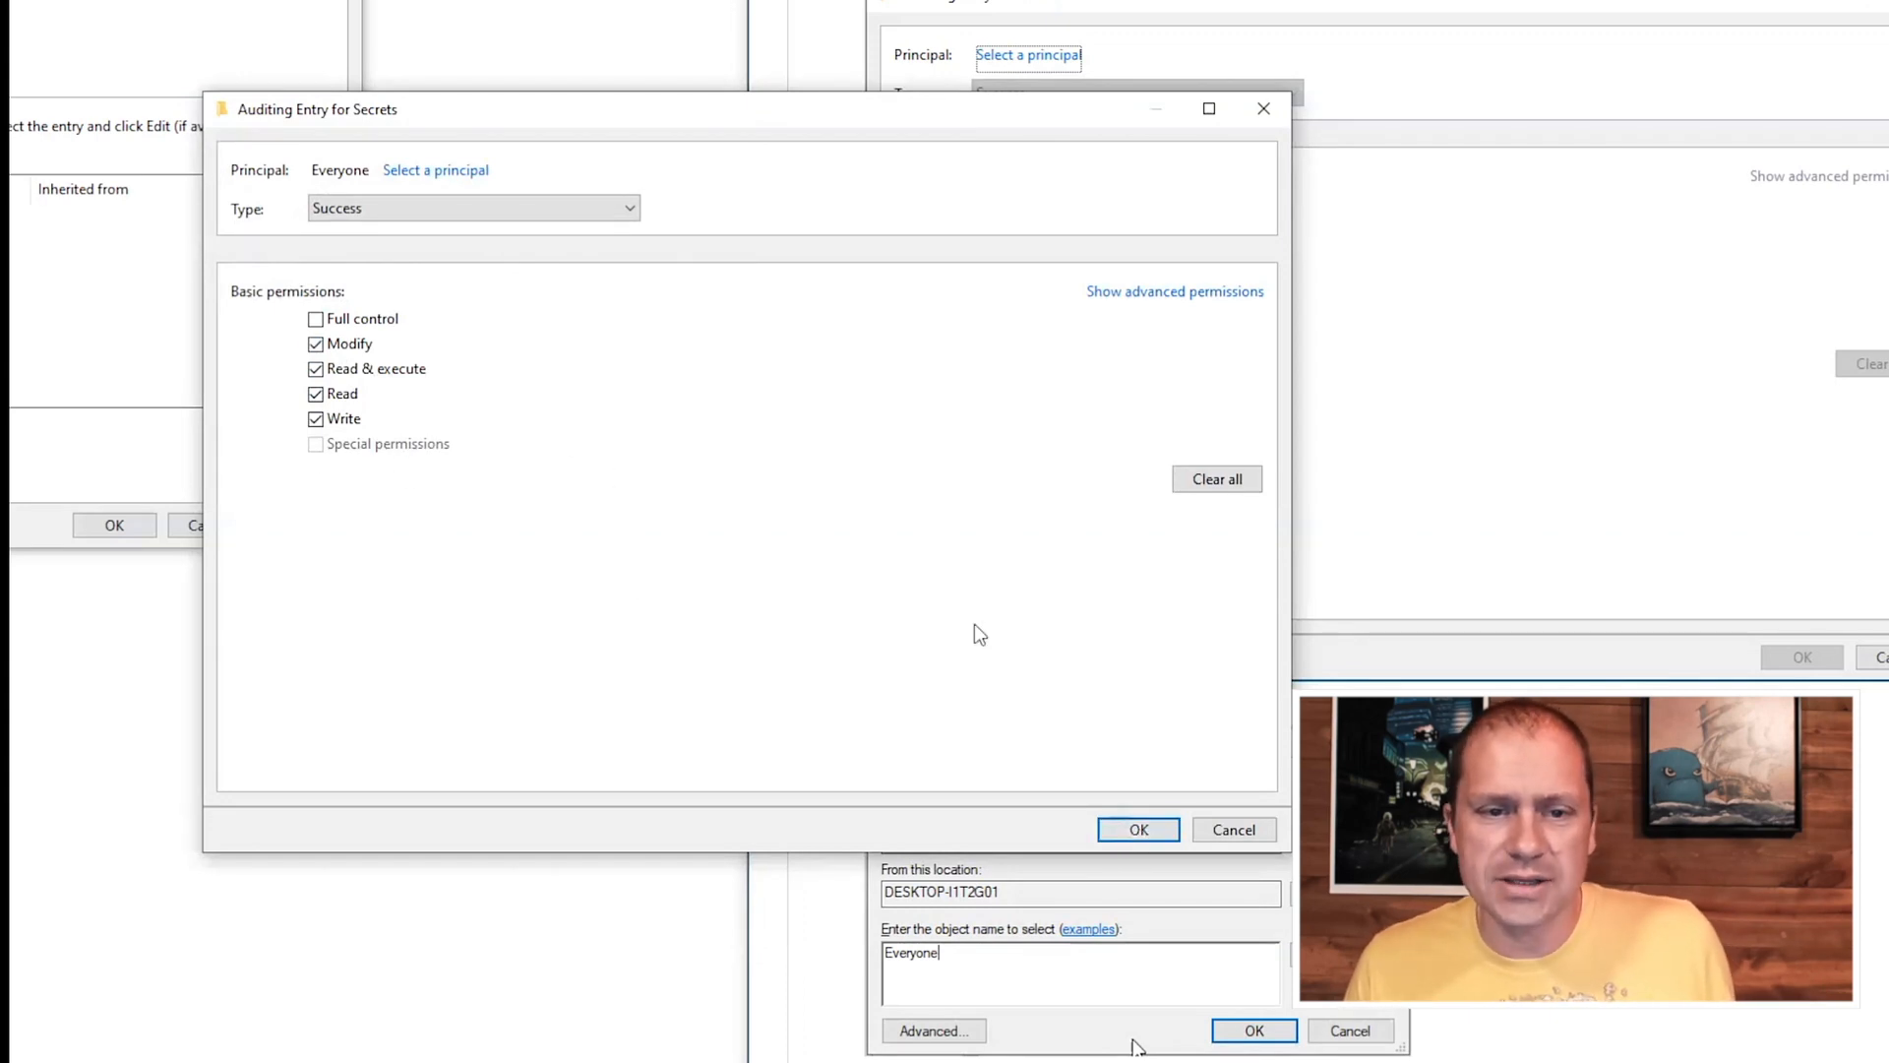
pyautogui.moveTo(1137, 829)
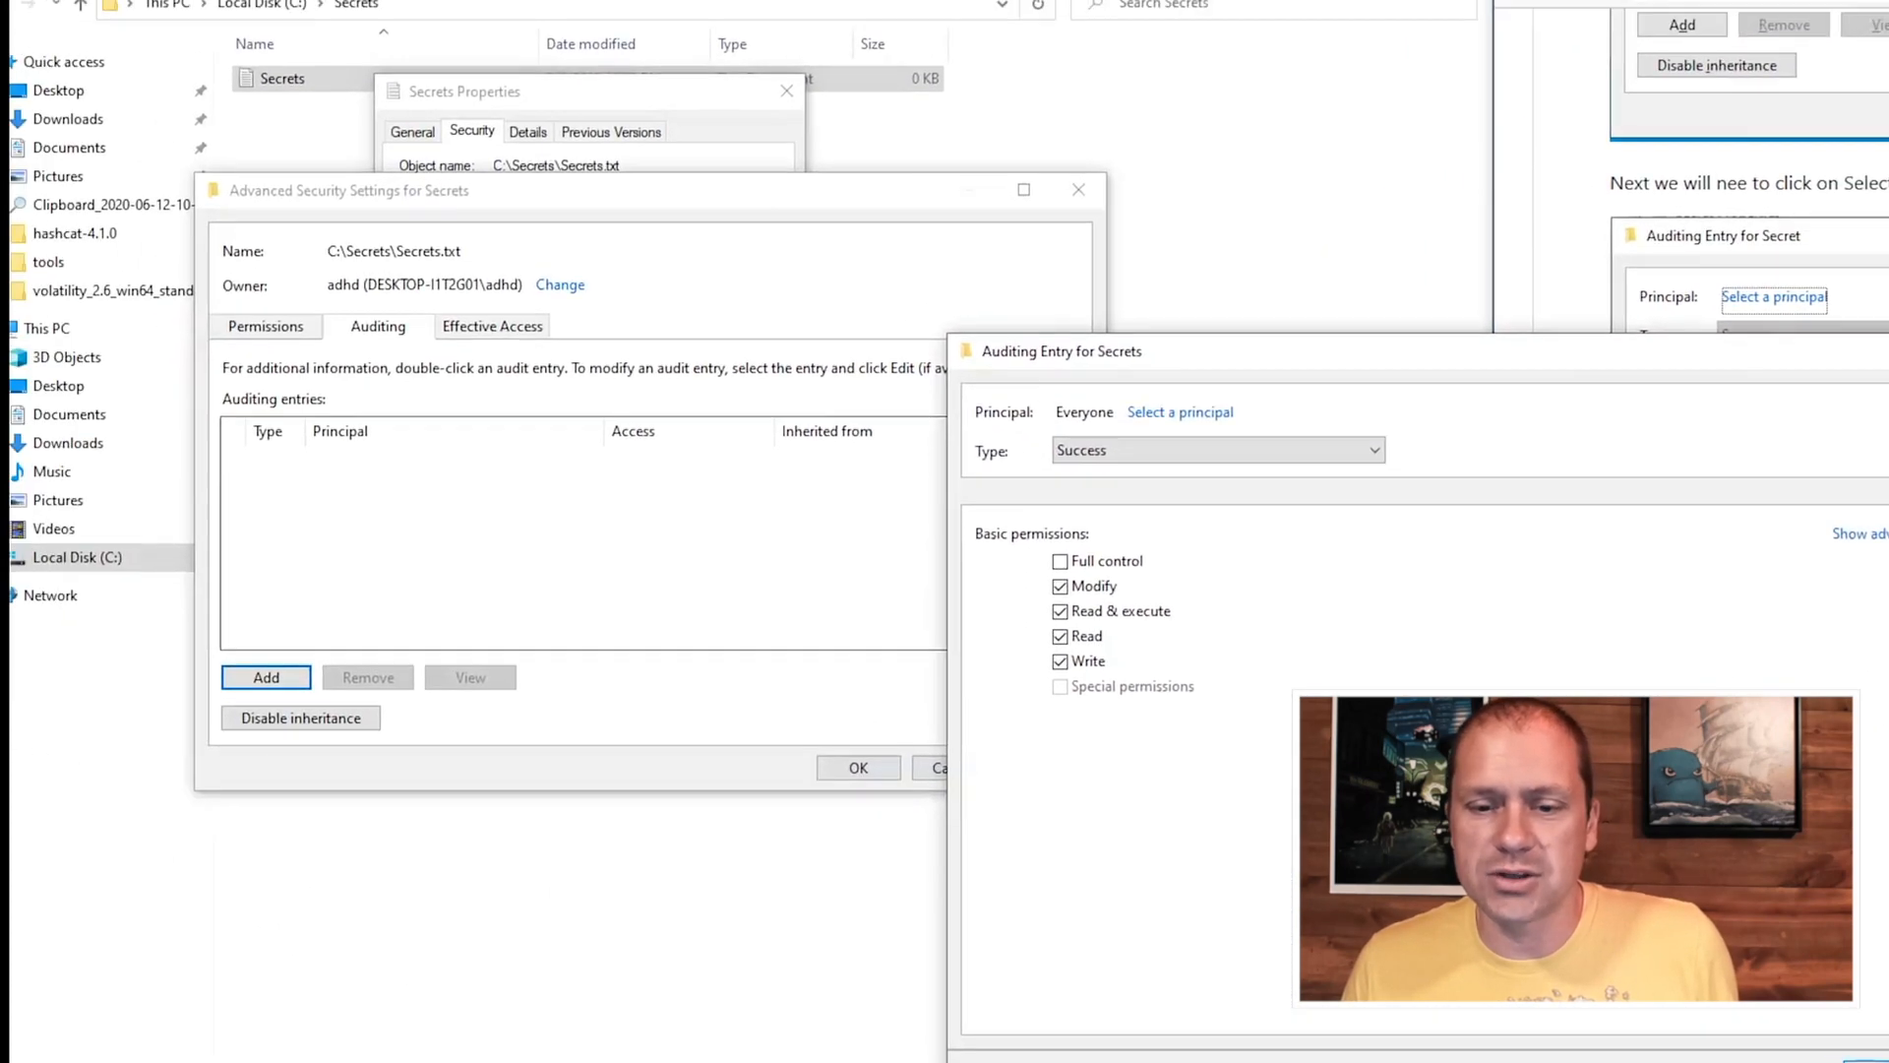
# Save the Everyone audit entry with Full control and close the Secrets.txt security settings.
pyautogui.click(860, 767)
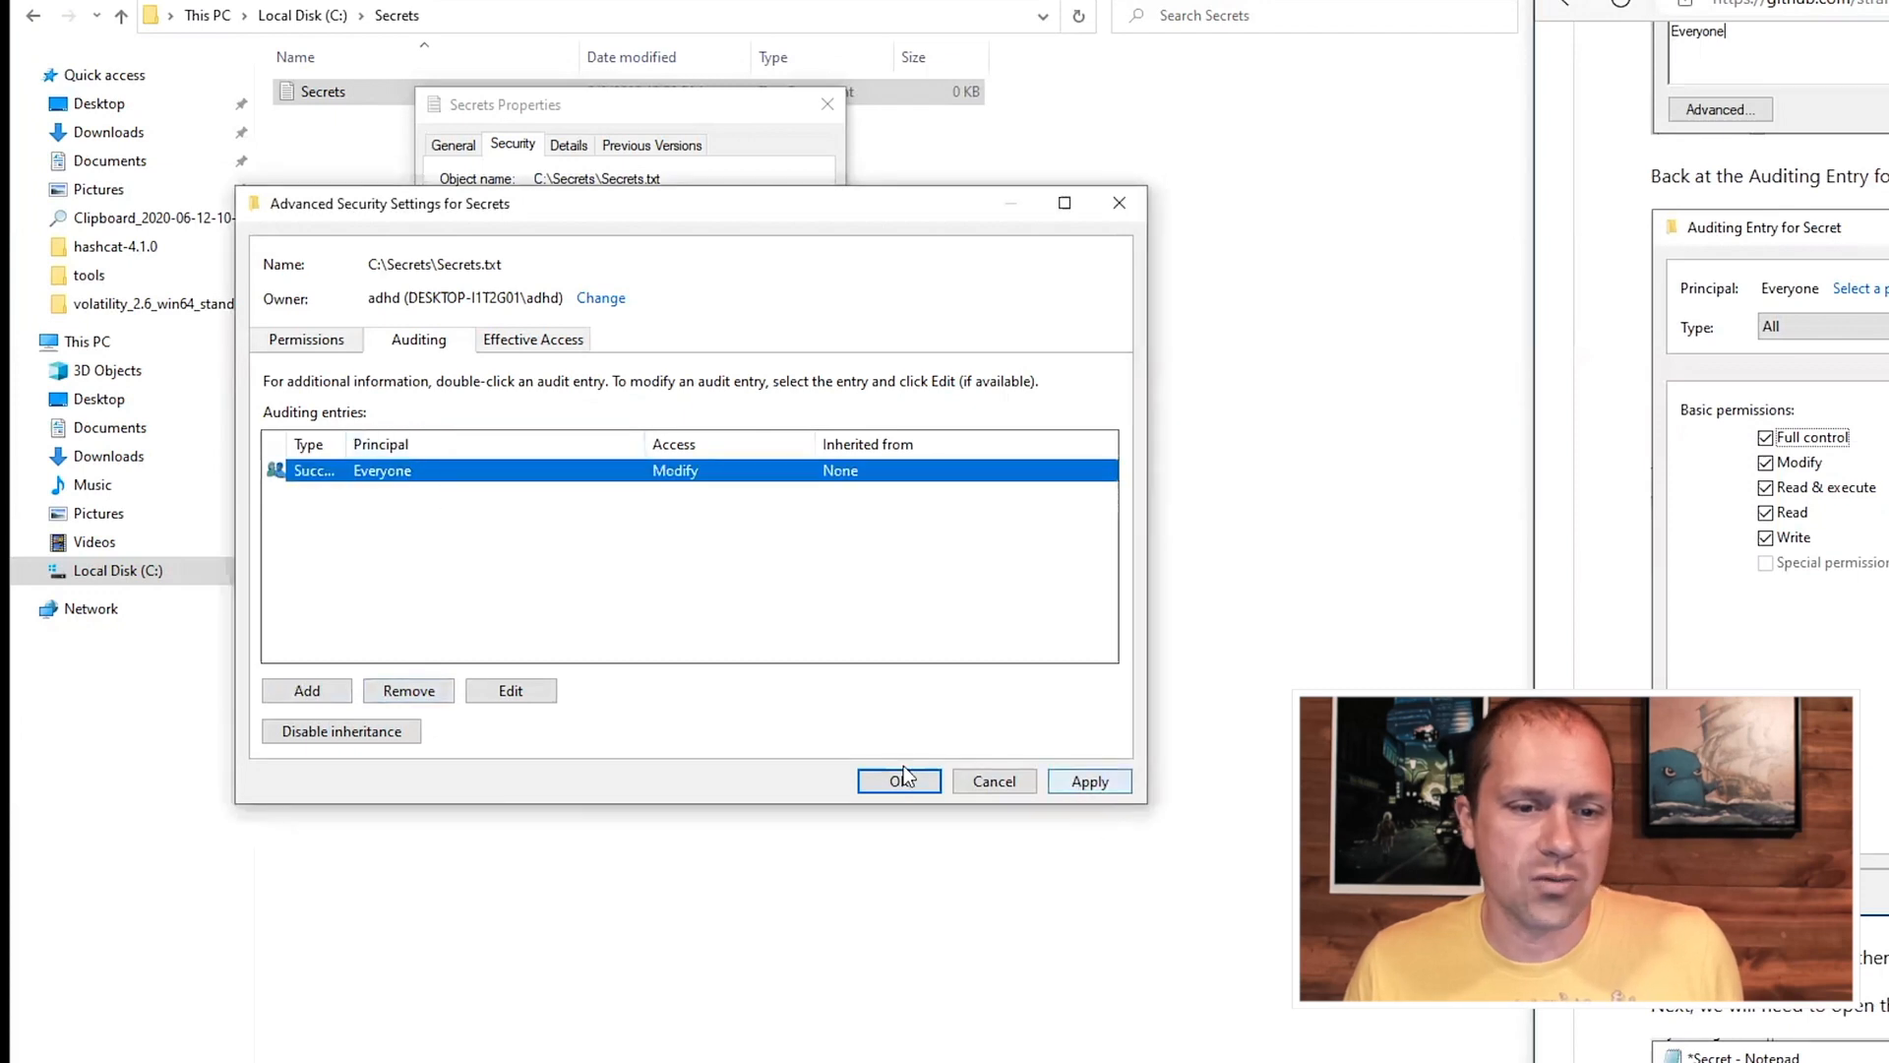
pyautogui.click(510, 691)
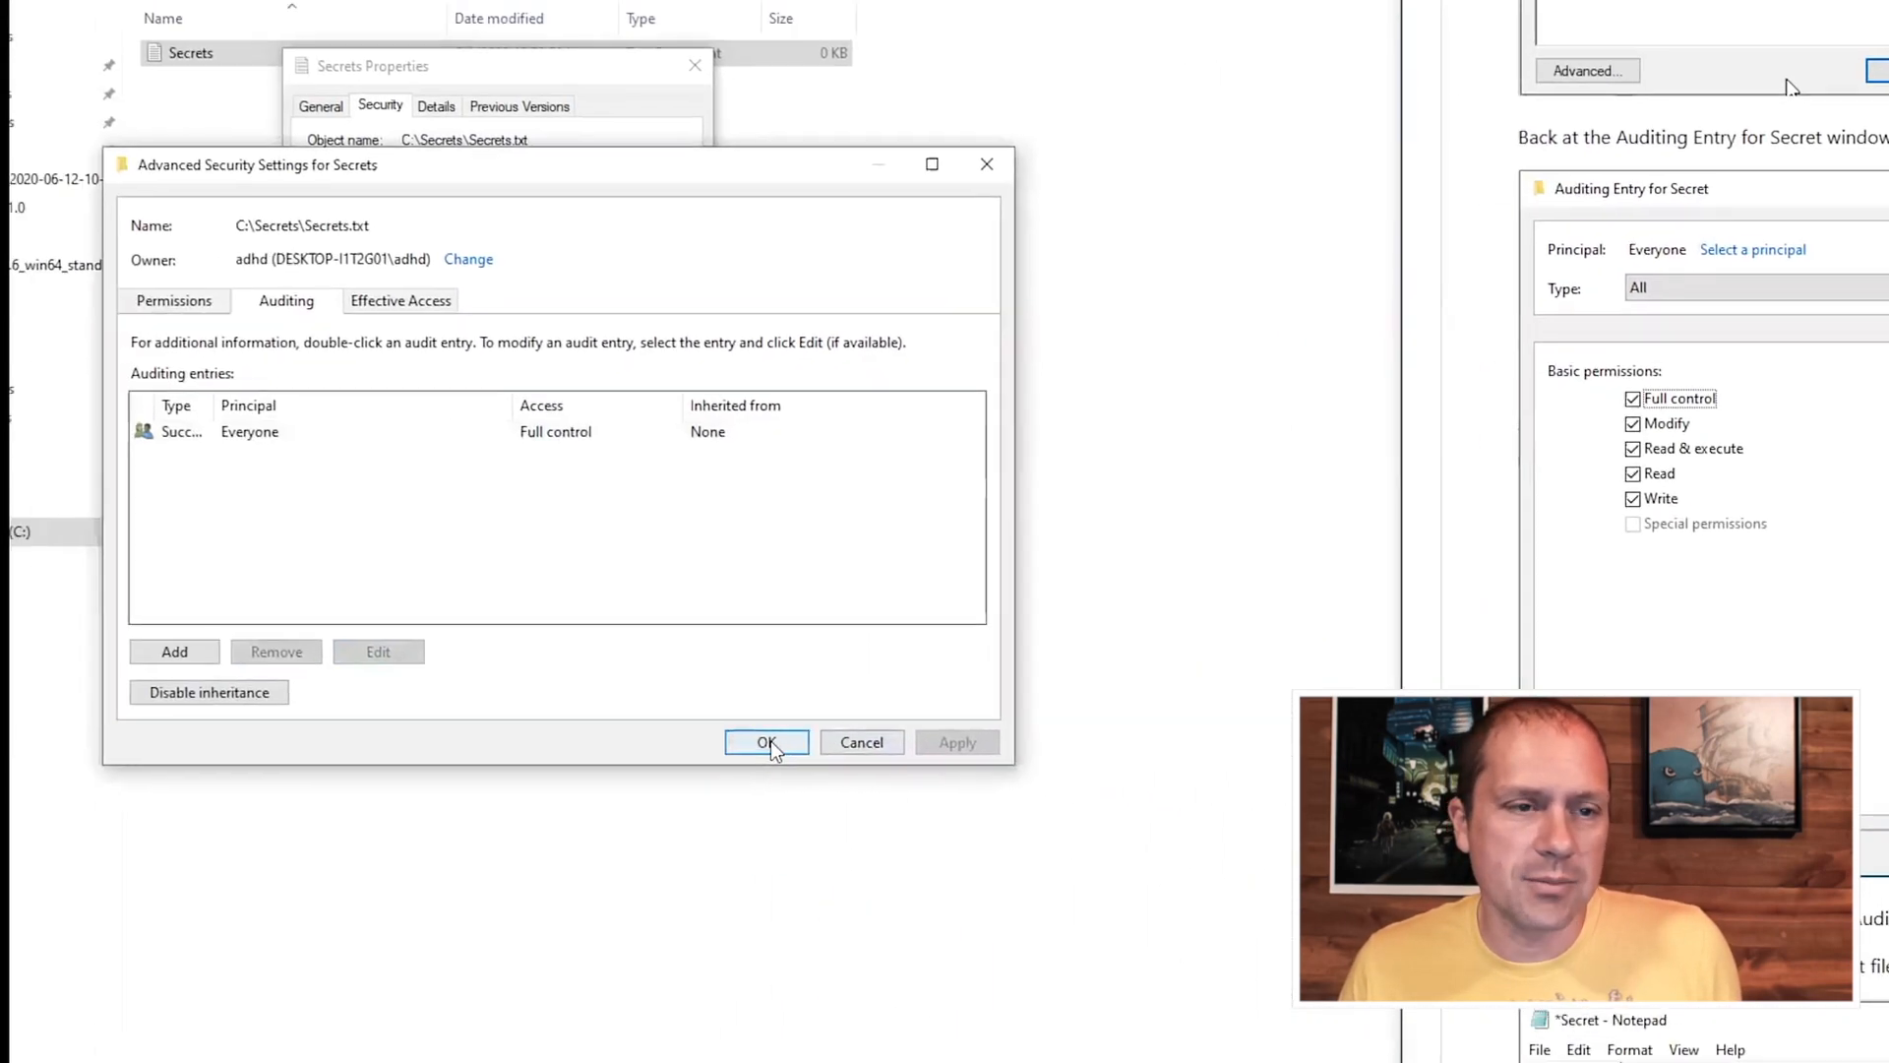
pyautogui.click(765, 742)
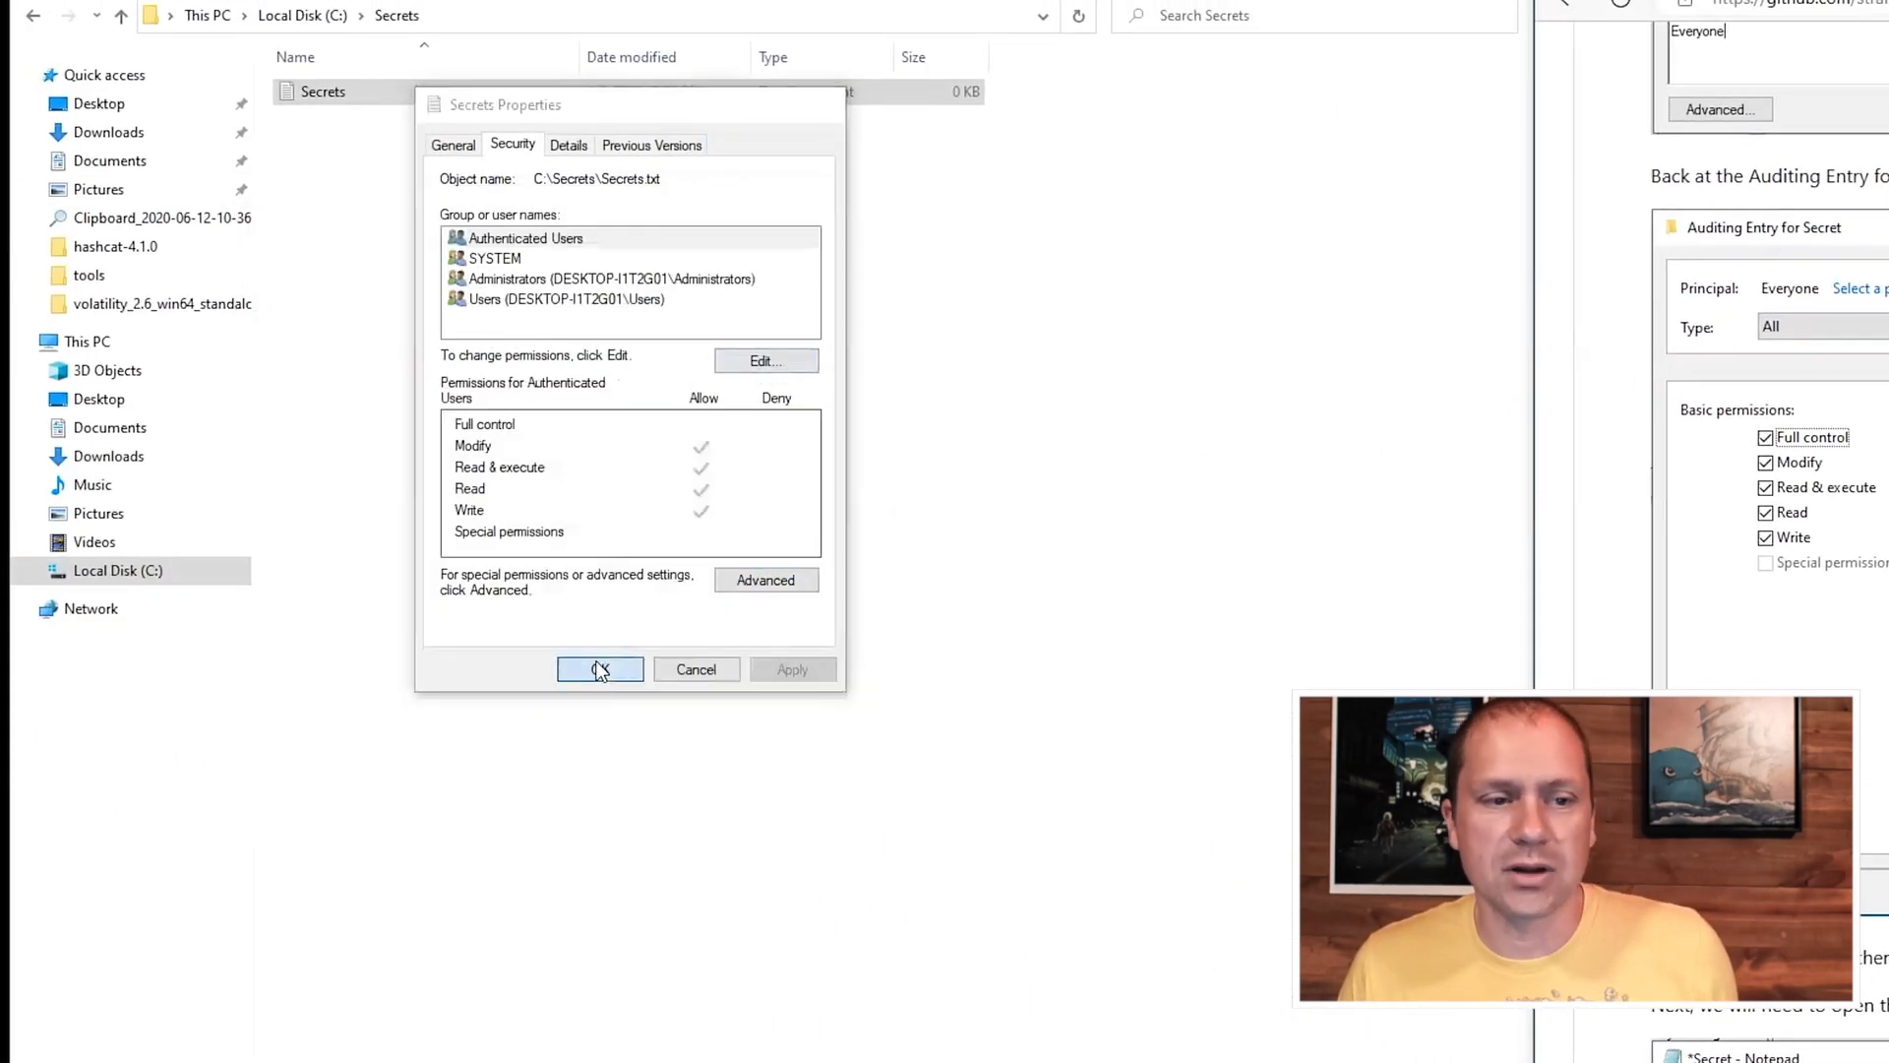
pyautogui.click(598, 669)
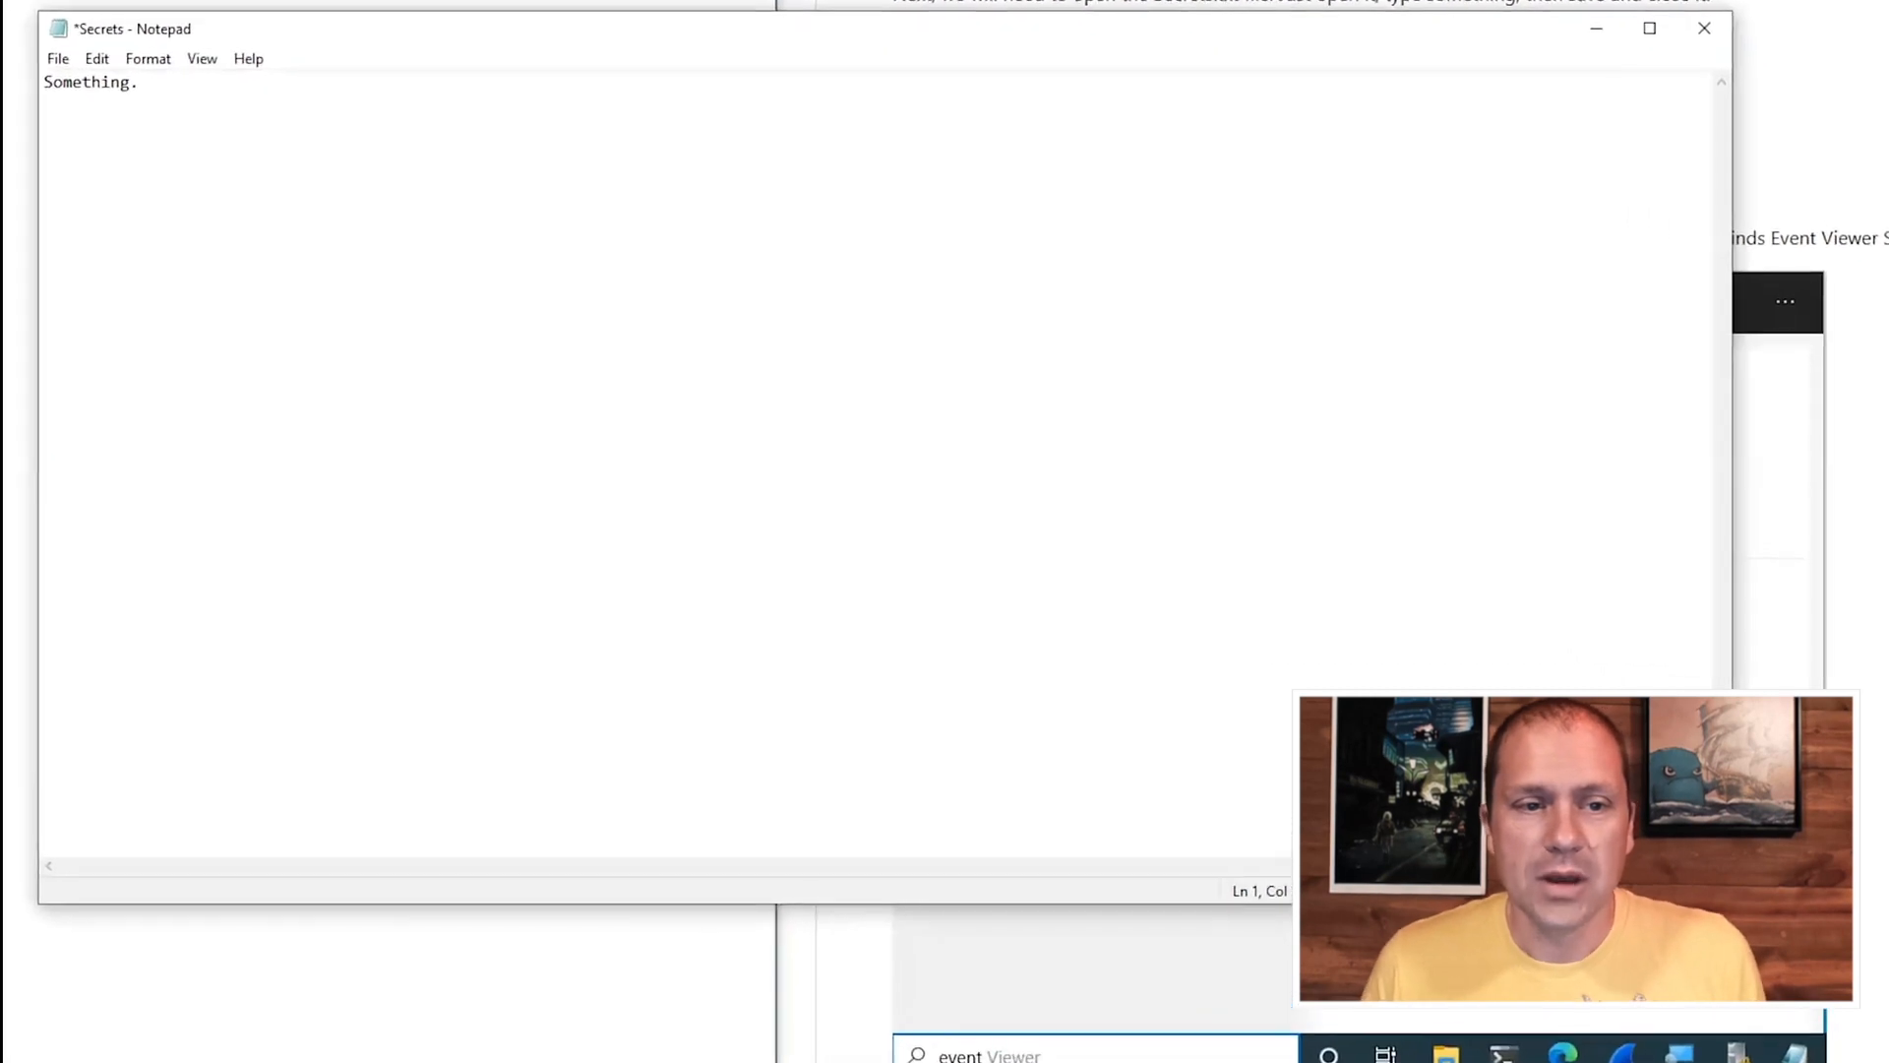
# Save the Secrets file containing "Something." and close Notepad.
pyautogui.click(58, 57)
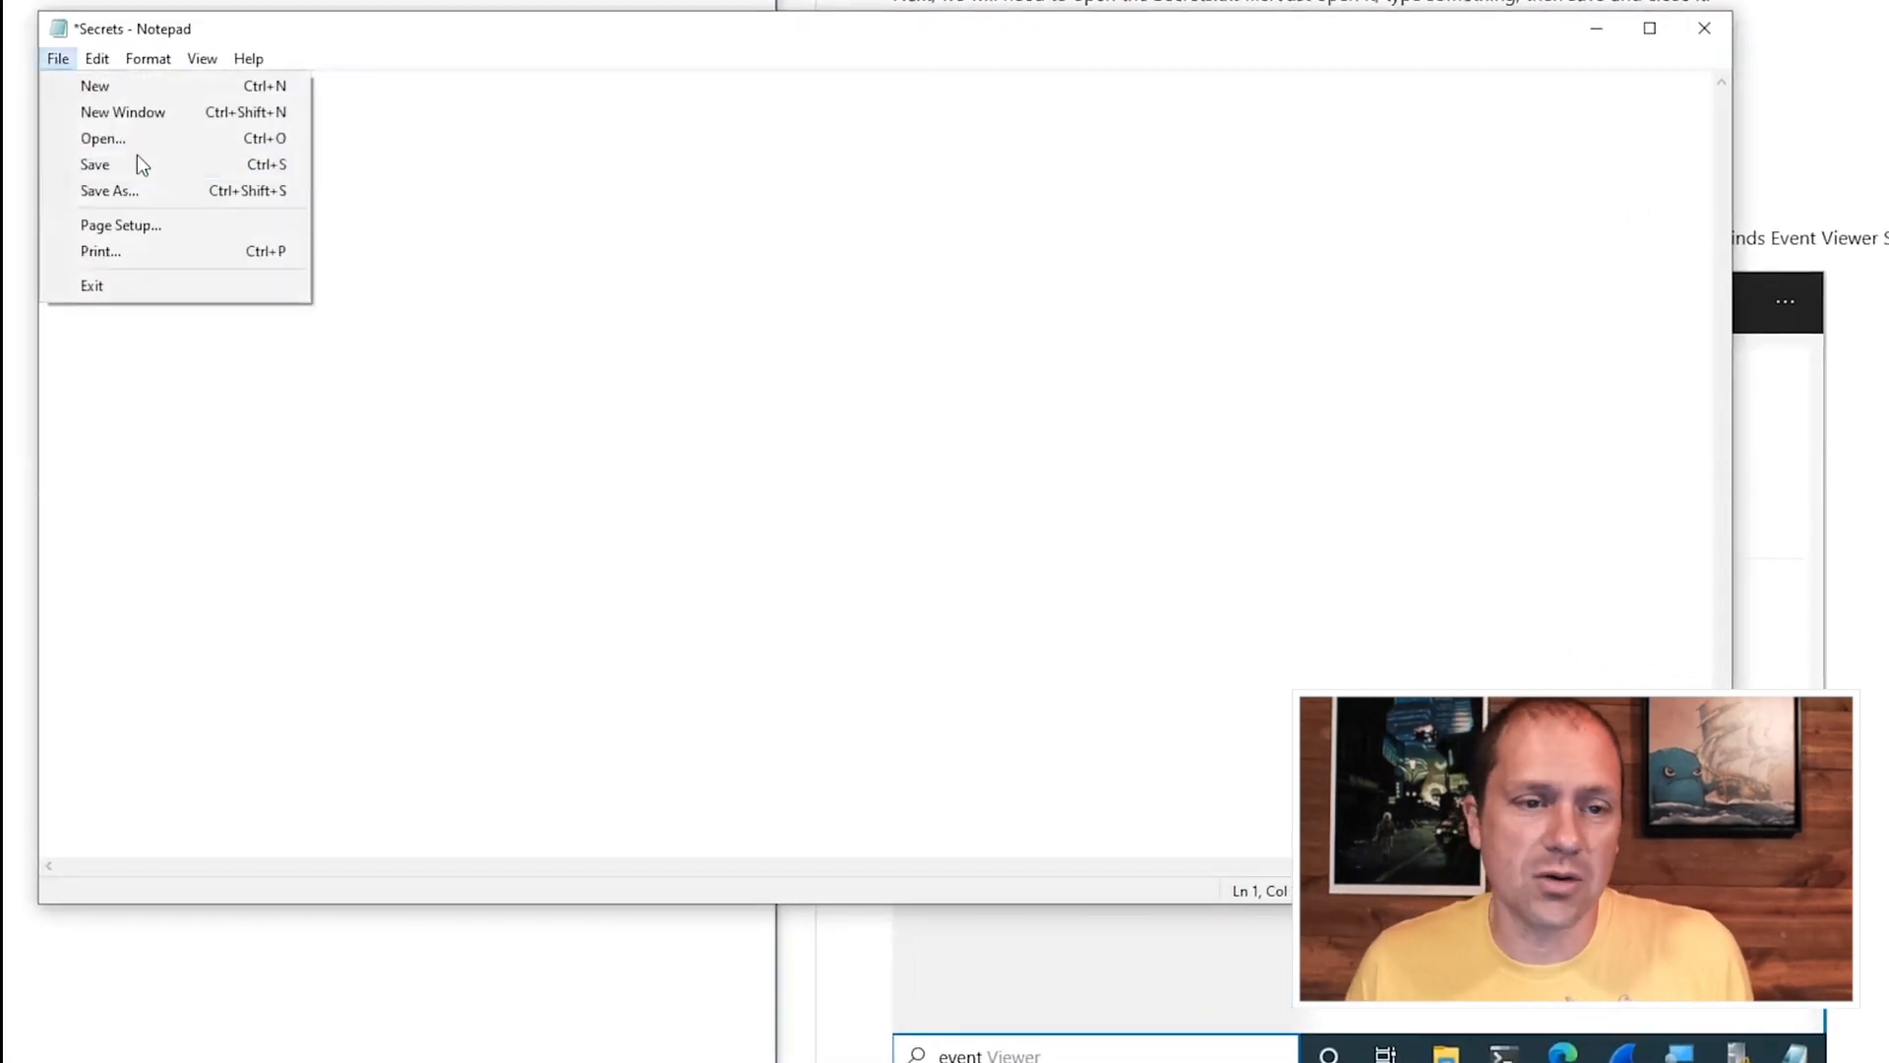
pyautogui.click(94, 163)
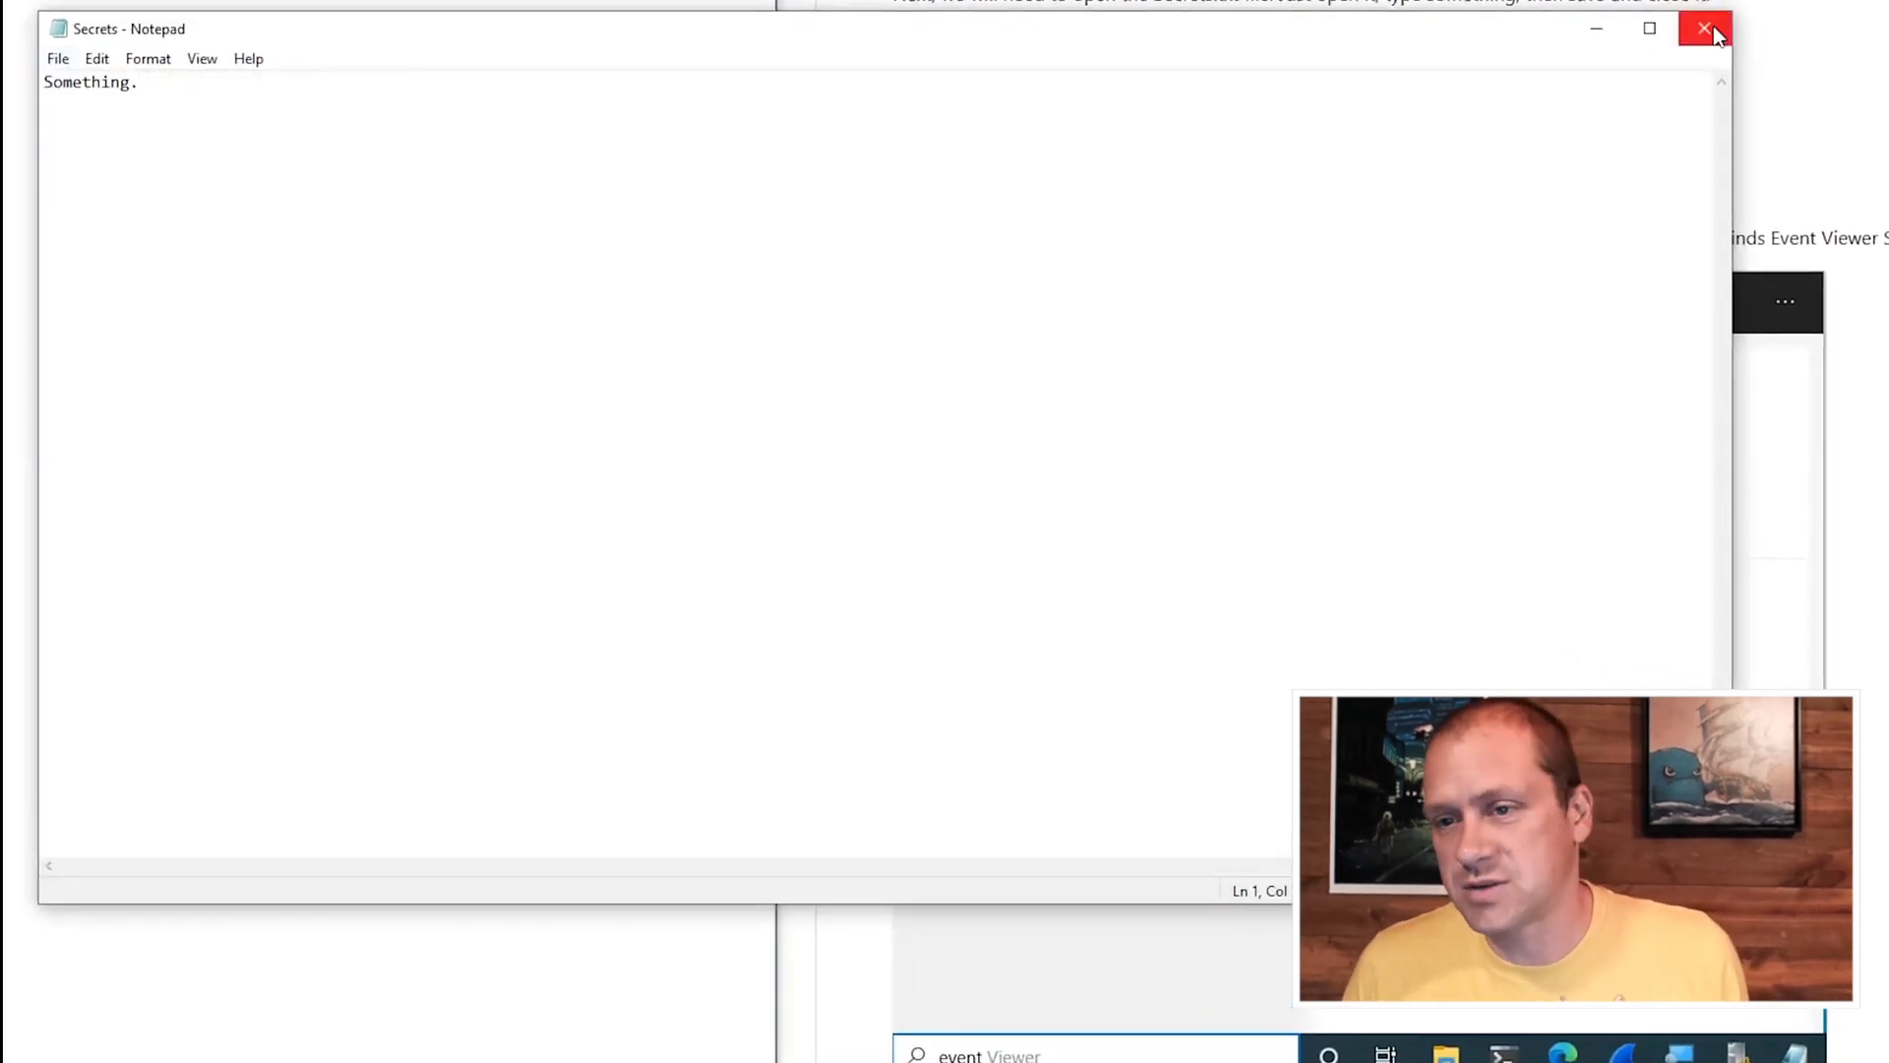
pyautogui.click(1707, 28)
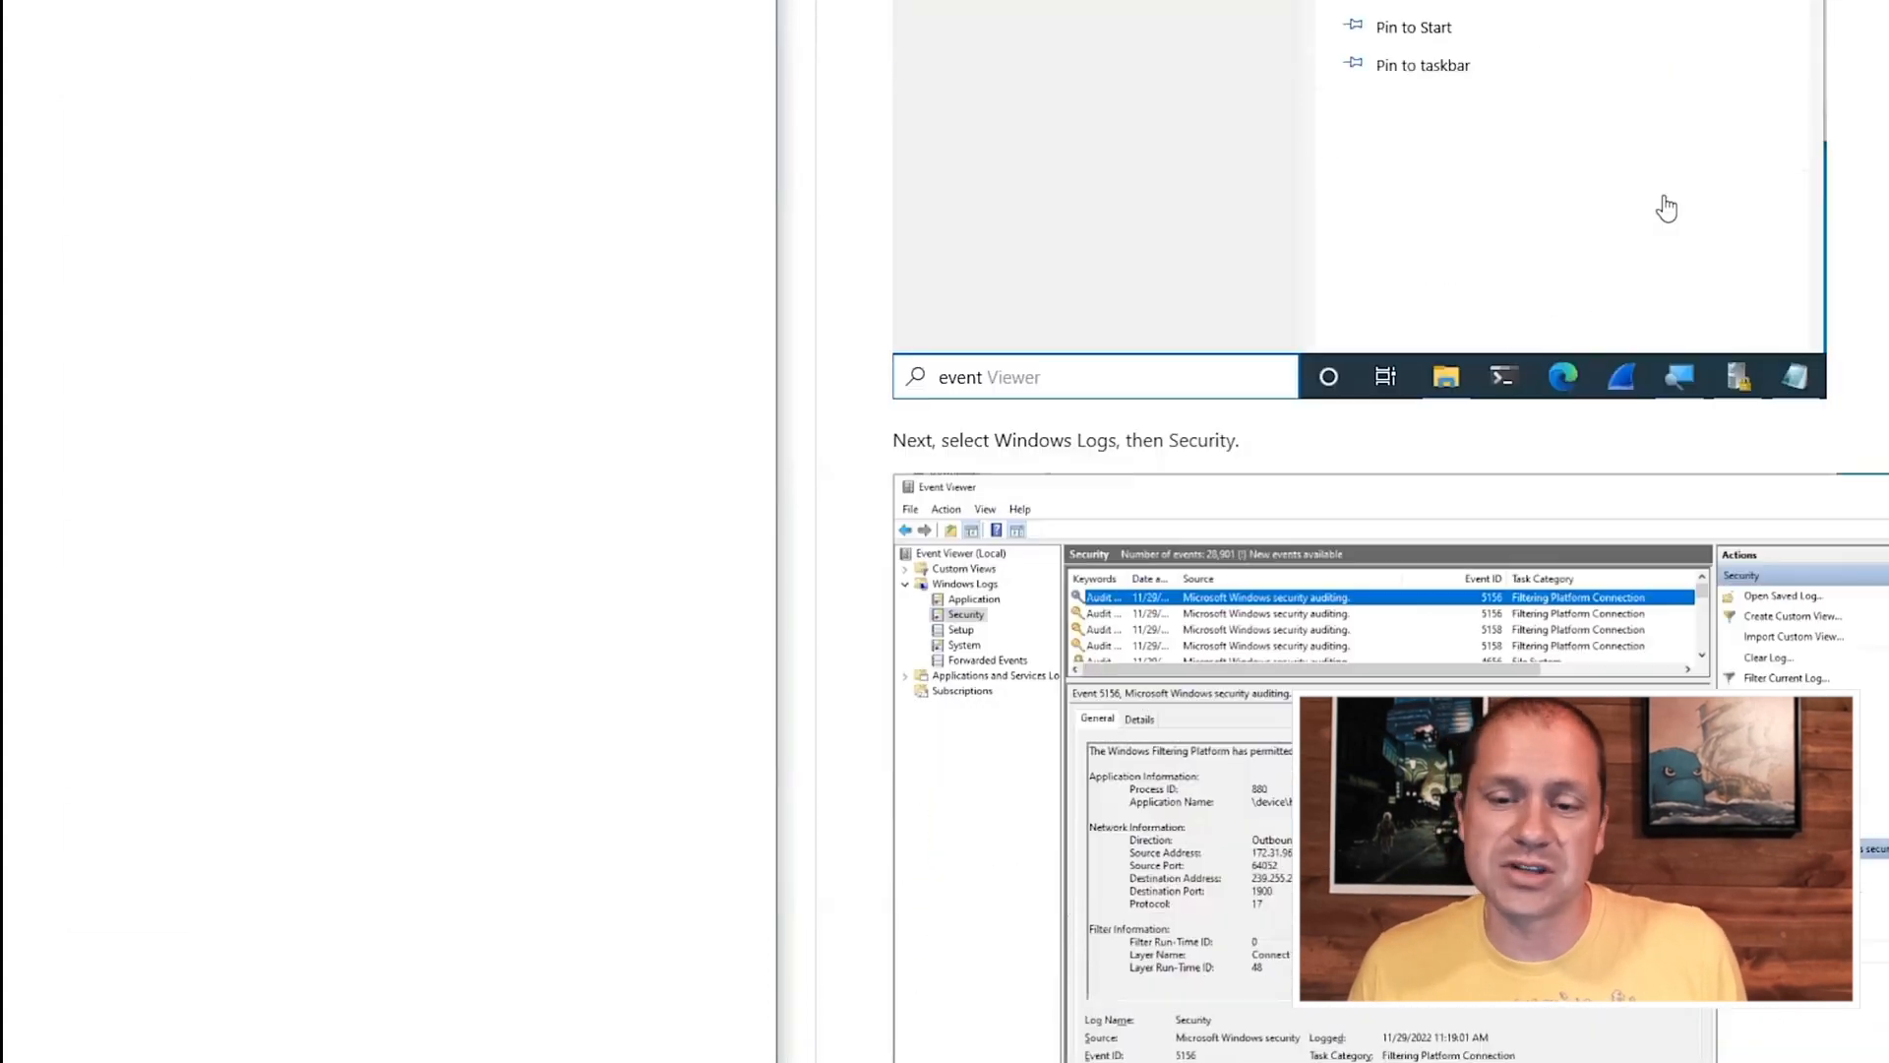
# Launch Event Viewer from the Windows search results.
pyautogui.scroll(-3)
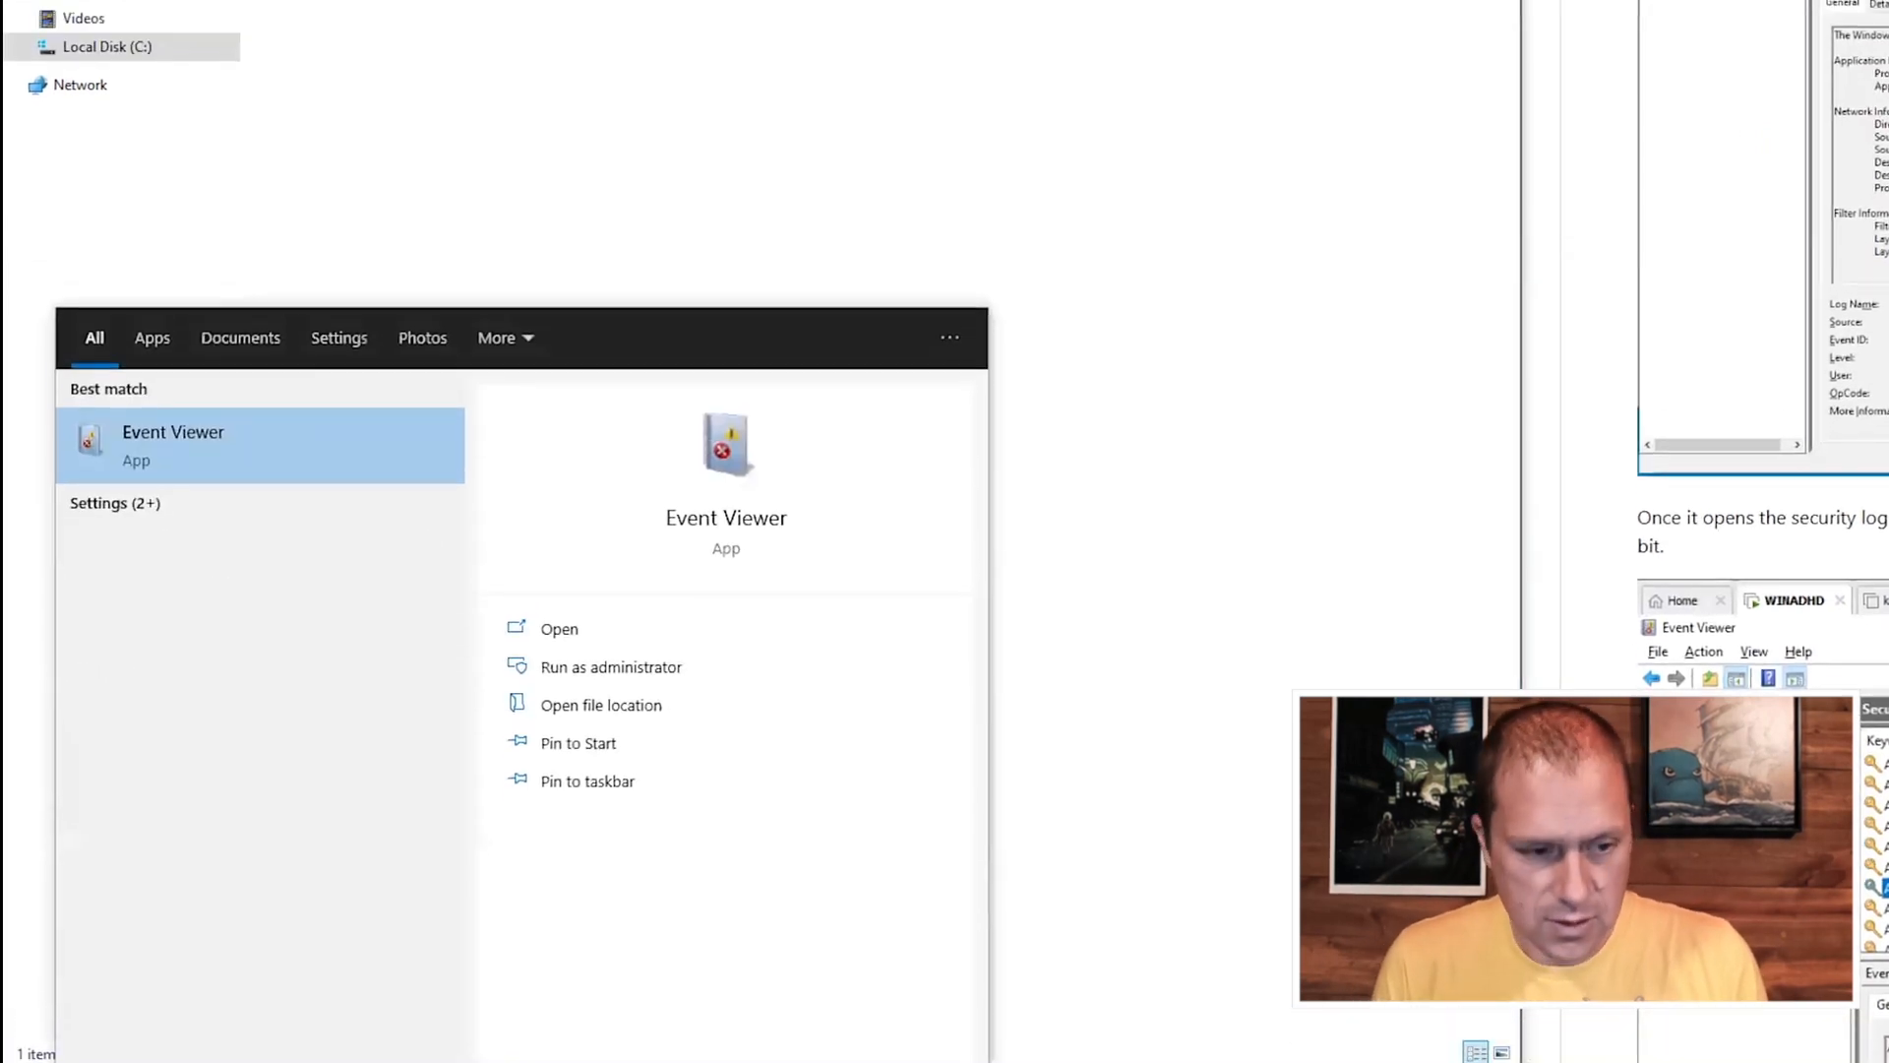
pyautogui.click(559, 628)
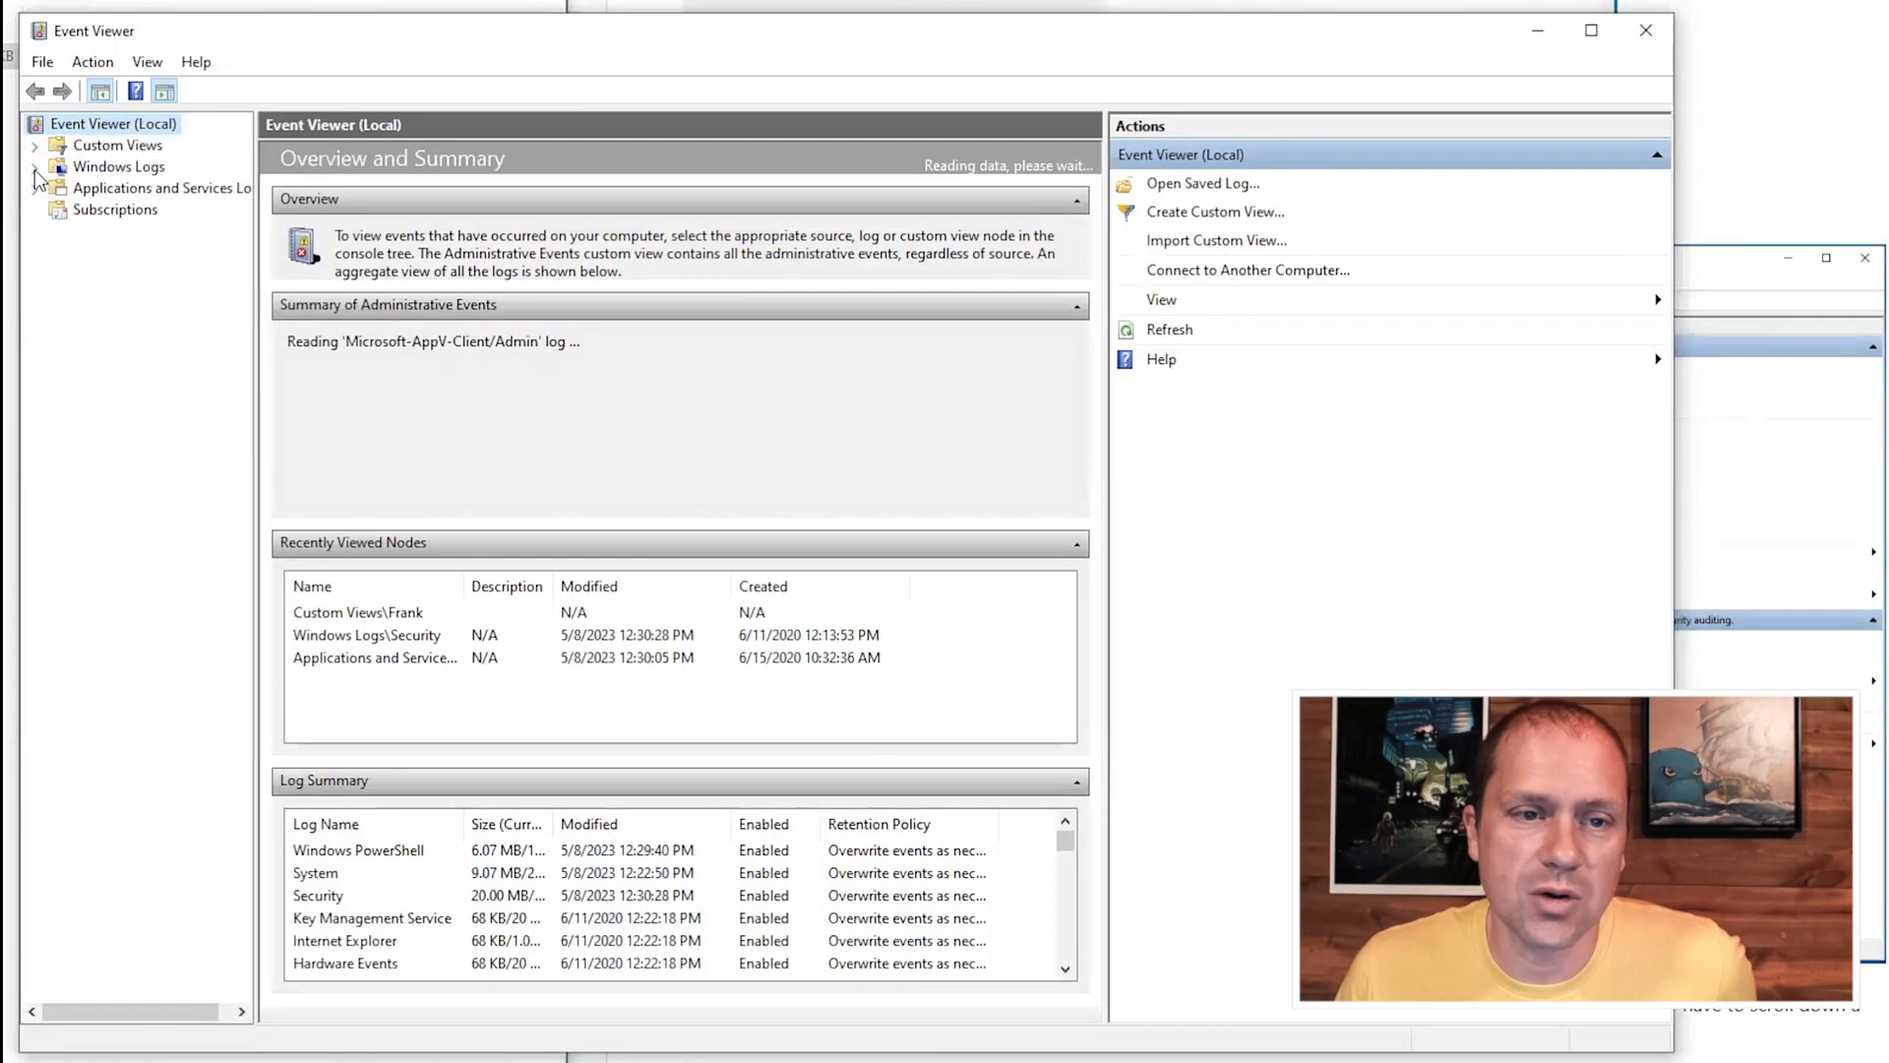
# Expand the Windows Logs group toward the Security log.
pyautogui.click(120, 208)
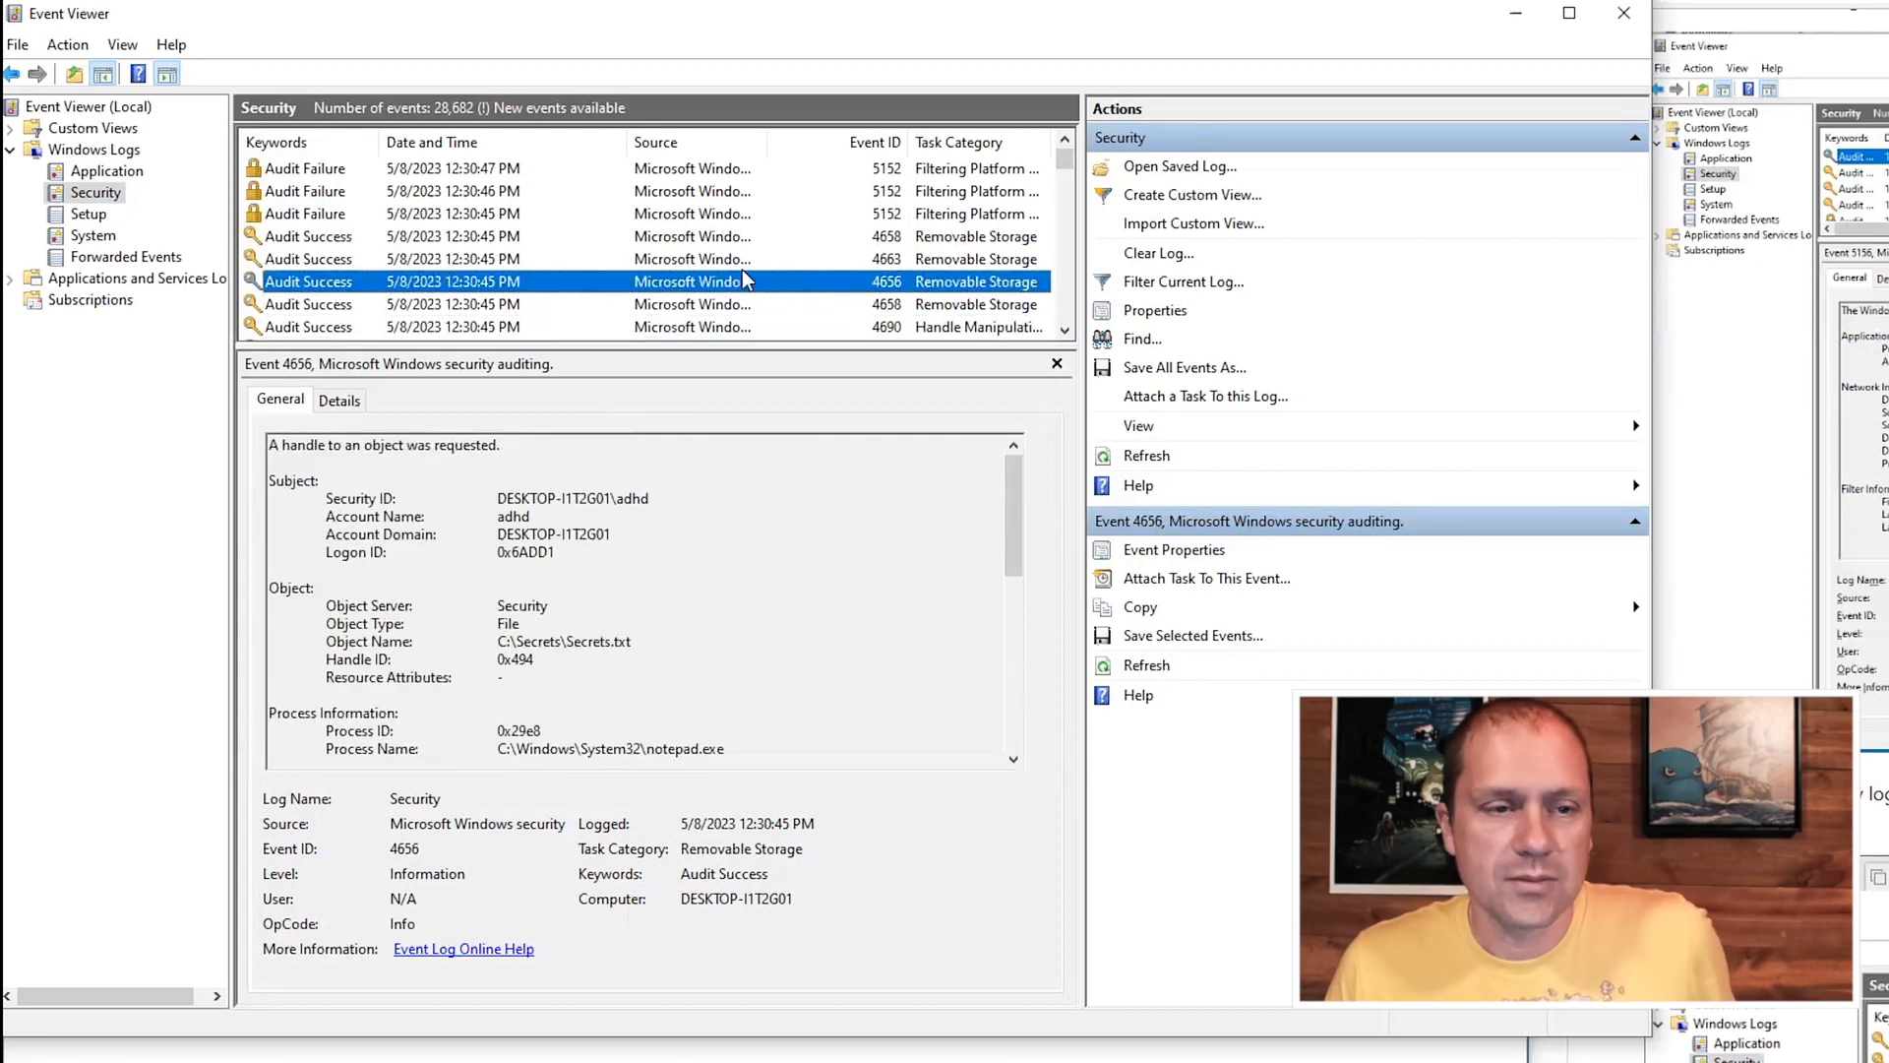
pyautogui.moveTo(283, 289)
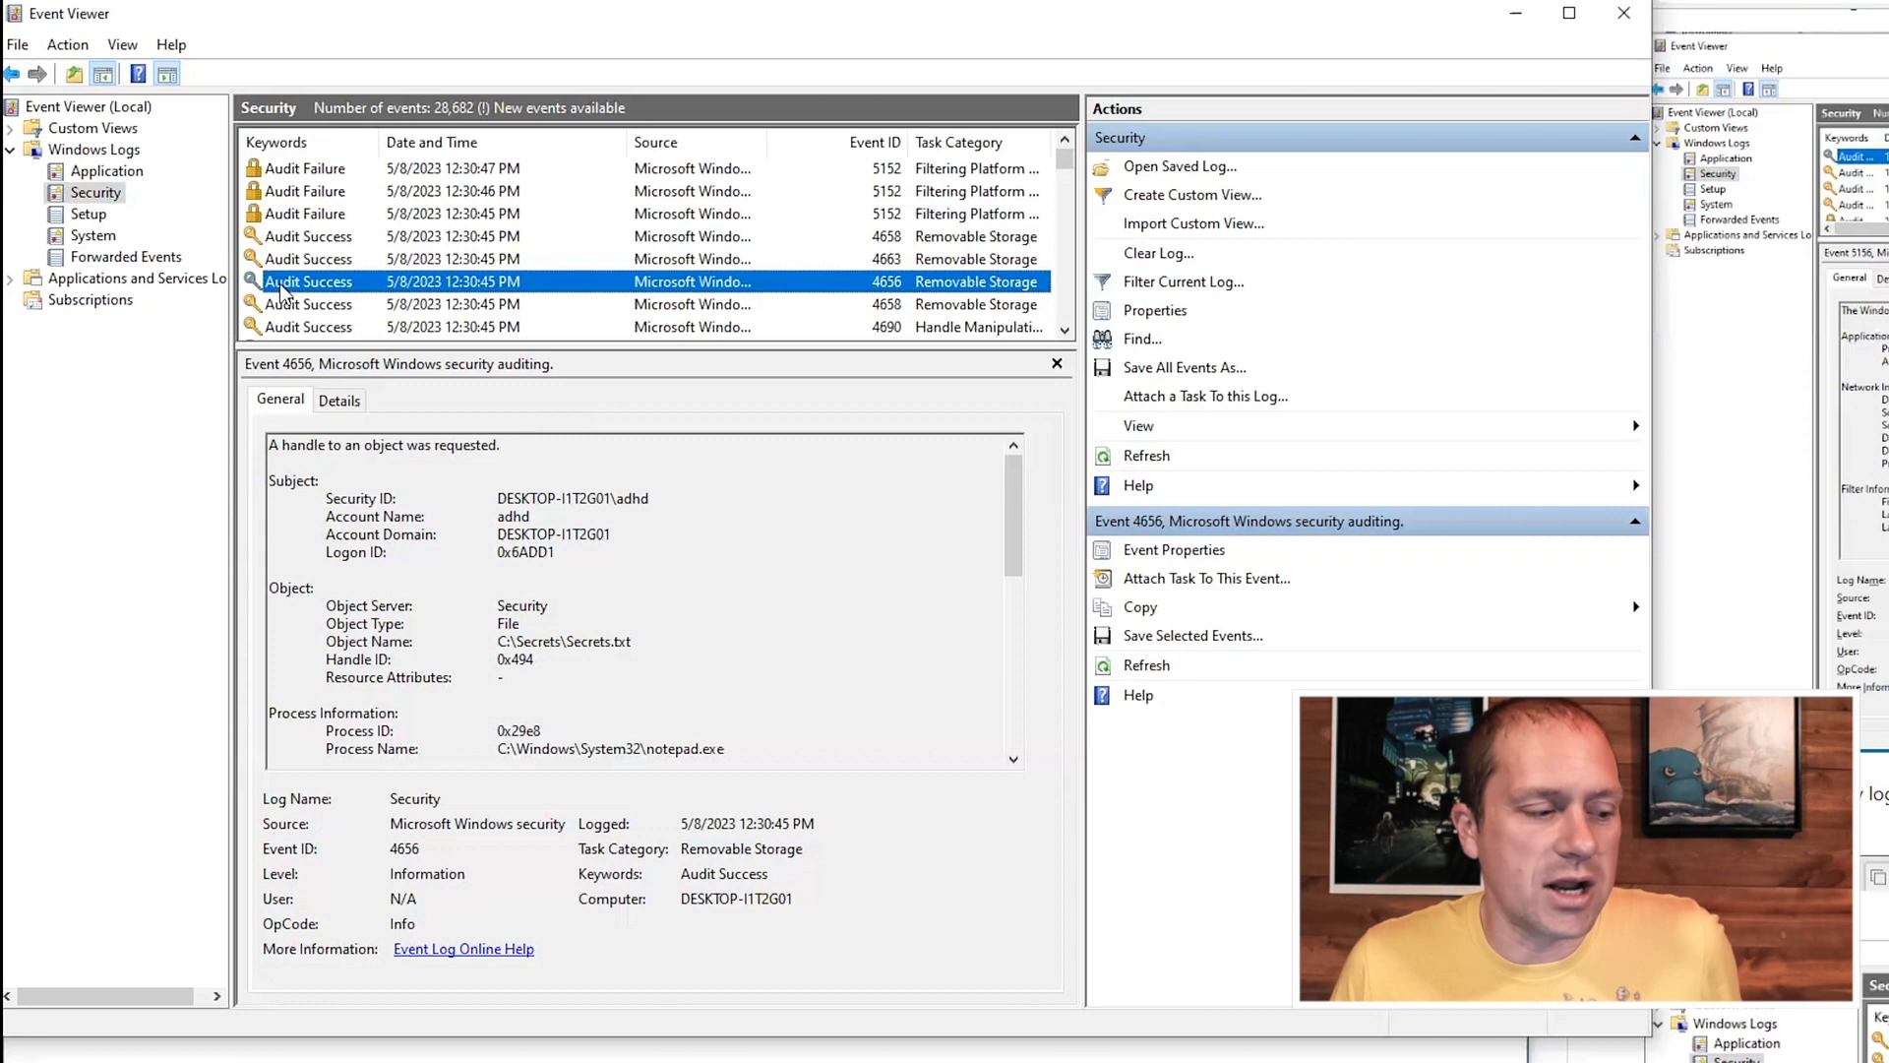
pyautogui.moveTo(892, 299)
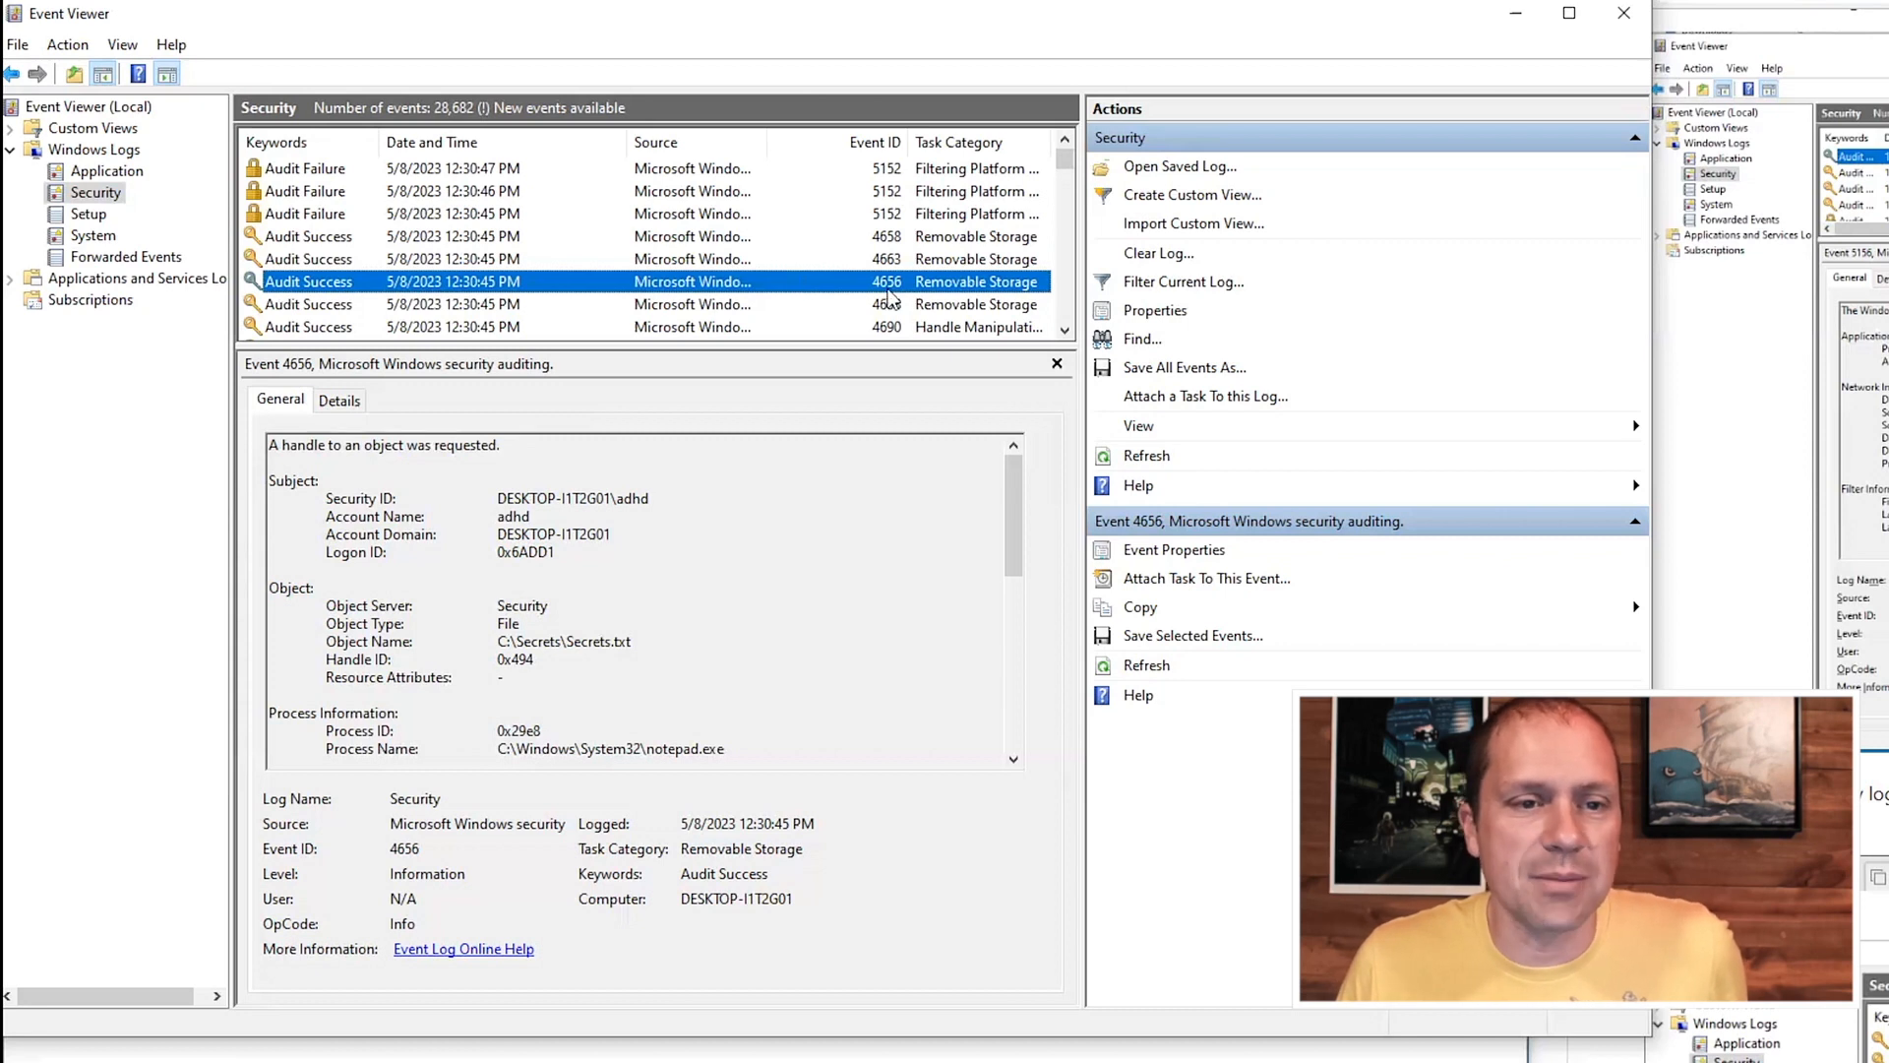